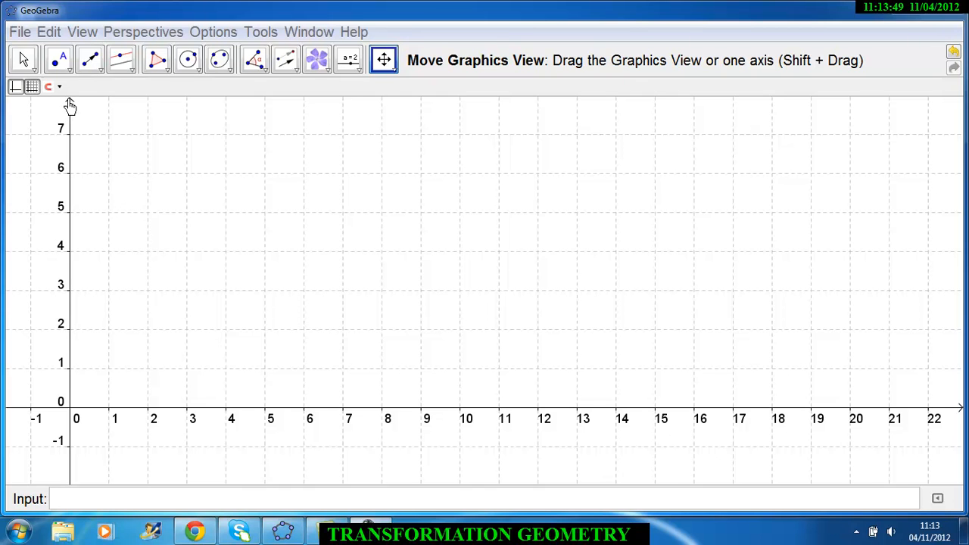
pyautogui.moveTo(173, 145)
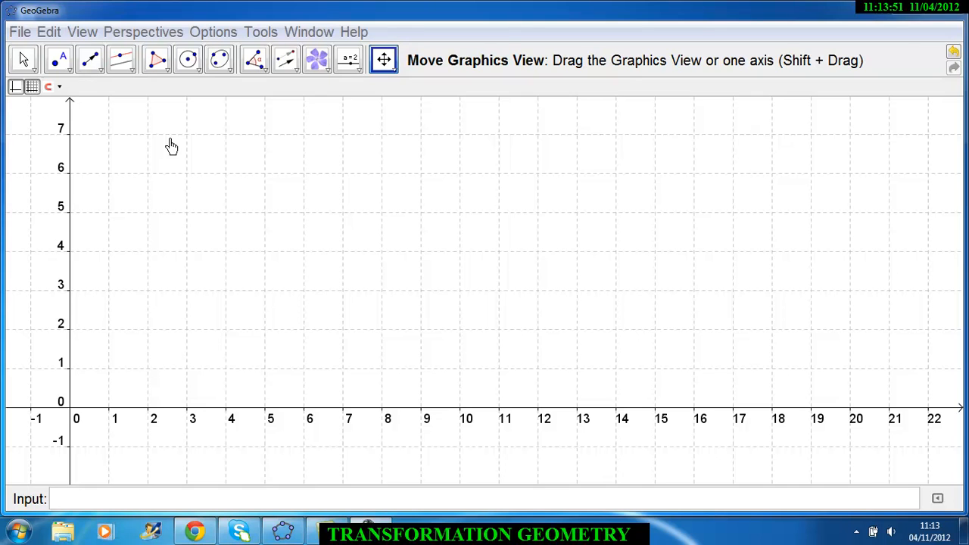
pyautogui.moveTo(390, 133)
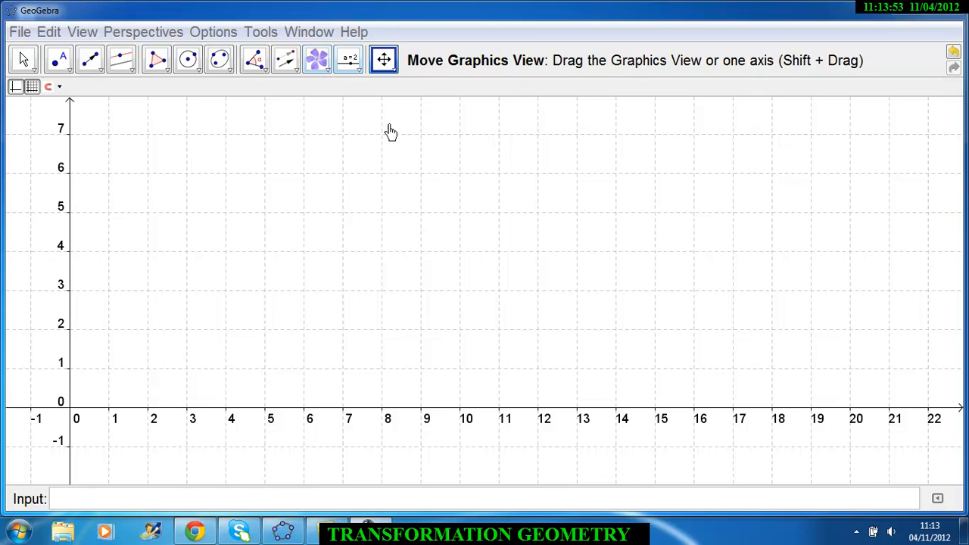
# Step: Place a text label reading TRANSLATIONS near the top of the Graphics View as a title
pyautogui.click(317, 61)
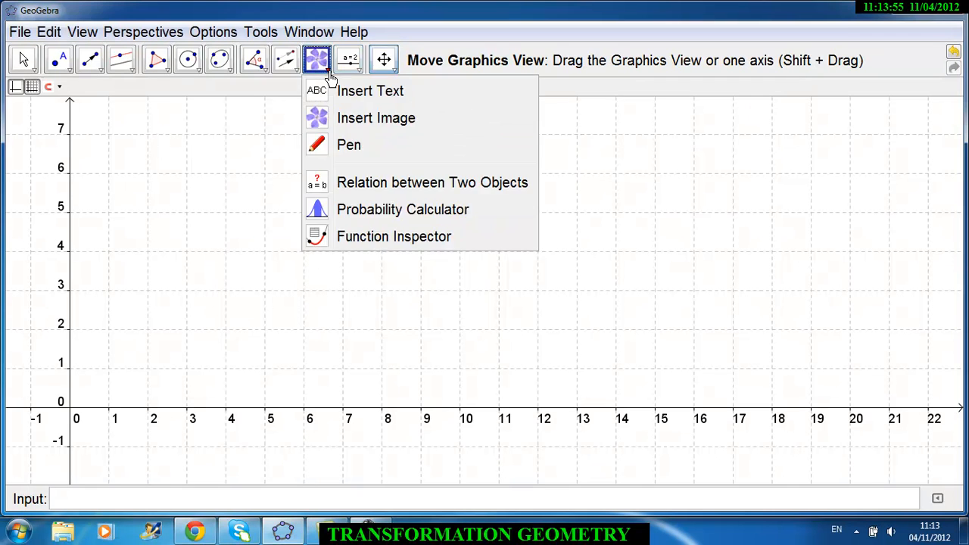
pyautogui.click(370, 91)
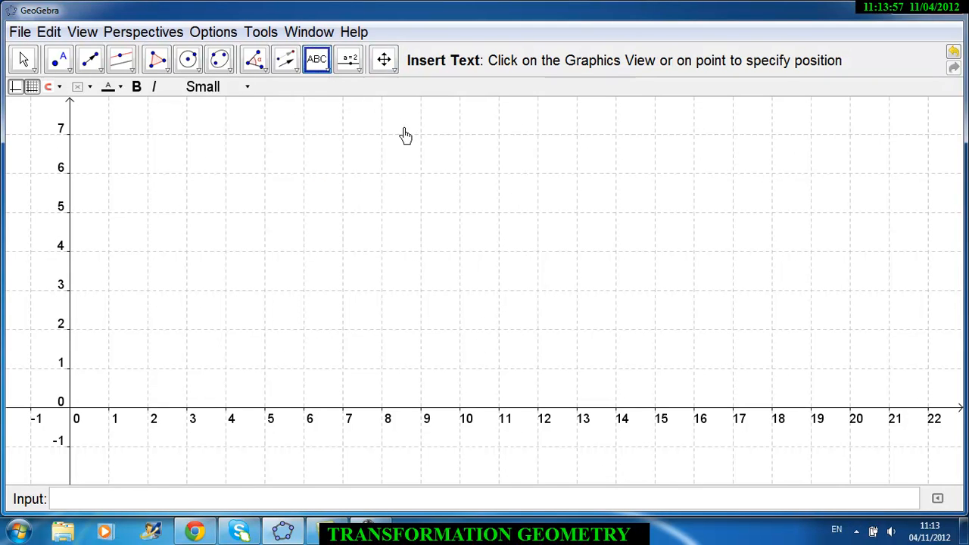
pyautogui.click(406, 135)
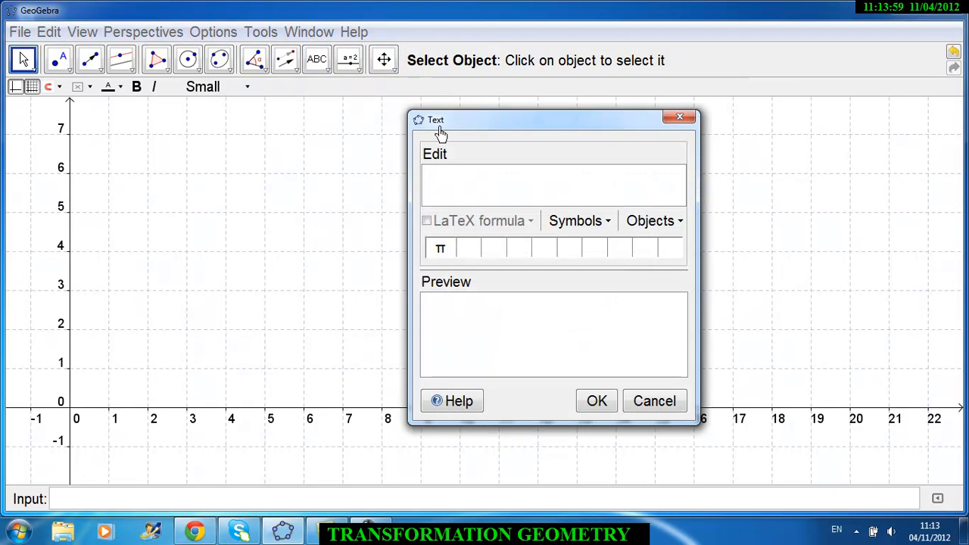
pyautogui.write('TR')
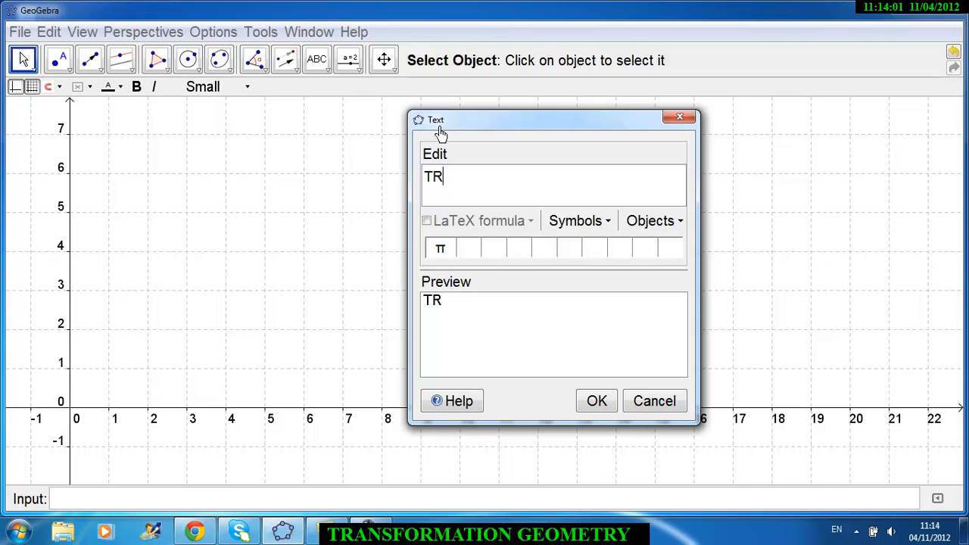
pyautogui.write('ANSLAT')
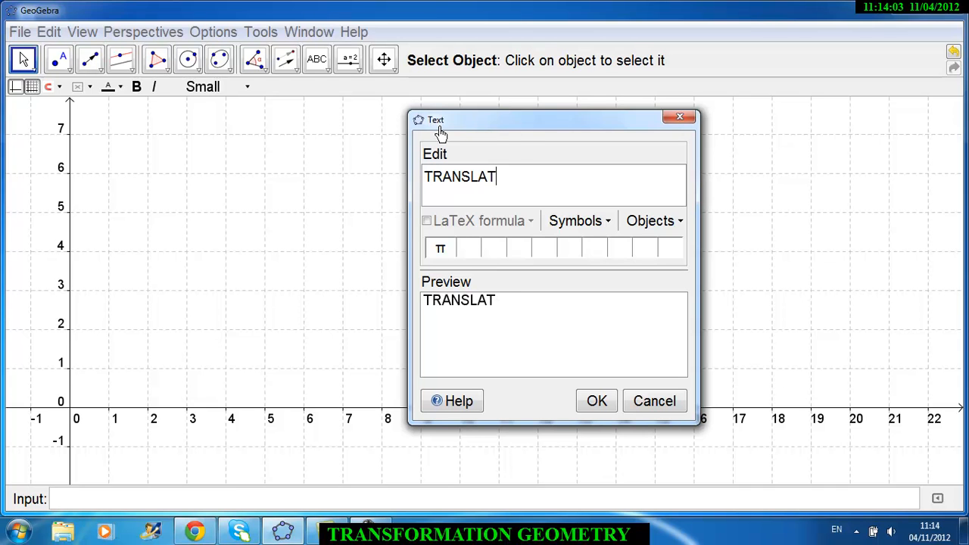
pyautogui.write('IONS')
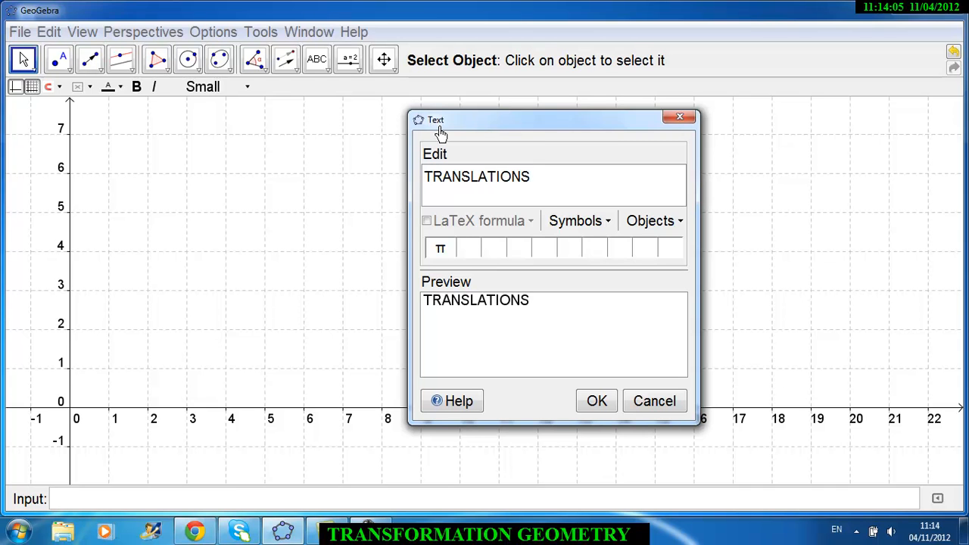
pyautogui.click(597, 400)
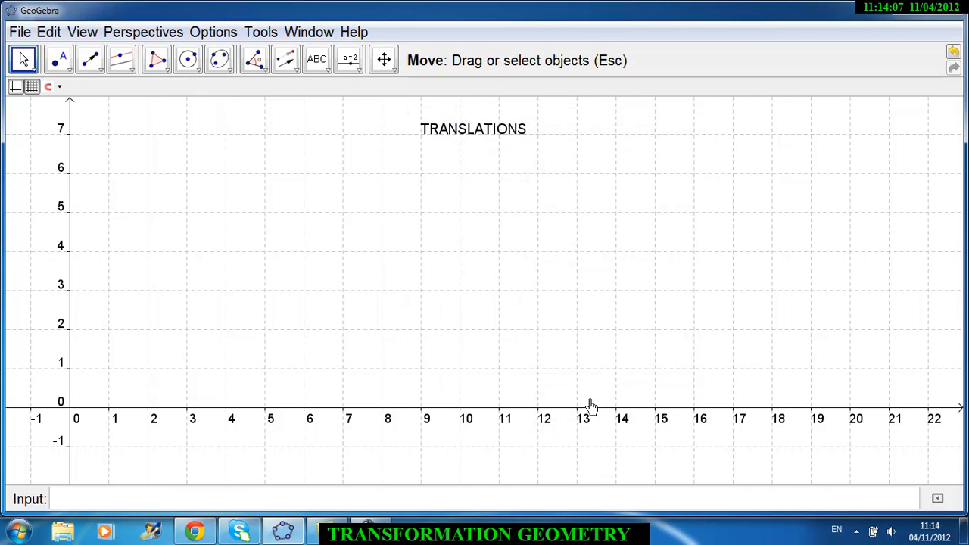
pyautogui.moveTo(488, 422)
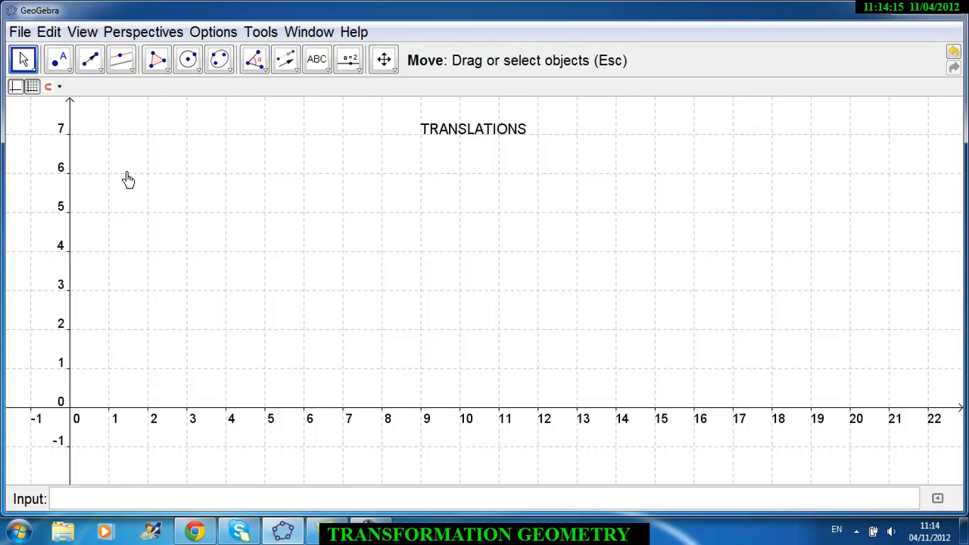
pyautogui.moveTo(302, 350)
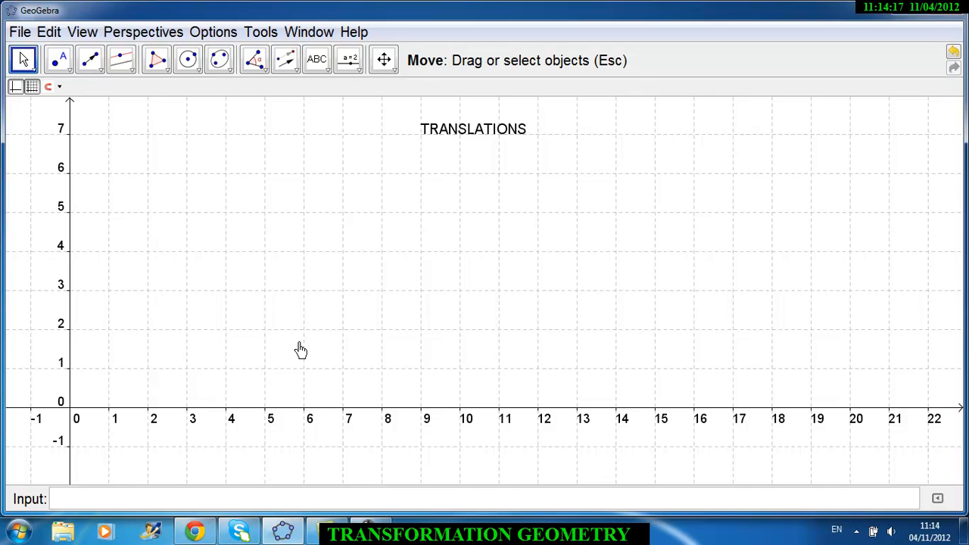
pyautogui.moveTo(150, 185)
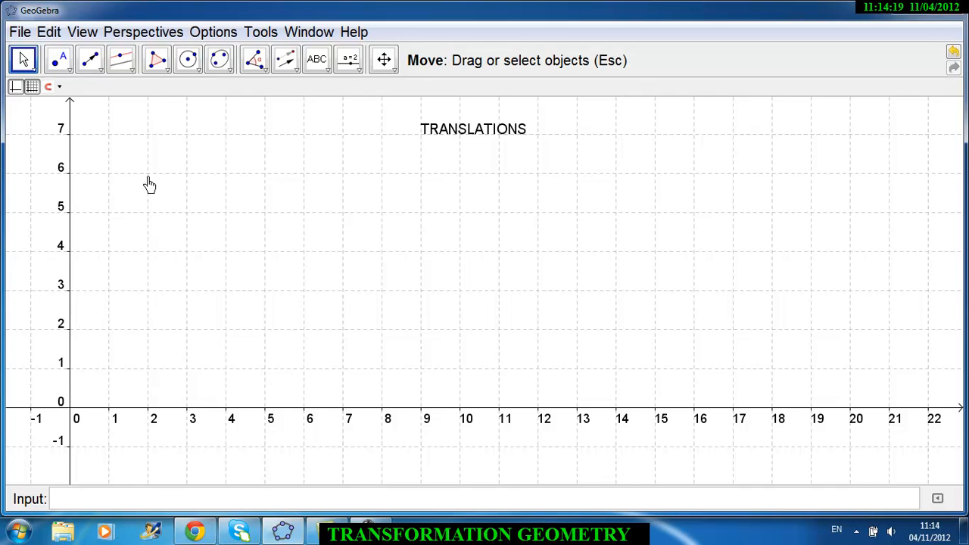
pyautogui.moveTo(246, 309)
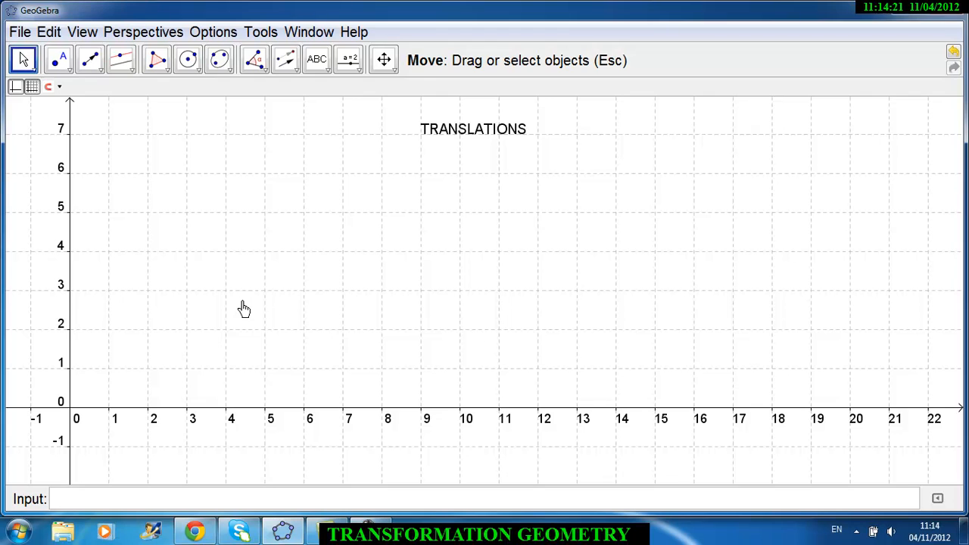
pyautogui.moveTo(221, 297)
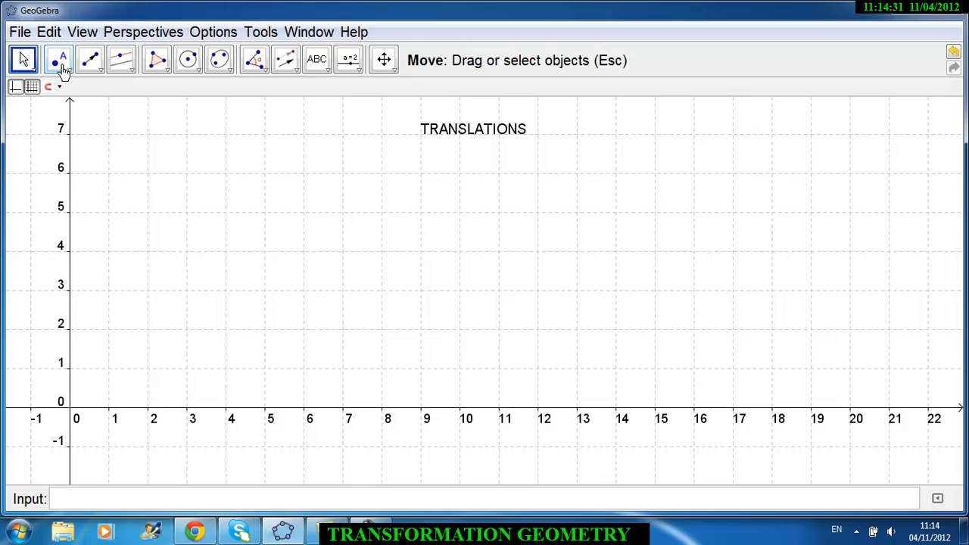
# Step: Place points A (3, 3), B (3, 6) and C (6, 3) with the New Point tool
pyautogui.click(57, 61)
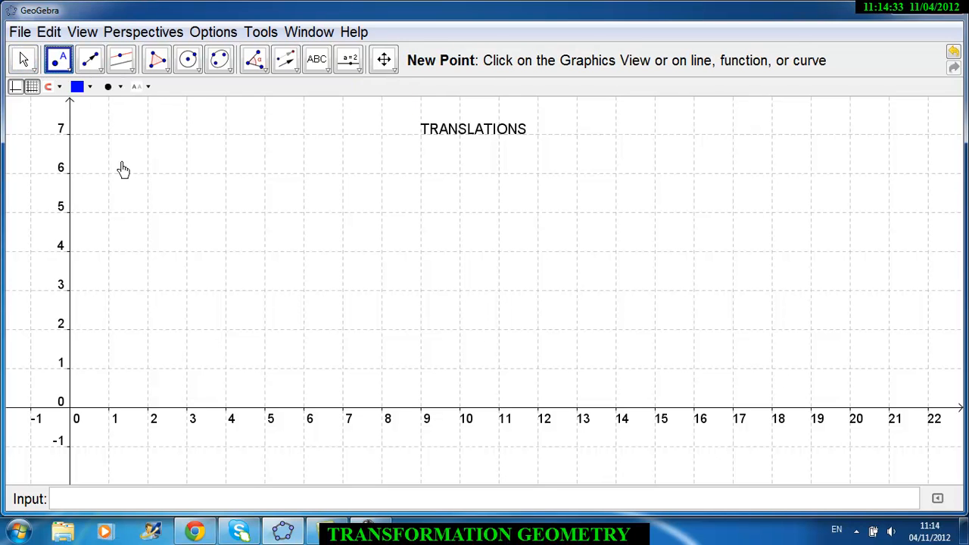
pyautogui.moveTo(191, 300)
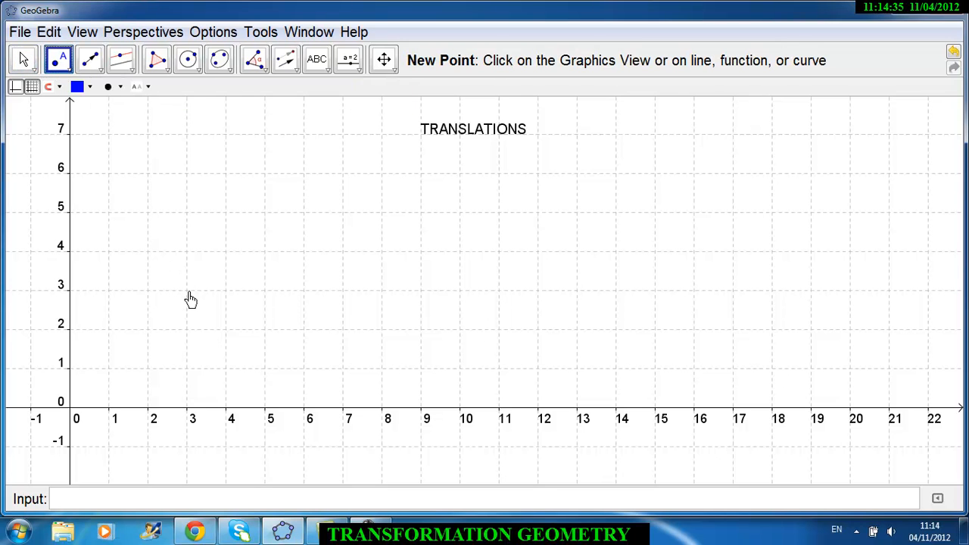
pyautogui.click(188, 291)
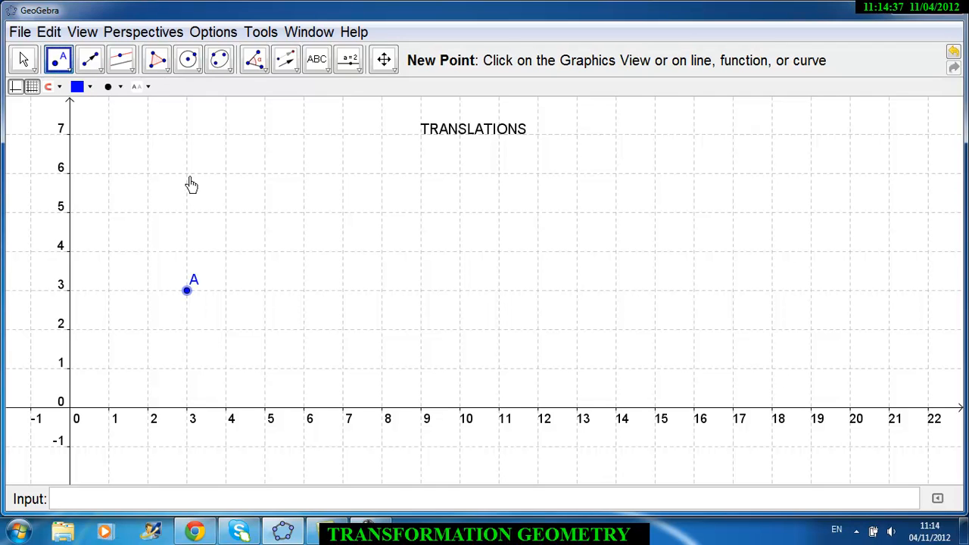
pyautogui.click(188, 172)
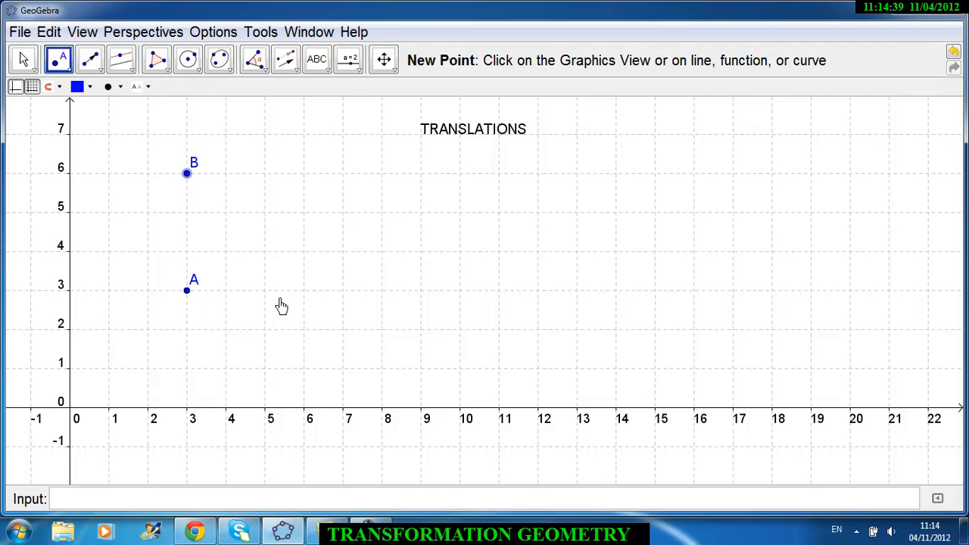
pyautogui.click(303, 291)
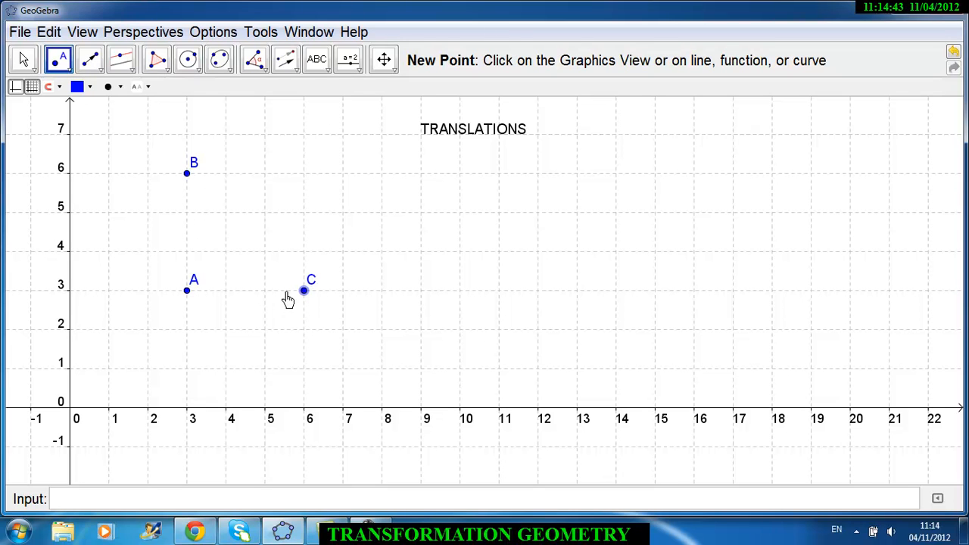
pyautogui.click(59, 86)
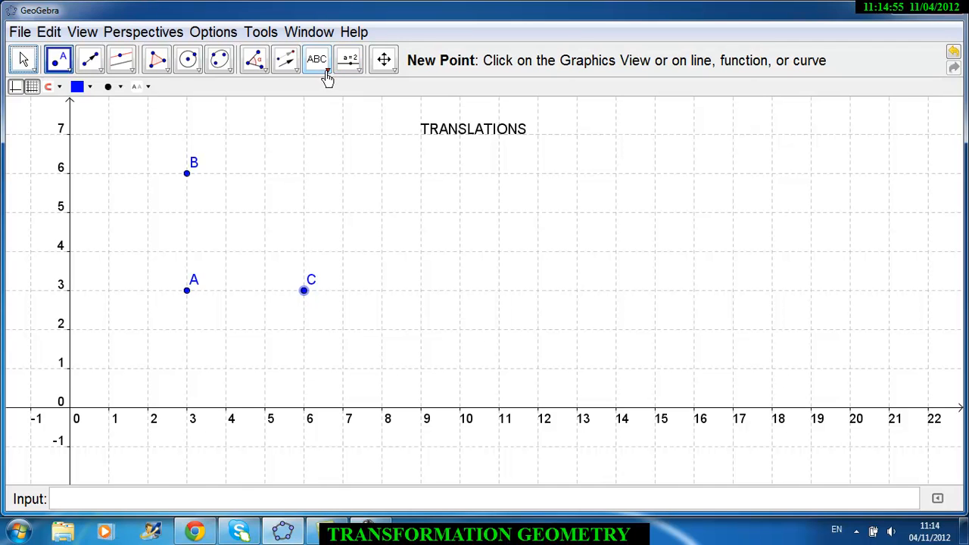
# Step: Browse the tool categories and switch to Insert Image mode
pyautogui.click(261, 32)
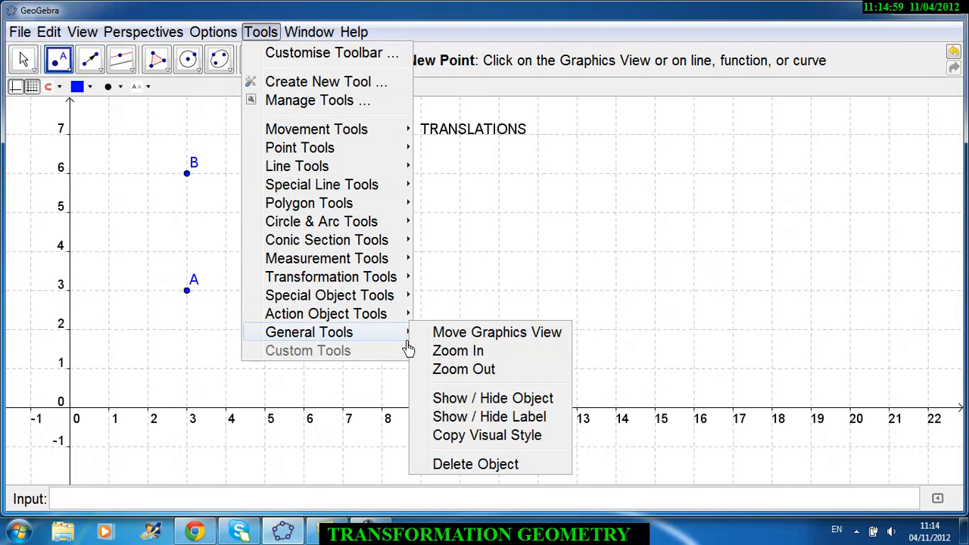
pyautogui.moveTo(330, 295)
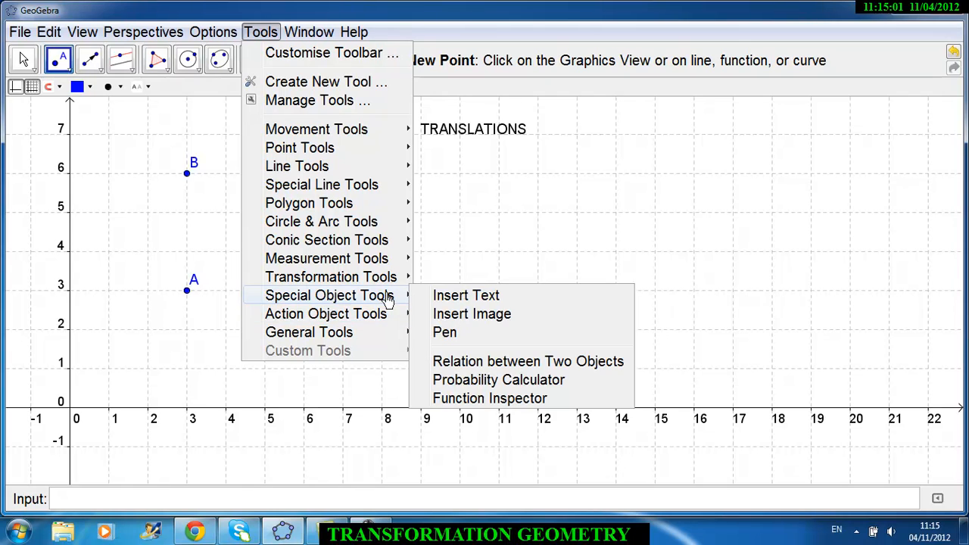
pyautogui.moveTo(325, 258)
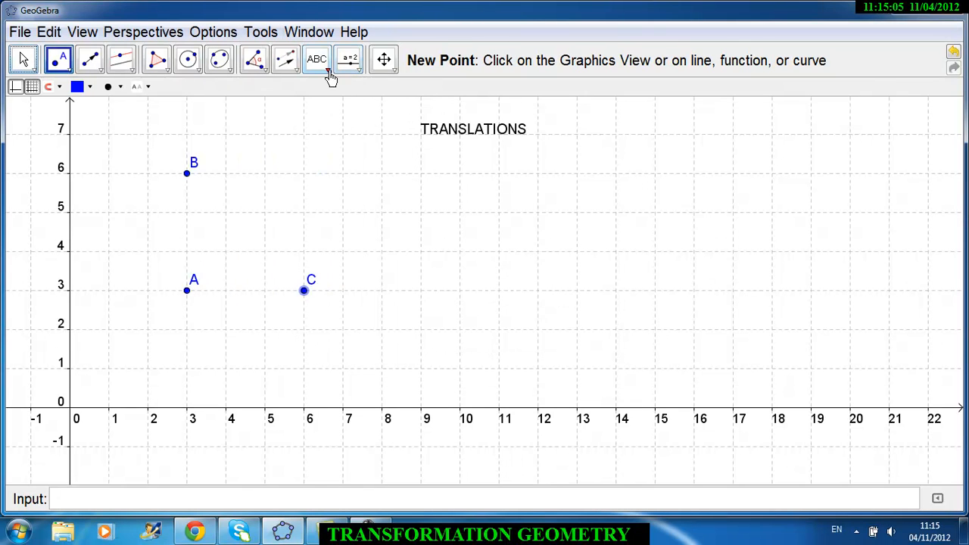
pyautogui.click(331, 74)
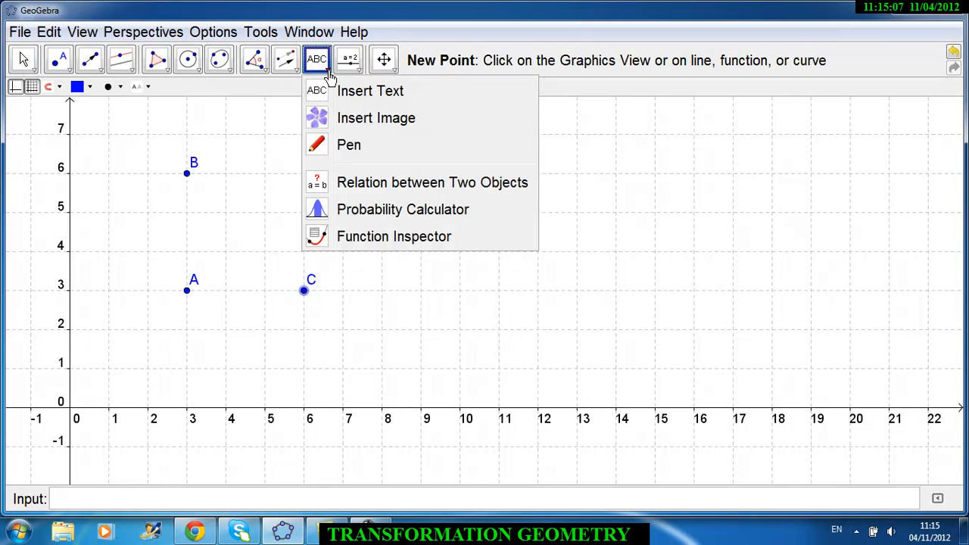
pyautogui.moveTo(355, 118)
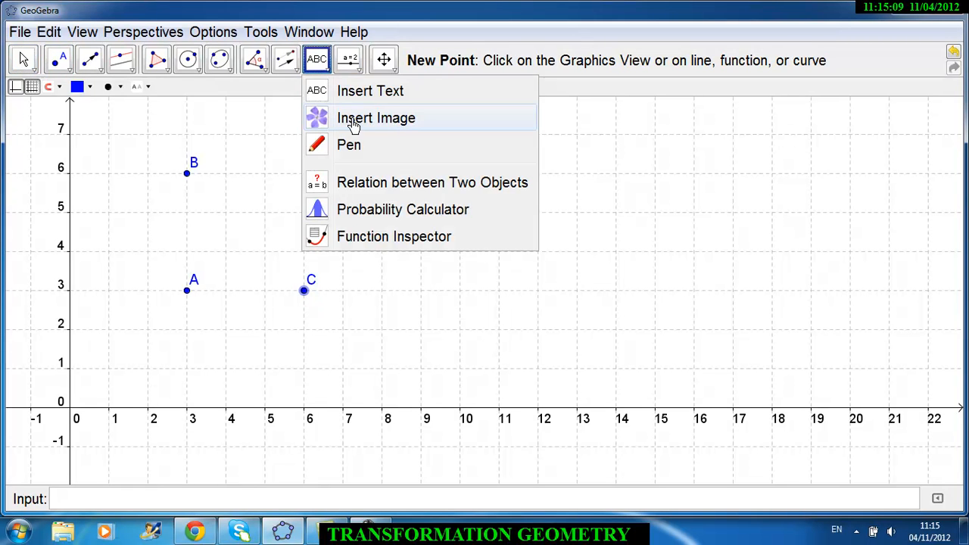
pyautogui.click(376, 118)
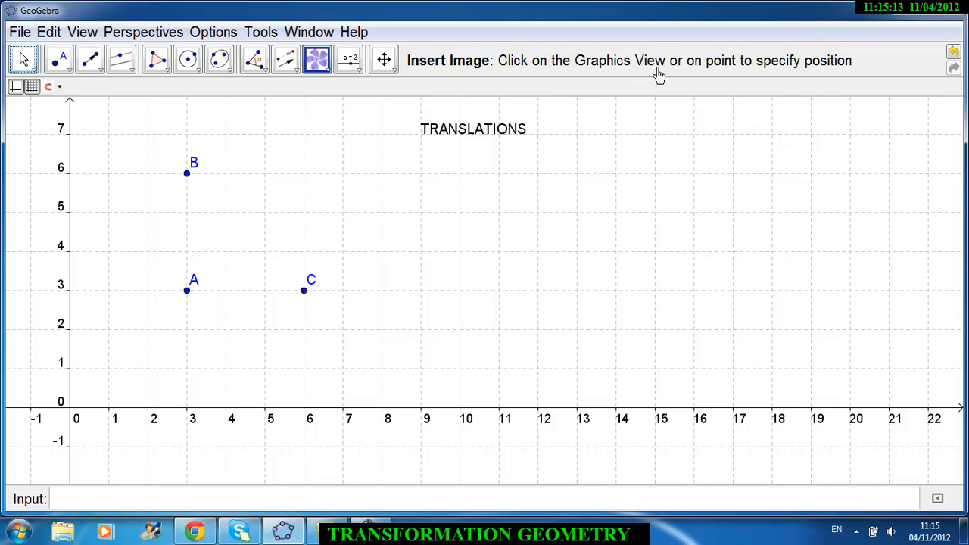
pyautogui.moveTo(721, 74)
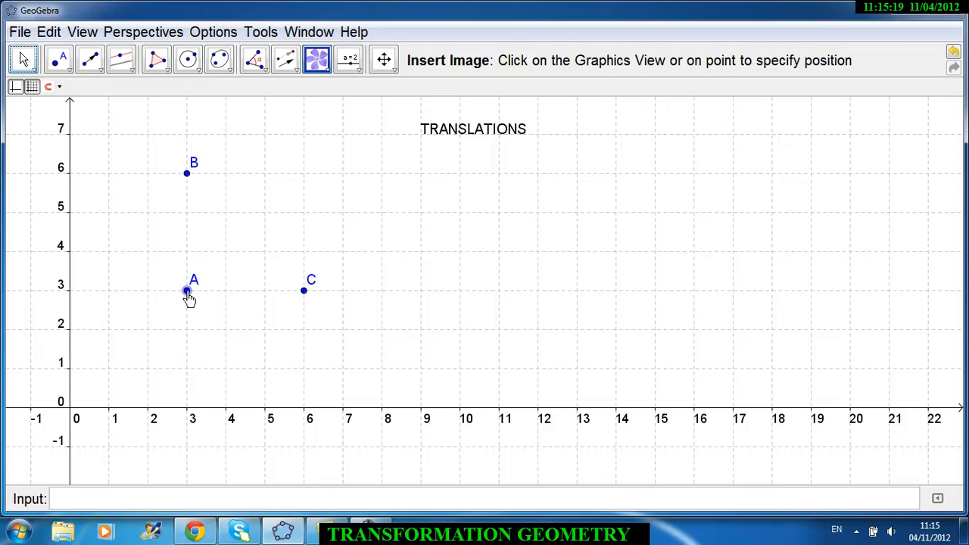
# Step: Insert the Rugby-ball picture anchored at point A on the grid
pyautogui.click(188, 291)
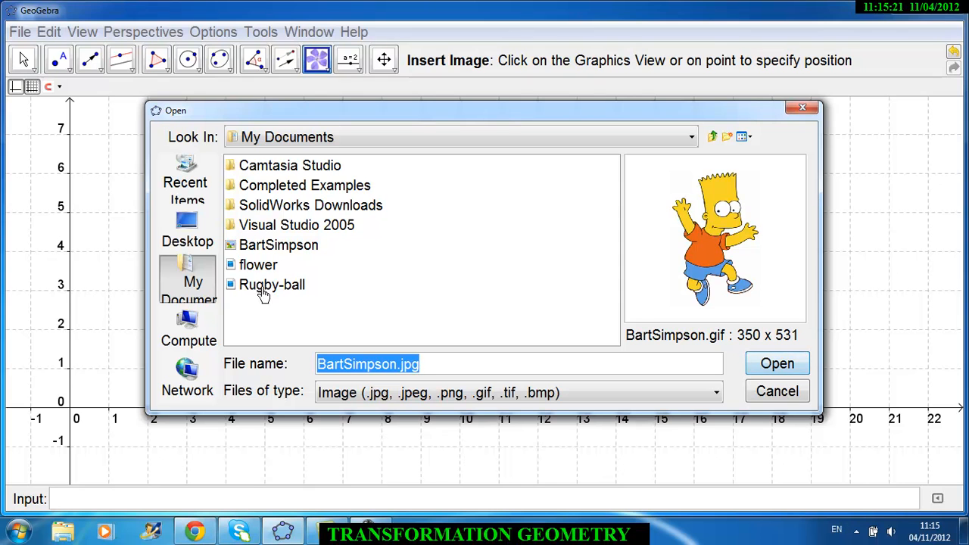
pyautogui.click(272, 285)
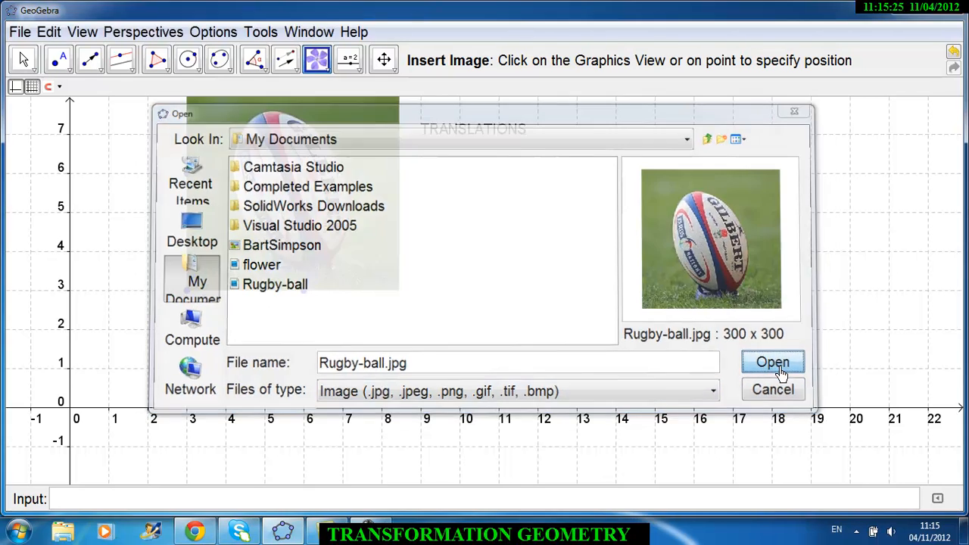
pyautogui.click(773, 362)
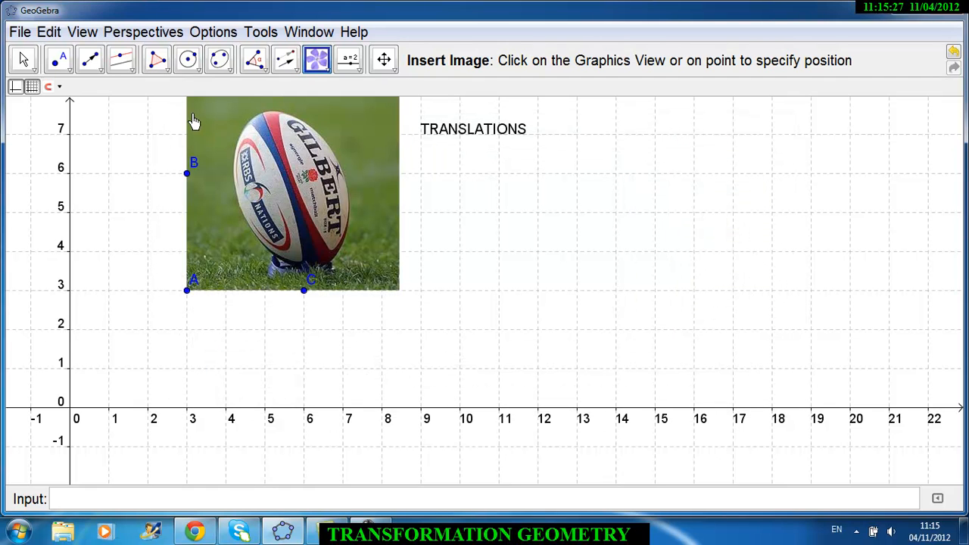
pyautogui.moveTo(306, 159)
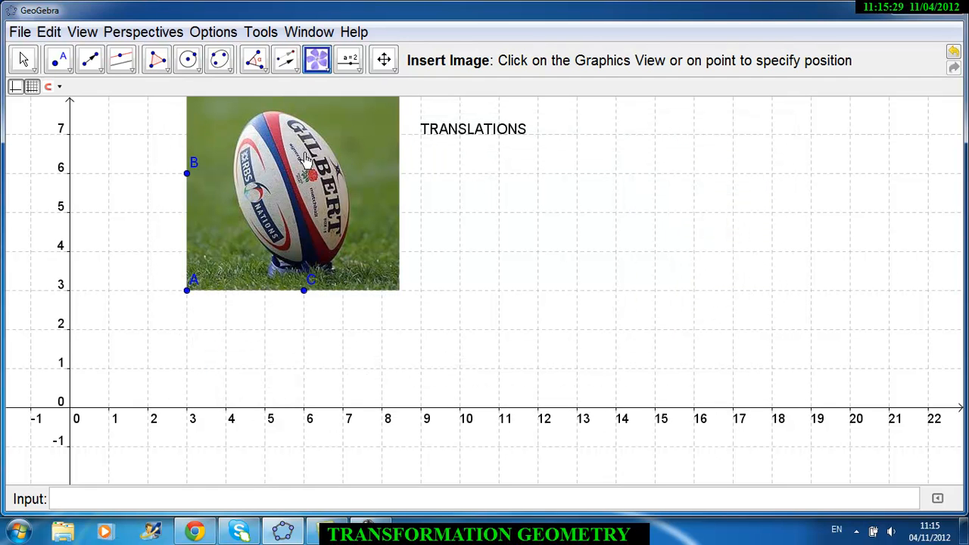
pyautogui.moveTo(256, 309)
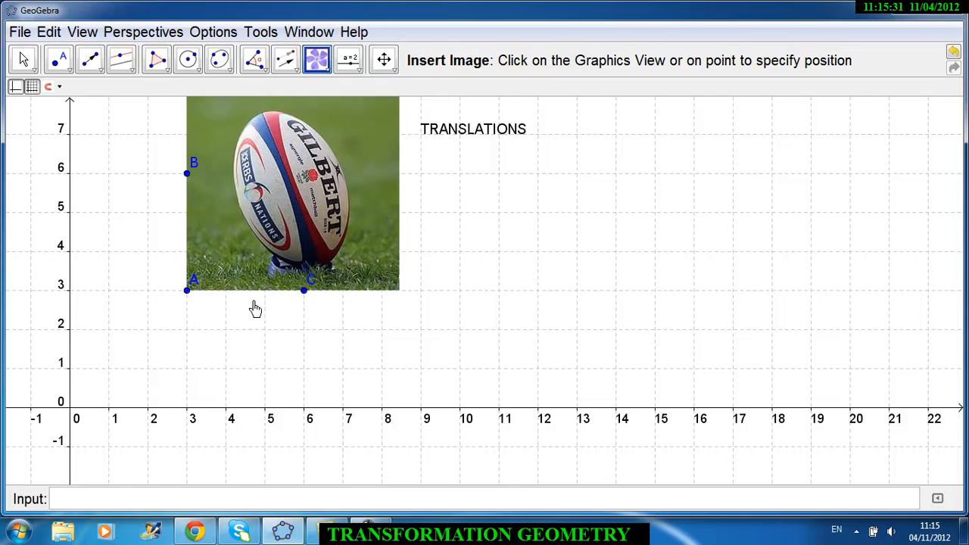
pyautogui.moveTo(223, 218)
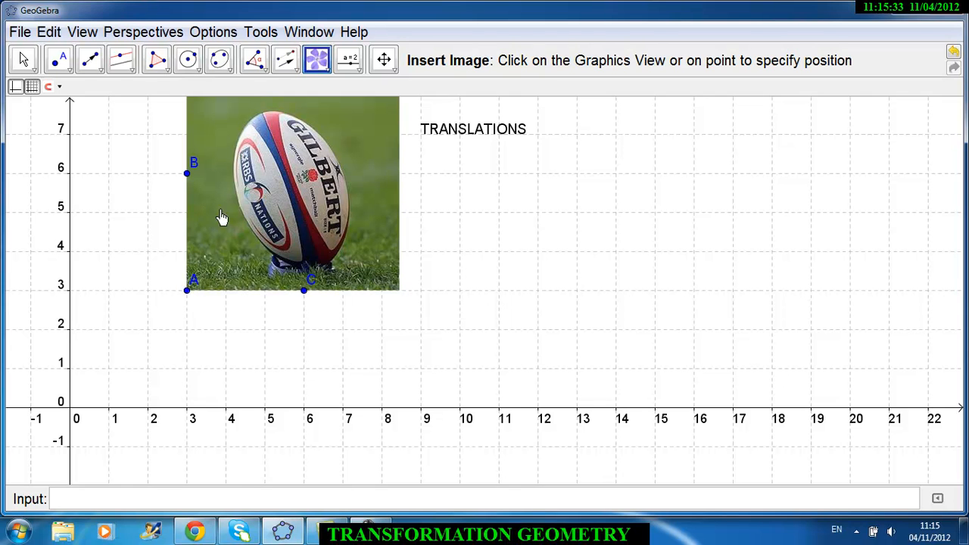
pyautogui.moveTo(252, 237)
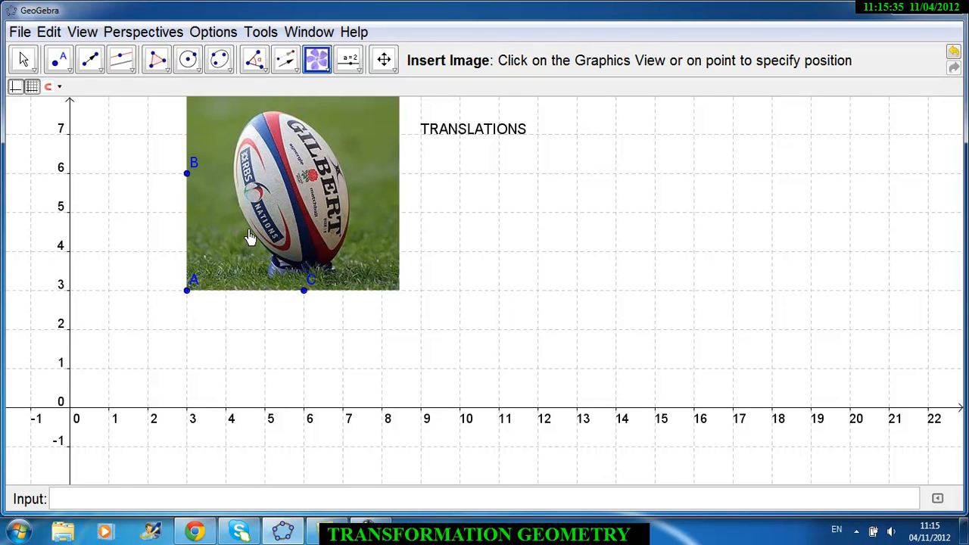
# Step: In the image's properties, set Corner 1 to A, Corner 2 to C and Corner 4 to B
pyautogui.rightClick(250, 235)
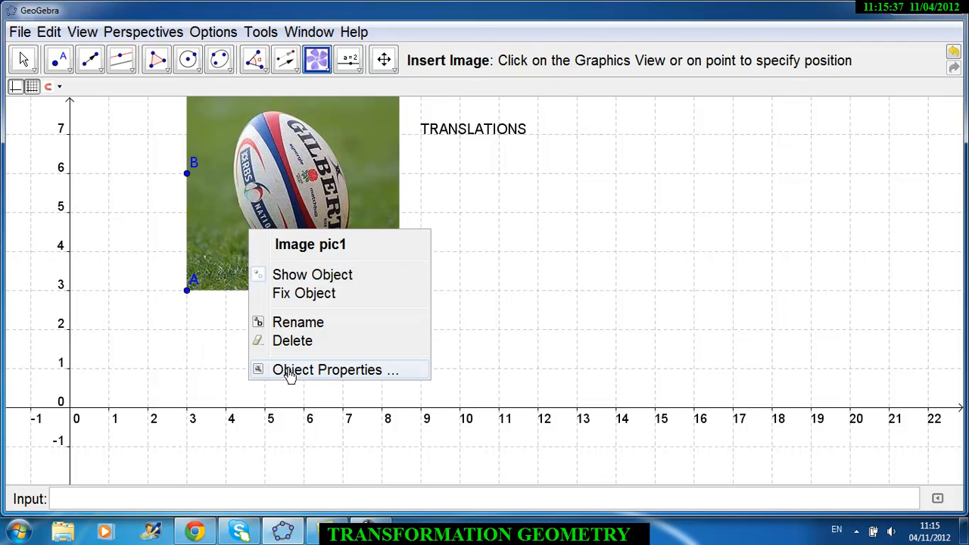
pyautogui.click(327, 370)
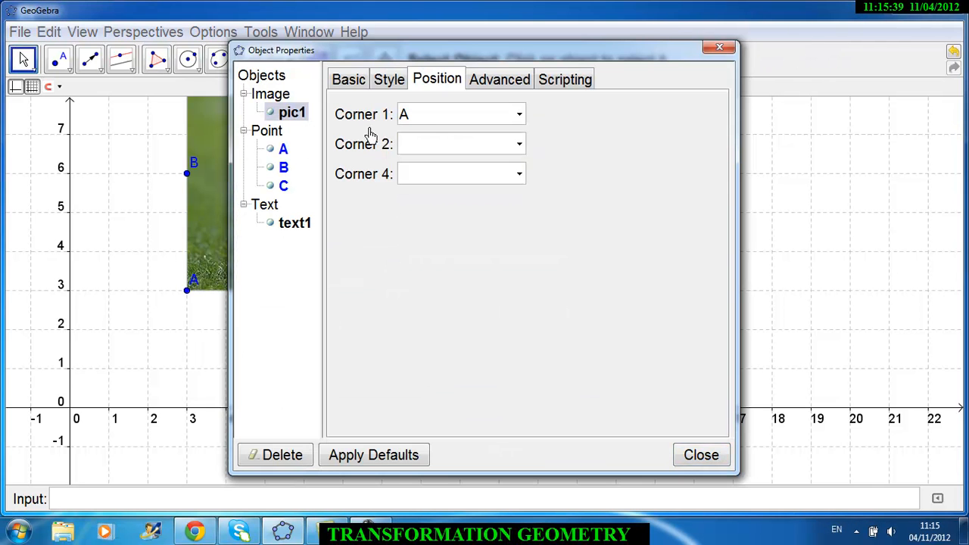
pyautogui.moveTo(184, 318)
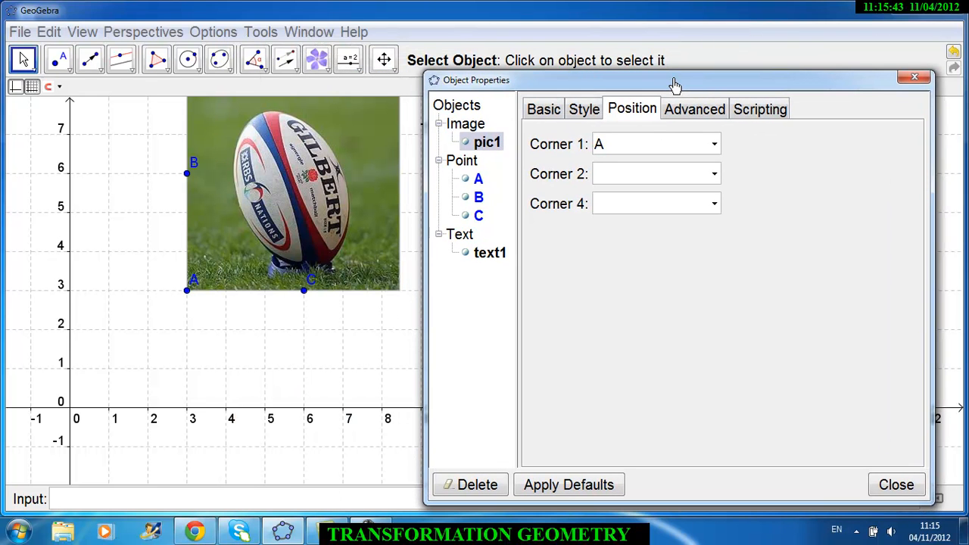
pyautogui.click(188, 174)
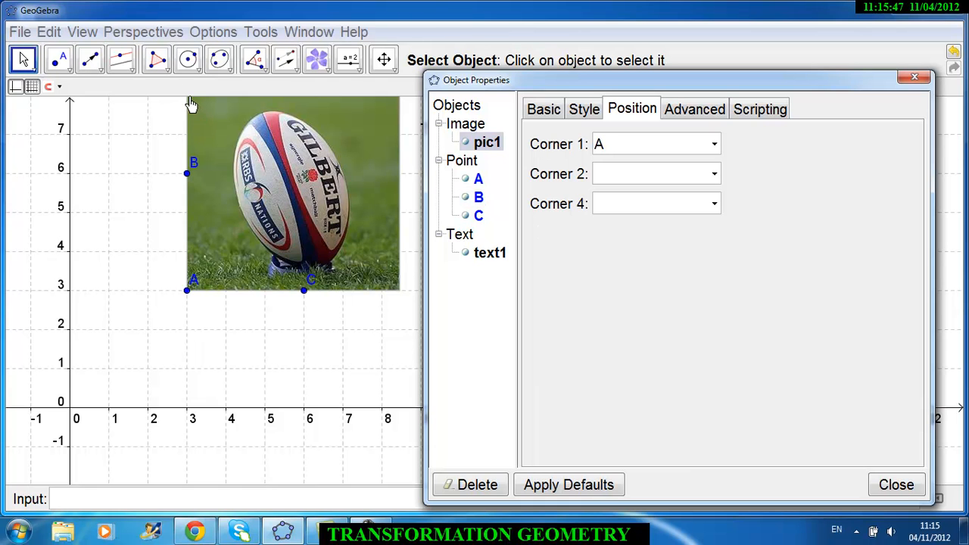
pyautogui.moveTo(428, 312)
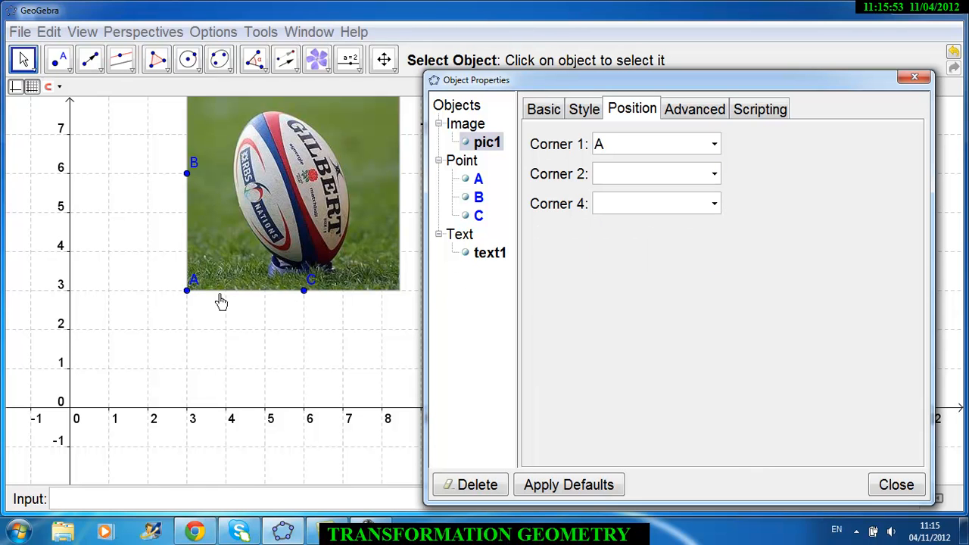
pyautogui.click(712, 173)
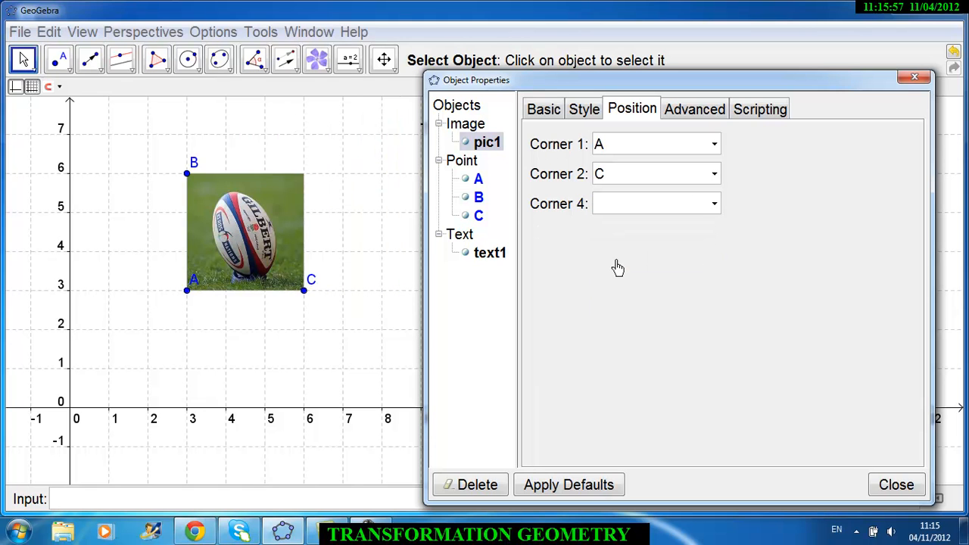
pyautogui.click(712, 203)
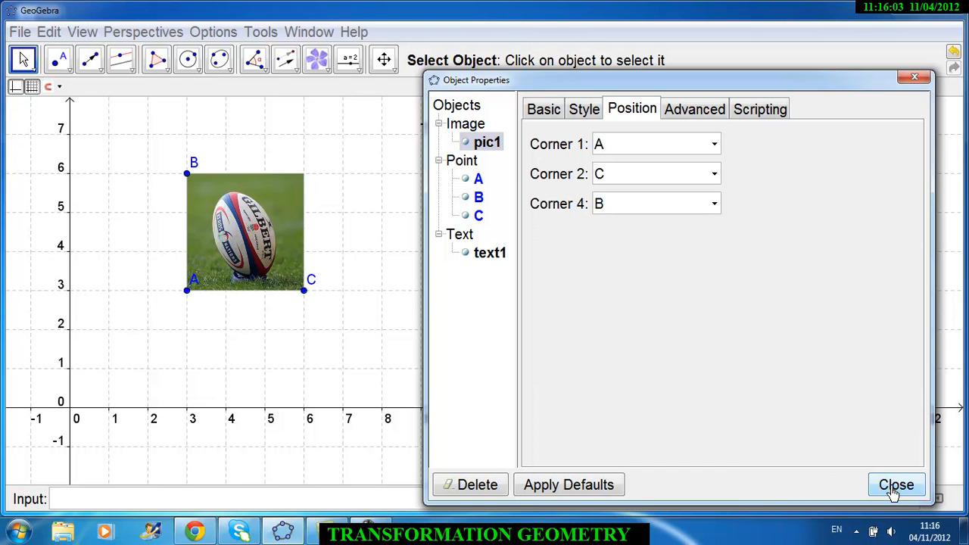
pyautogui.click(897, 485)
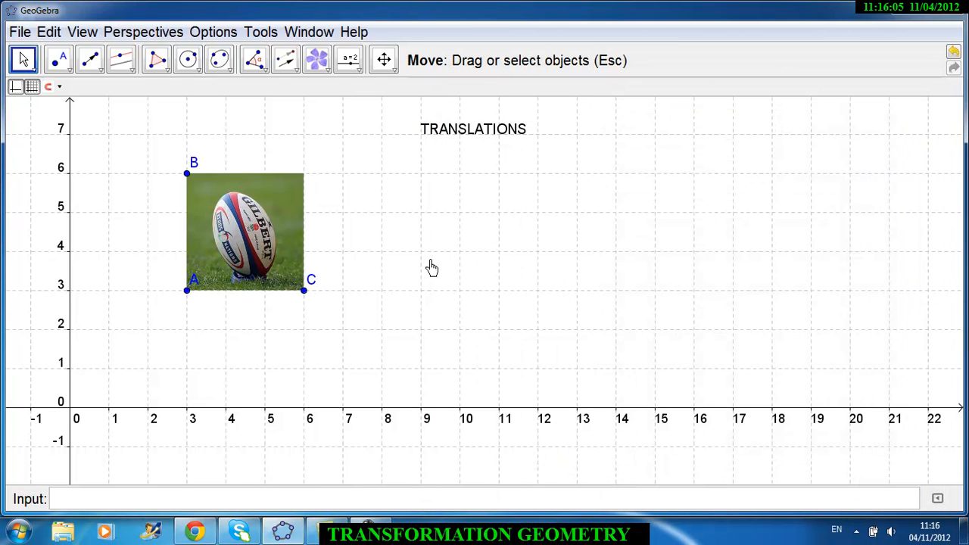
pyautogui.moveTo(184, 194)
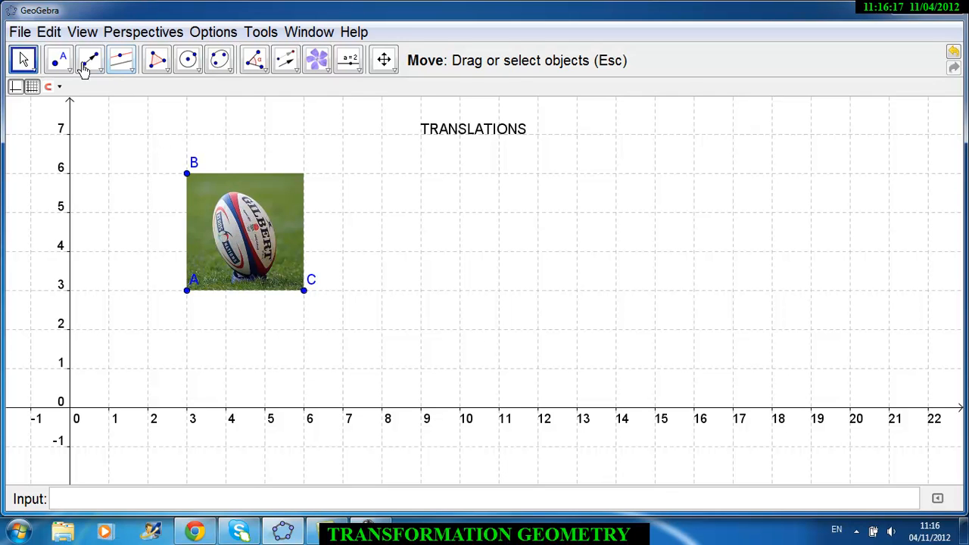
# Step: Place point D at (6, 6), briefly choose the Segment tool, then return to Move
pyautogui.click(57, 61)
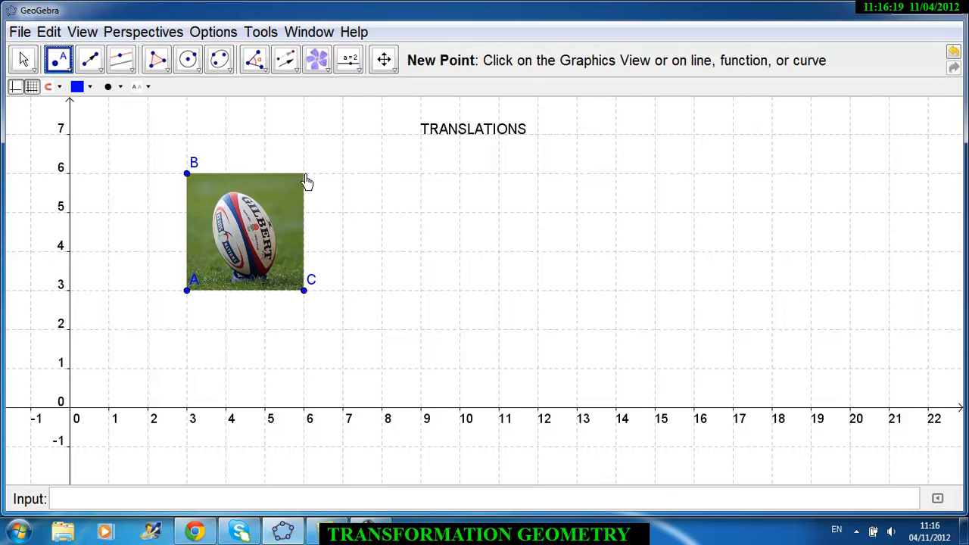
pyautogui.click(303, 174)
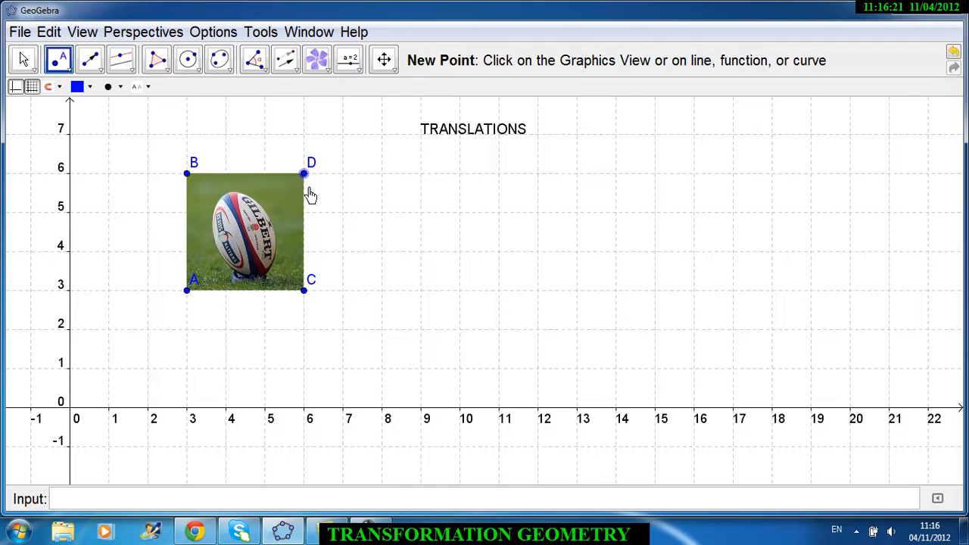
pyautogui.moveTo(139, 218)
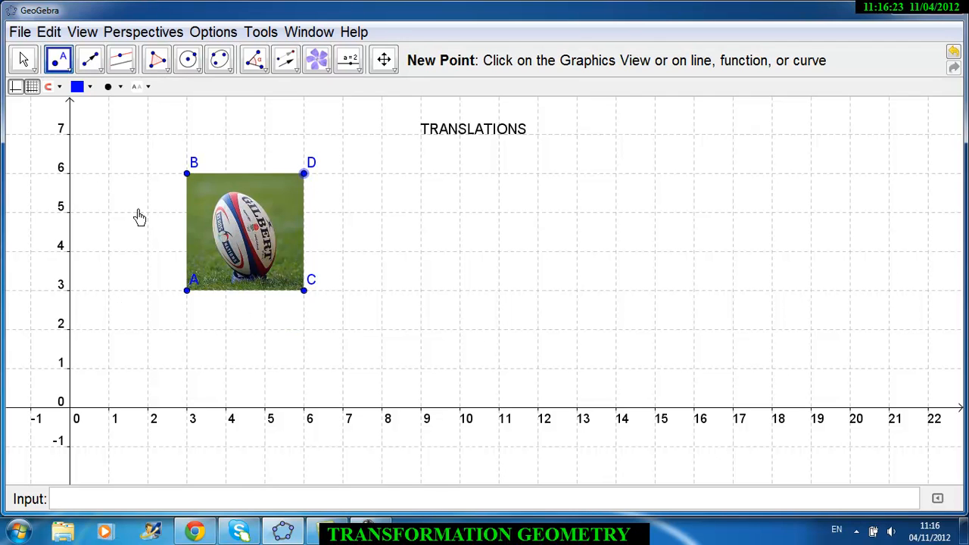
pyautogui.click(90, 60)
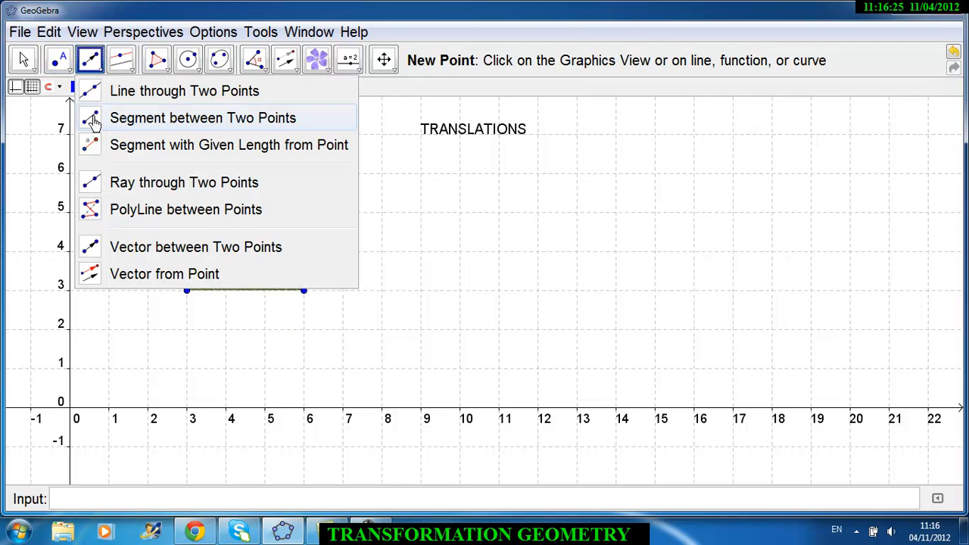
pyautogui.click(203, 118)
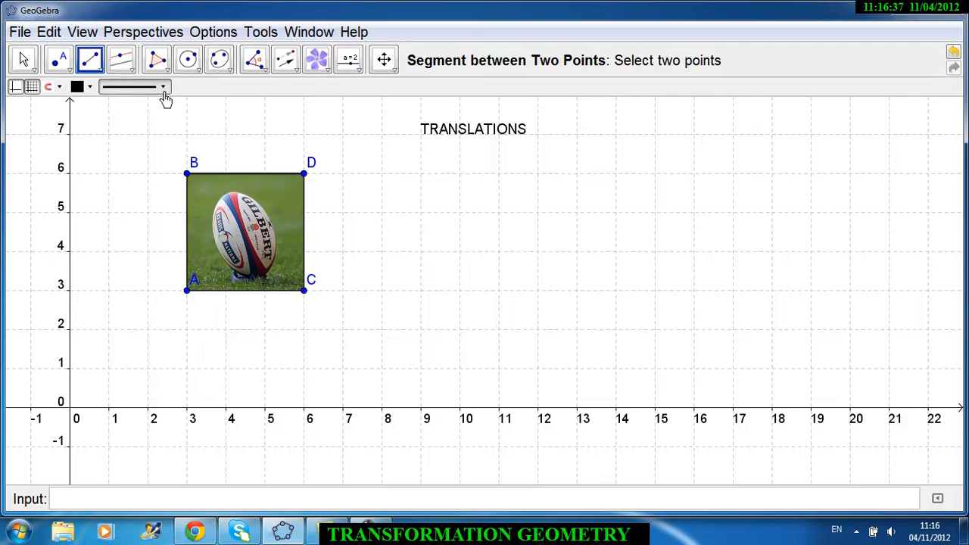
pyautogui.click(76, 85)
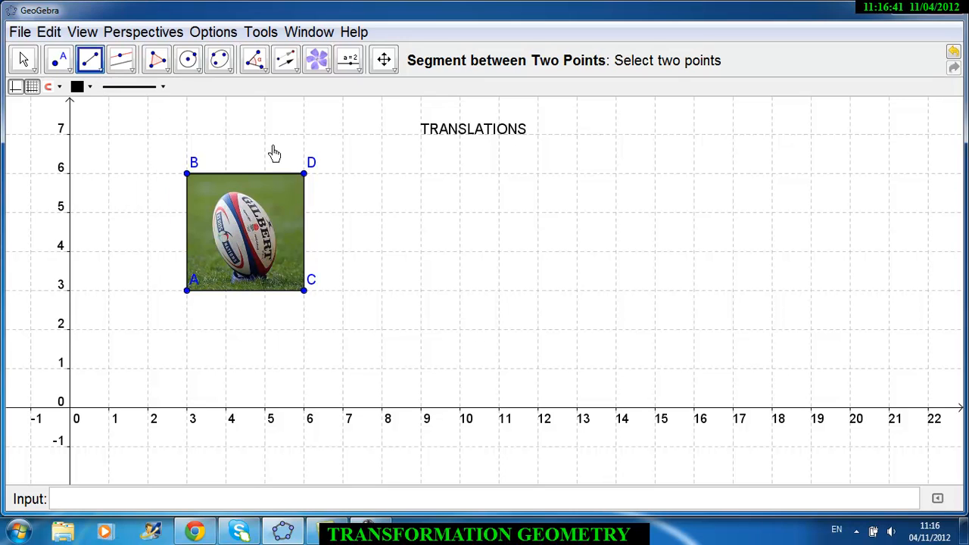
pyautogui.click(23, 61)
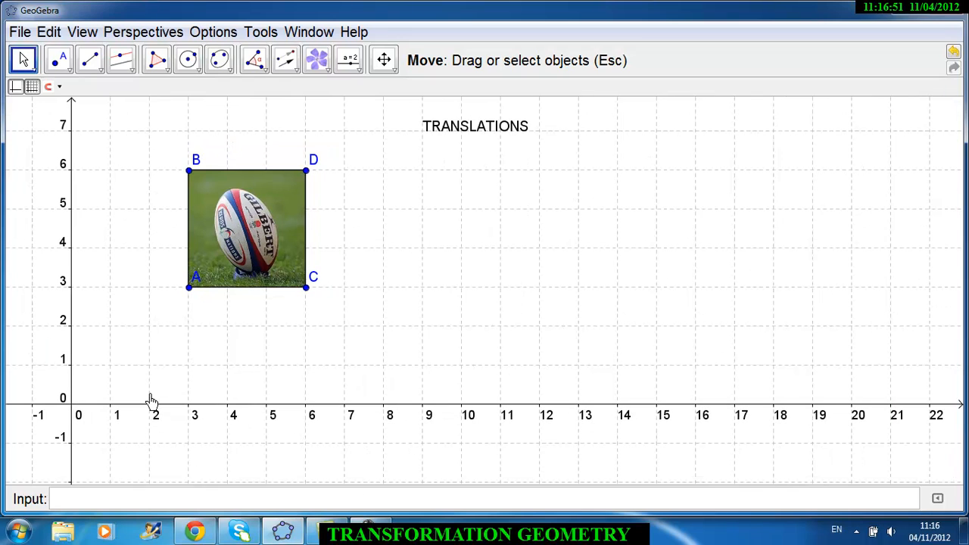
pyautogui.moveTo(385, 500)
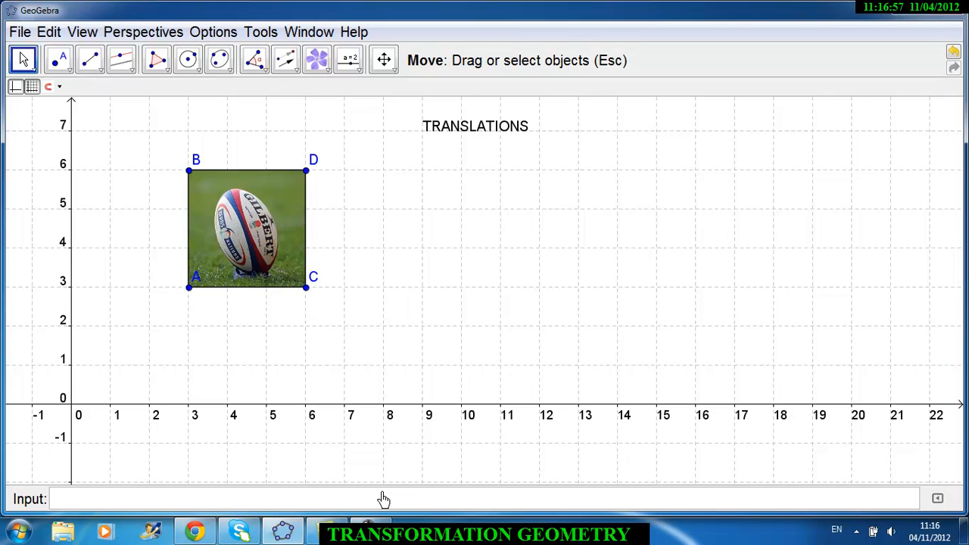
pyautogui.moveTo(346, 462)
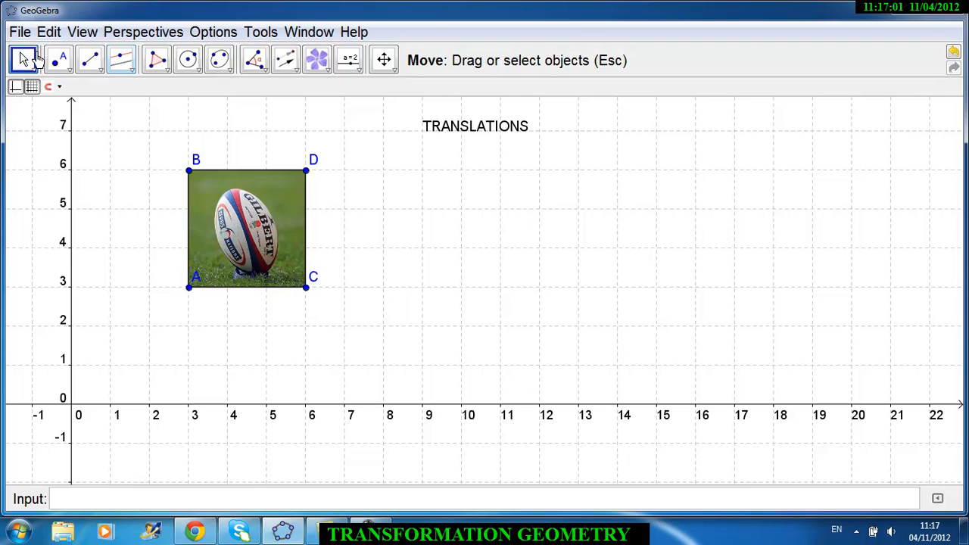
pyautogui.moveTo(409, 423)
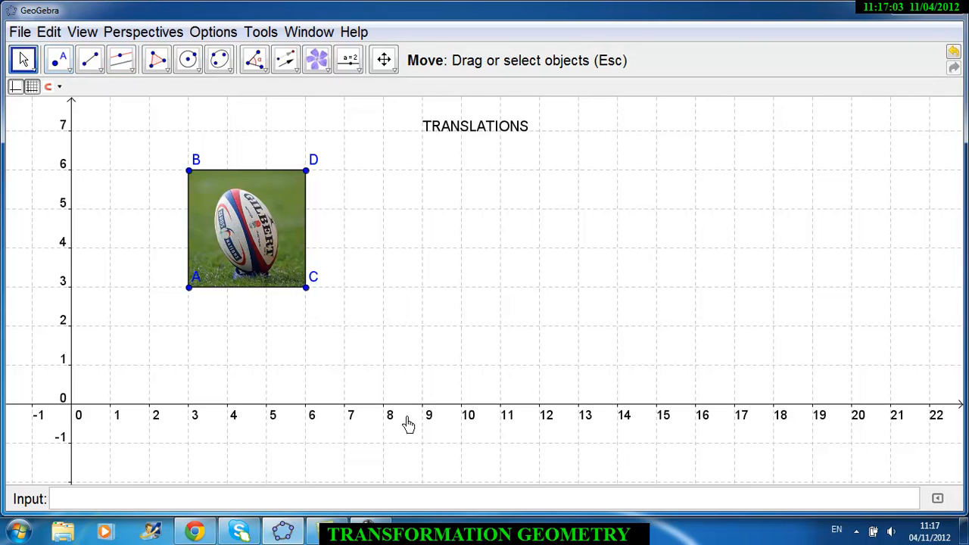
pyautogui.moveTo(419, 415)
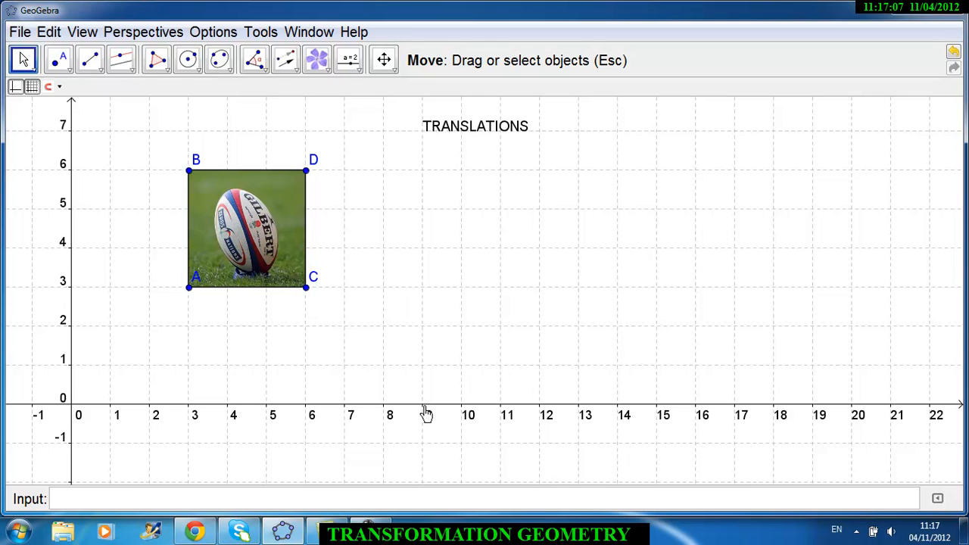
pyautogui.moveTo(261, 250)
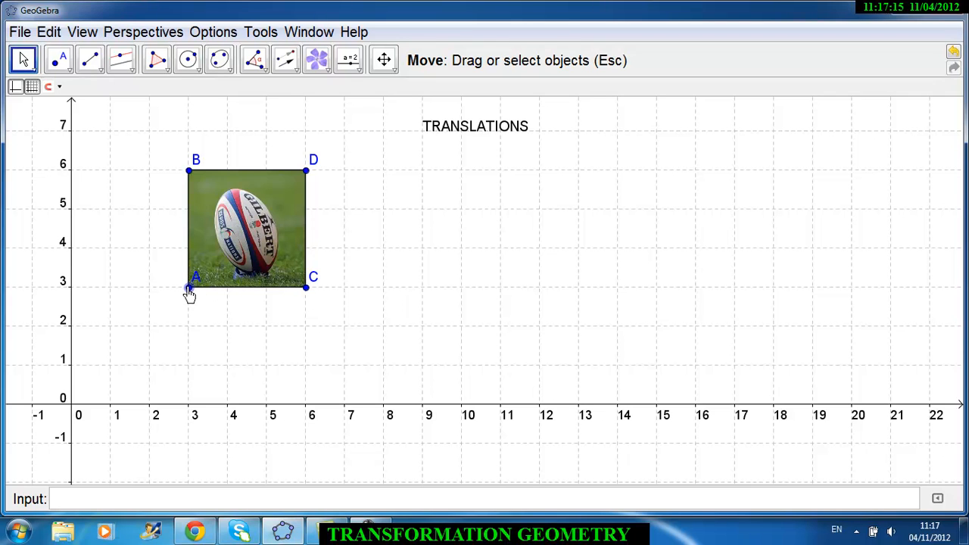
pyautogui.moveTo(388, 451)
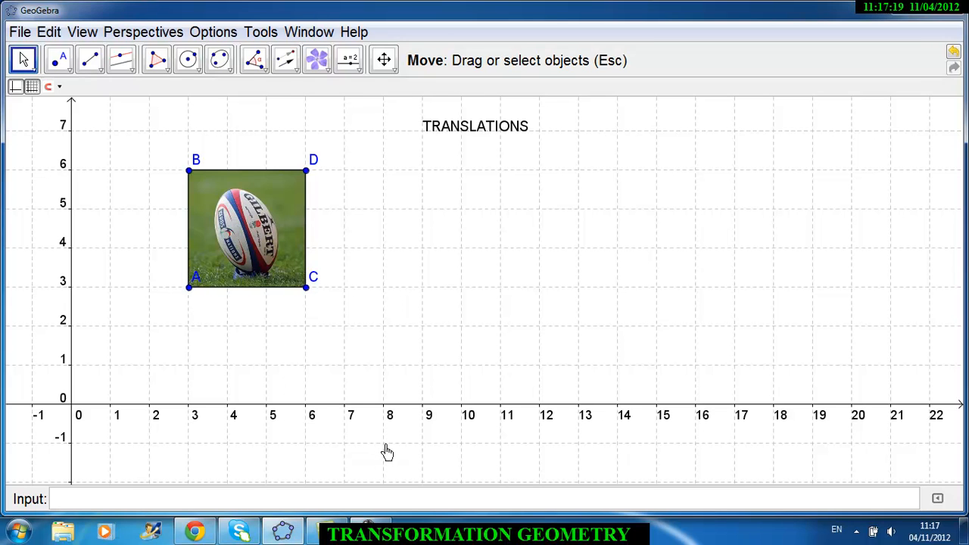
pyautogui.moveTo(391, 451)
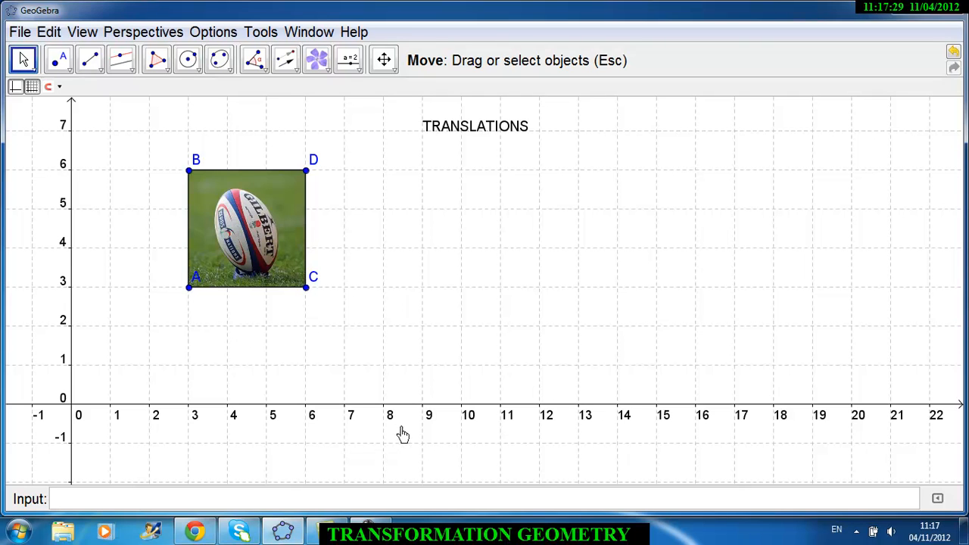
pyautogui.moveTo(388, 412)
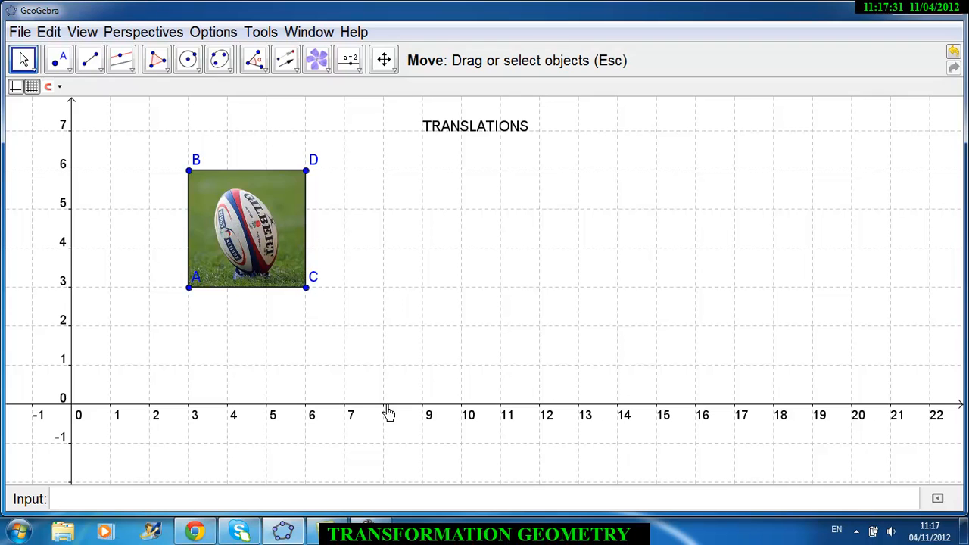
pyautogui.moveTo(194, 336)
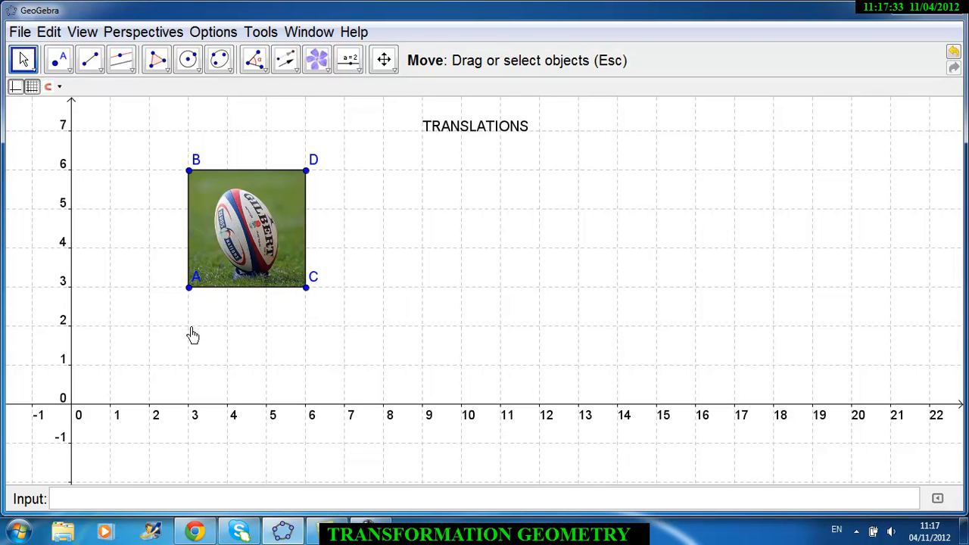
pyautogui.moveTo(188, 419)
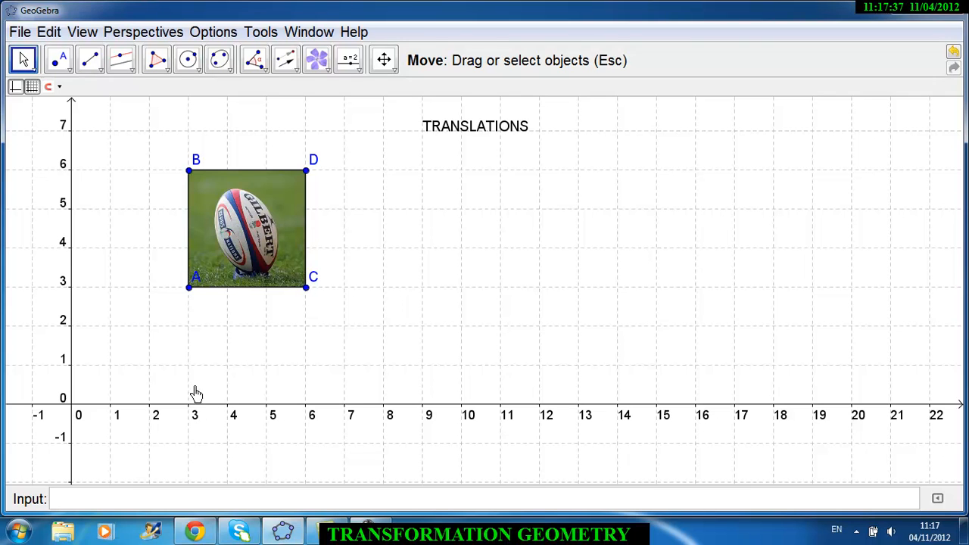
pyautogui.moveTo(270, 421)
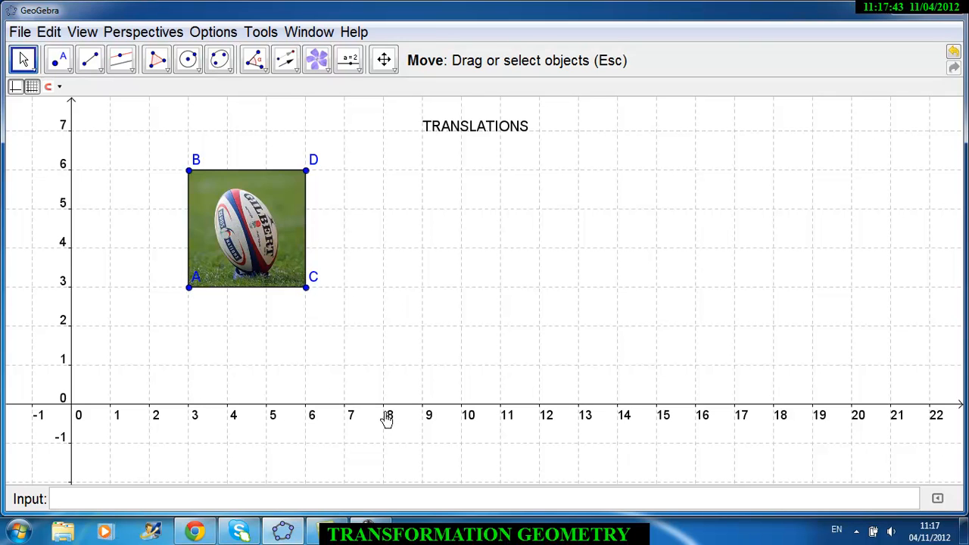
pyautogui.moveTo(386, 453)
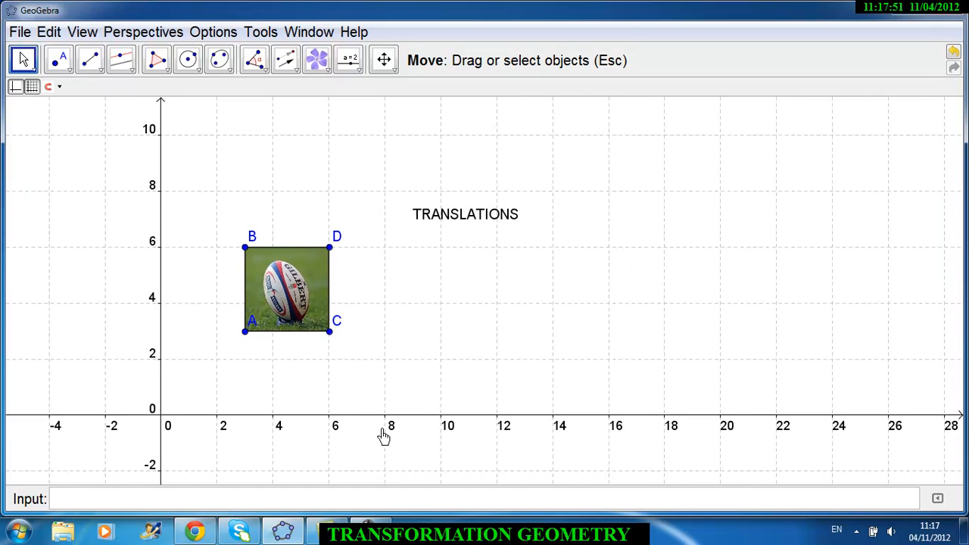
# Step: Switch to Move Graphics View and browse the Tools menu categories
pyautogui.click(383, 60)
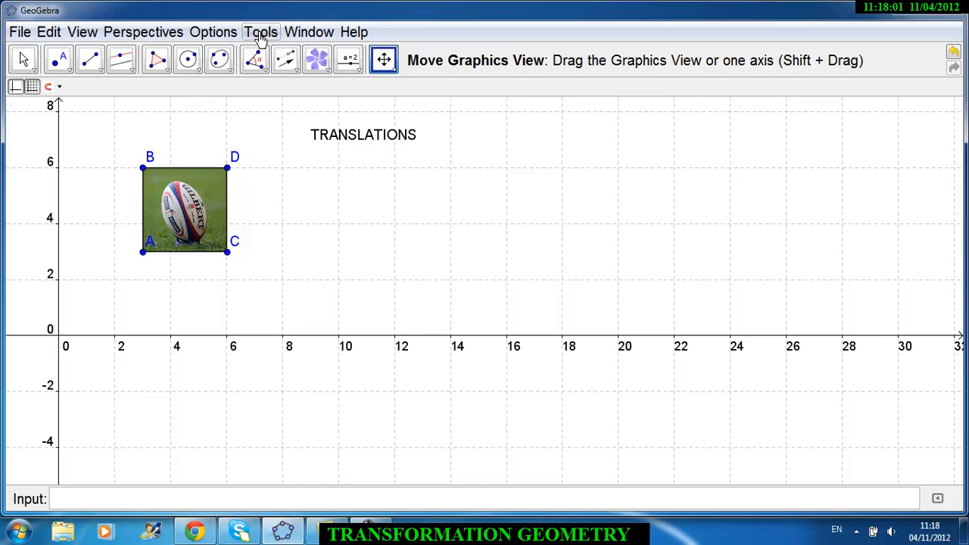
pyautogui.click(260, 31)
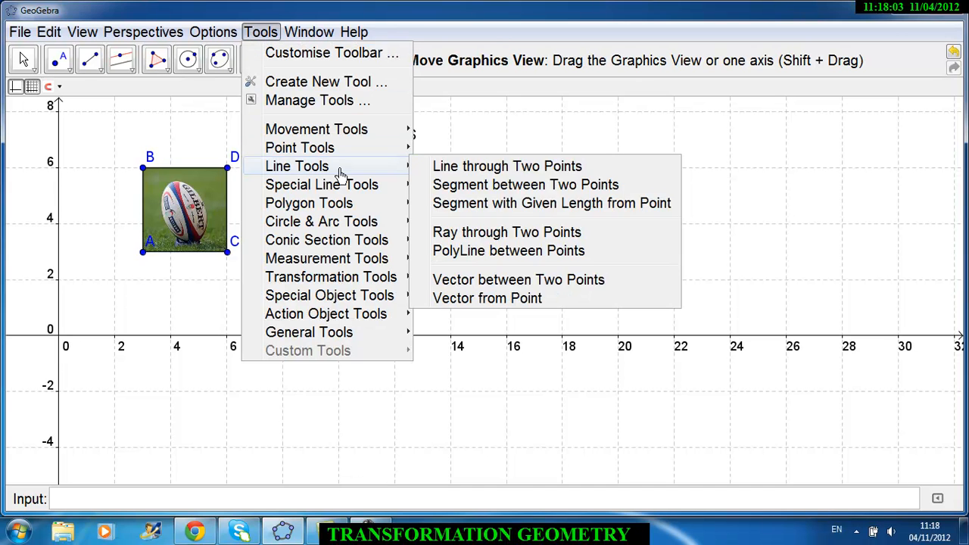
pyautogui.moveTo(488, 297)
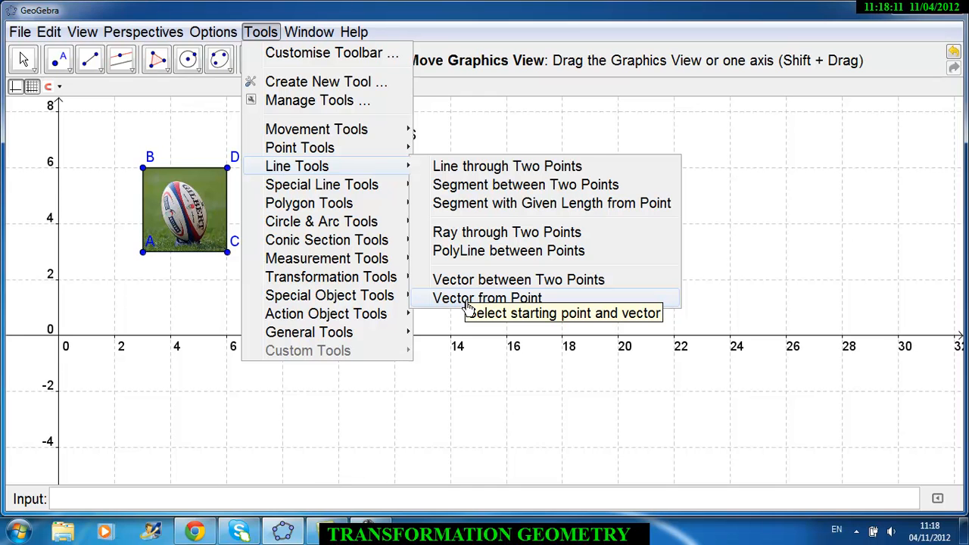
pyautogui.moveTo(300, 148)
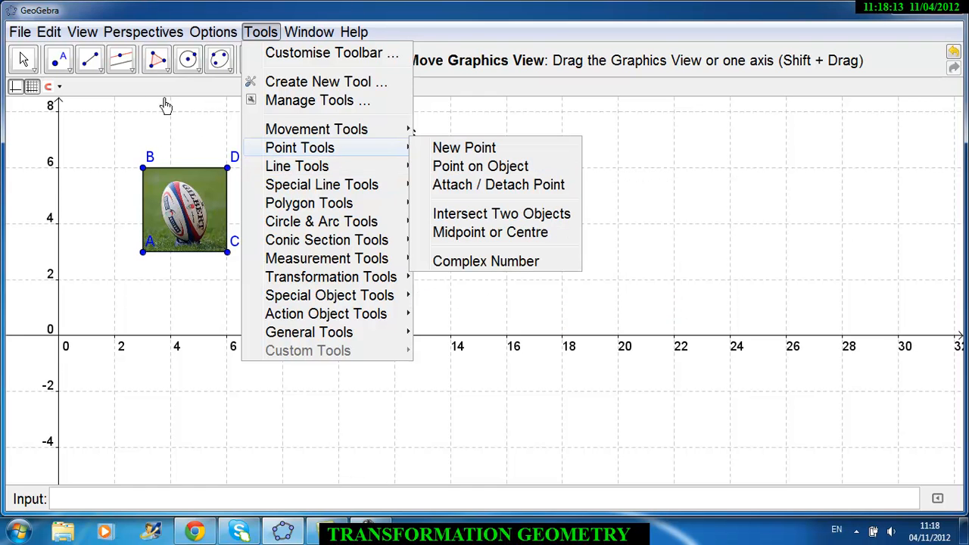
# Step: Place point E at the origin and point F at (6, −4)
pyautogui.click(464, 148)
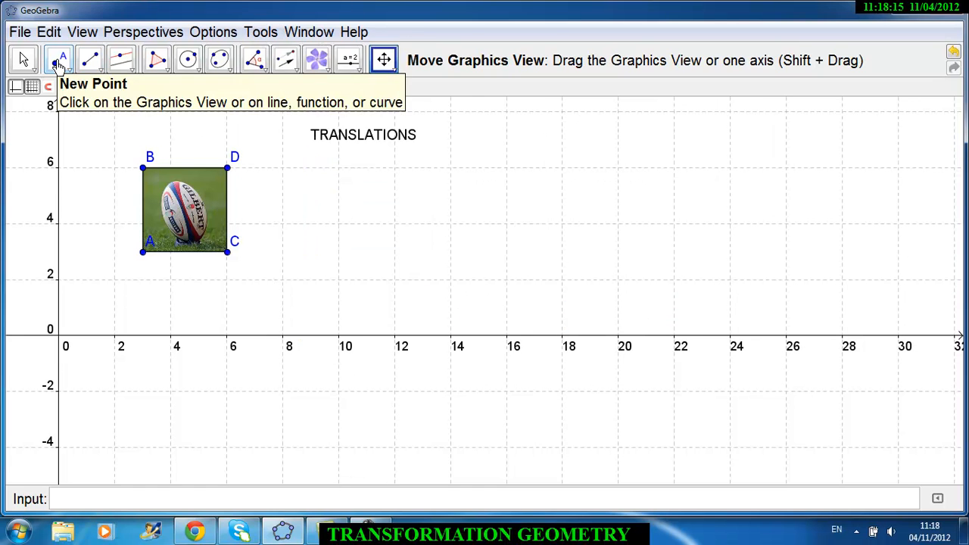
pyautogui.moveTo(61, 342)
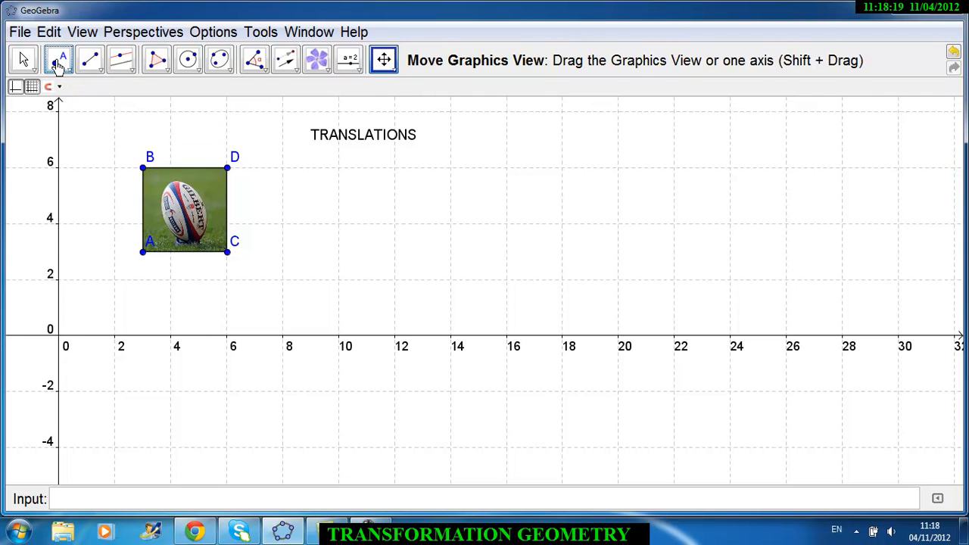
pyautogui.click(57, 61)
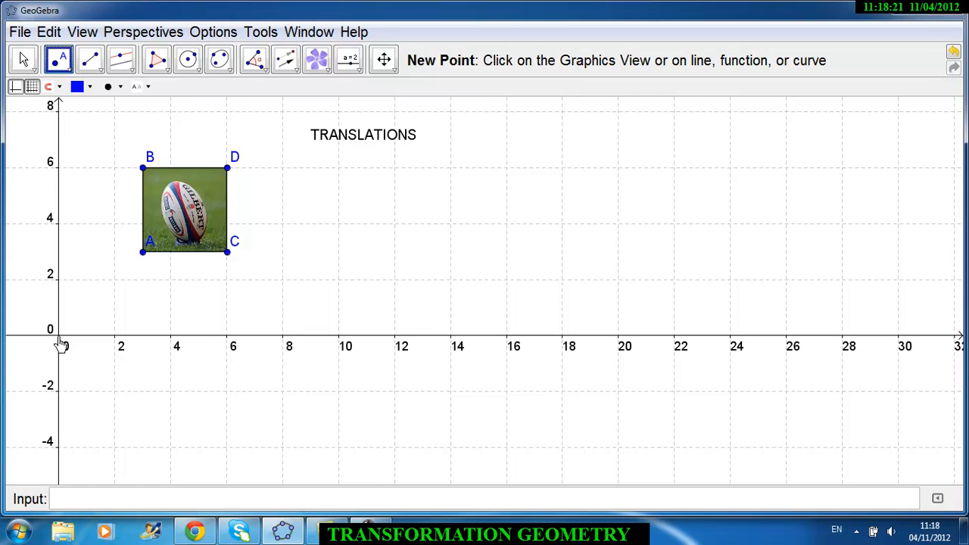
pyautogui.click(59, 336)
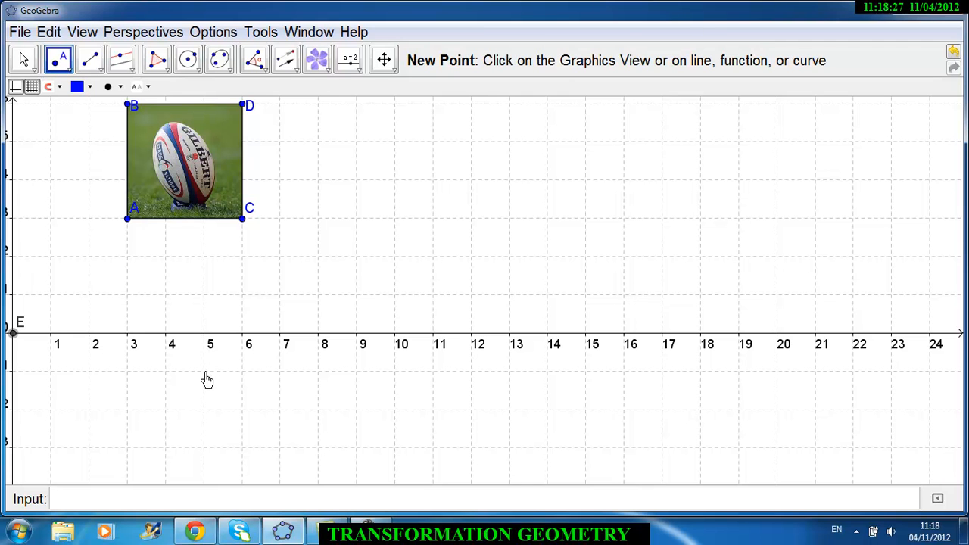
pyautogui.moveTo(211, 484)
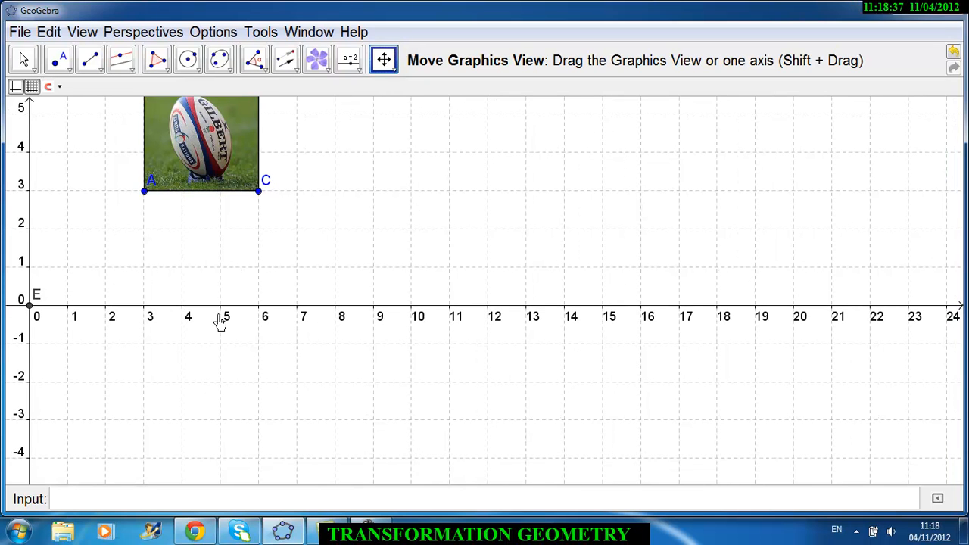
pyautogui.moveTo(224, 466)
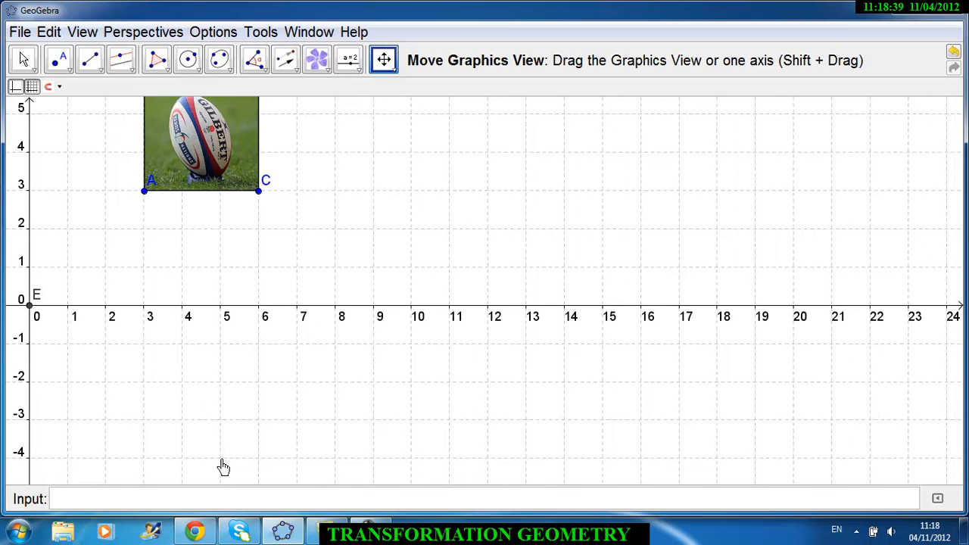
pyautogui.click(58, 61)
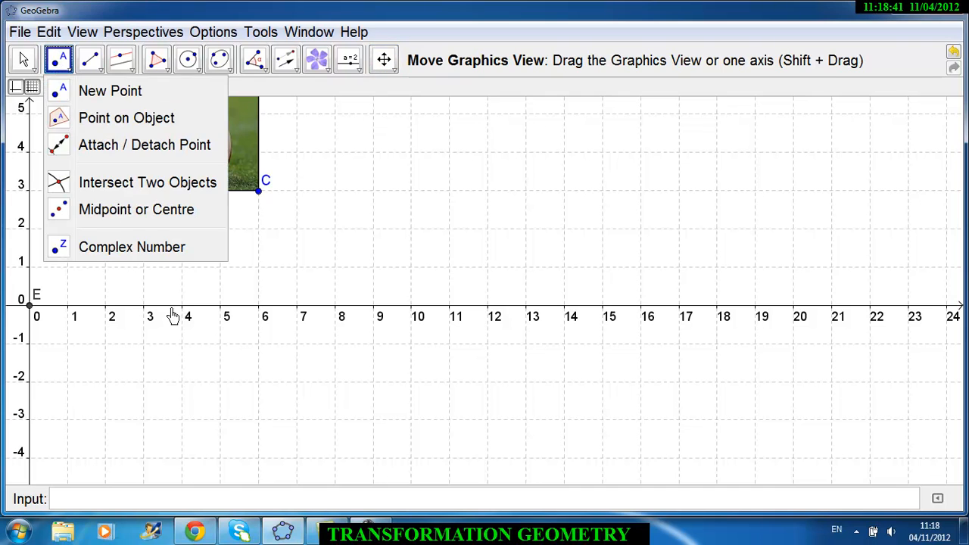
pyautogui.click(109, 91)
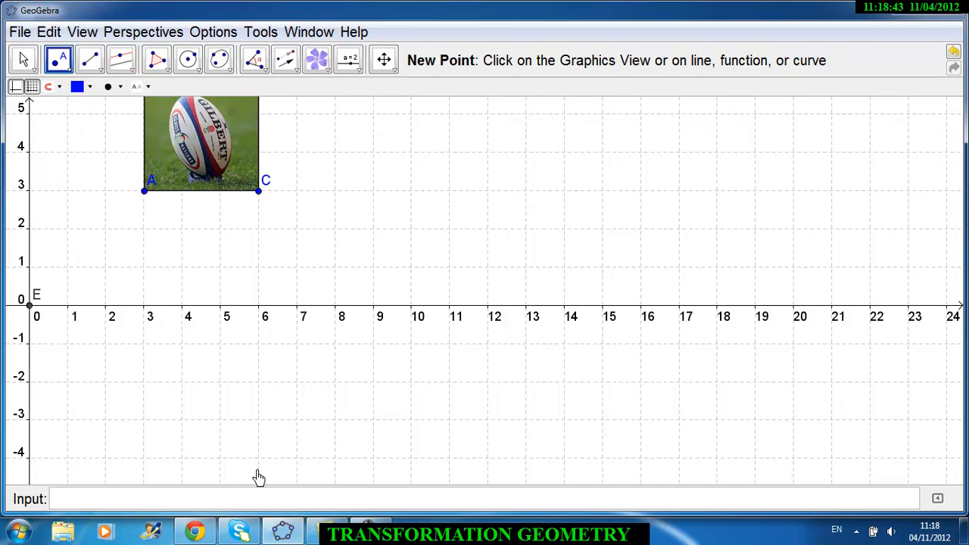
pyautogui.click(258, 461)
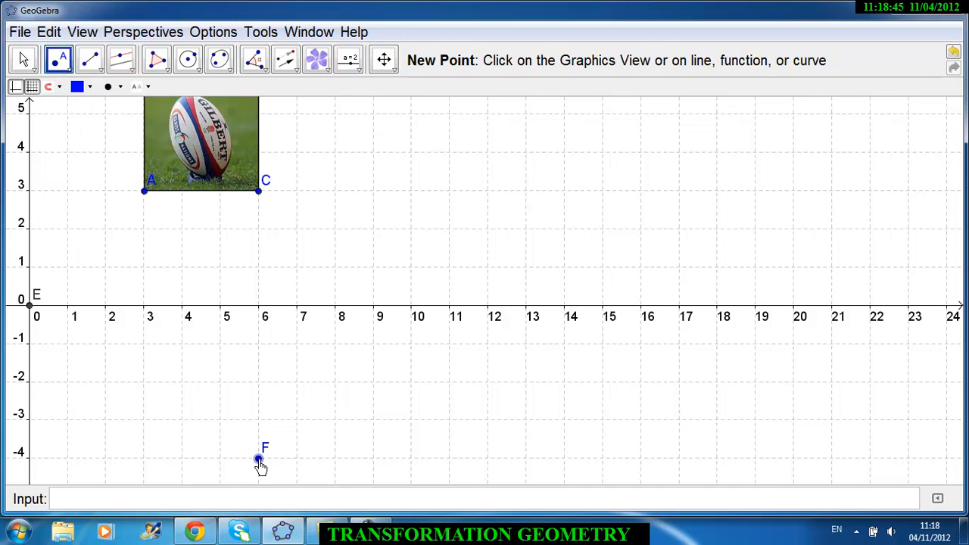
pyautogui.moveTo(204, 432)
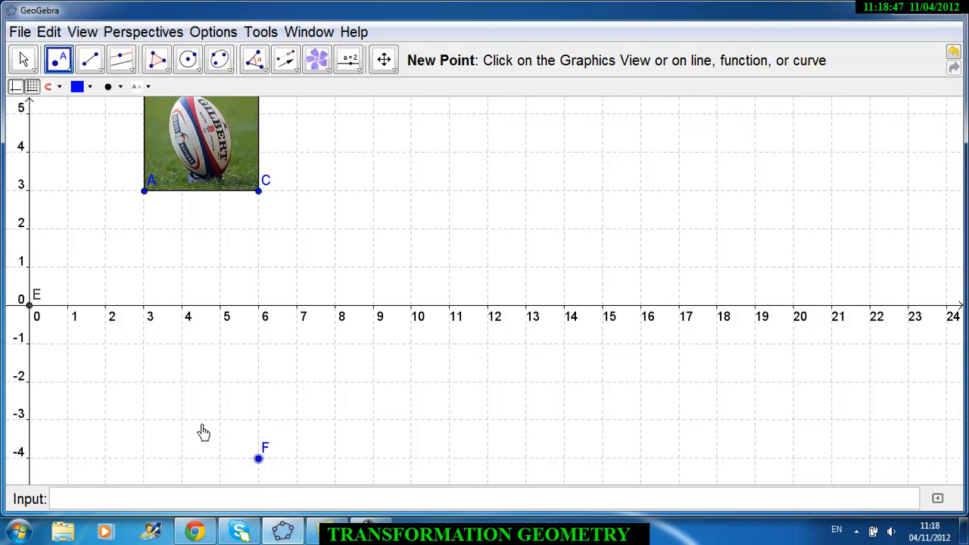
pyautogui.moveTo(294, 203)
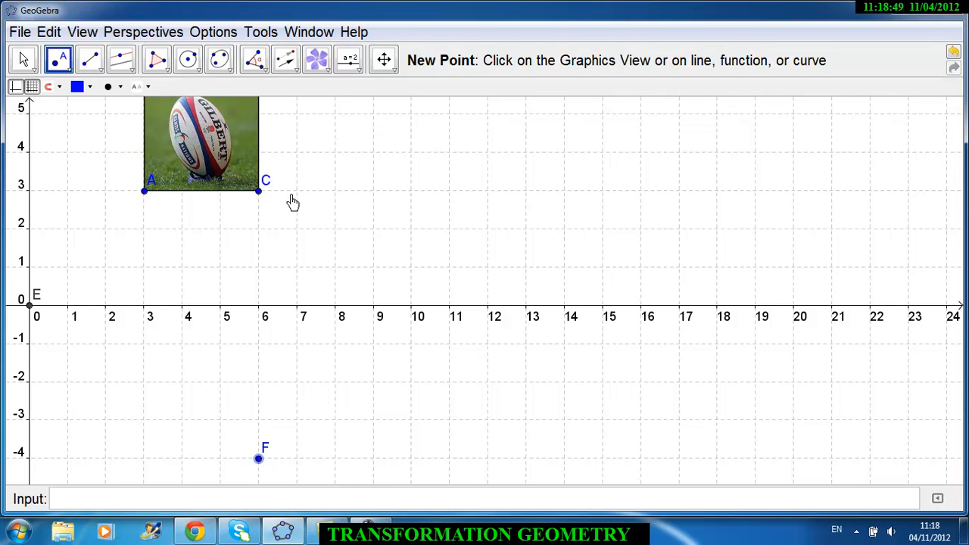
# Step: Draw a green solid vector from E to F, then return to the Move tool
pyautogui.click(261, 32)
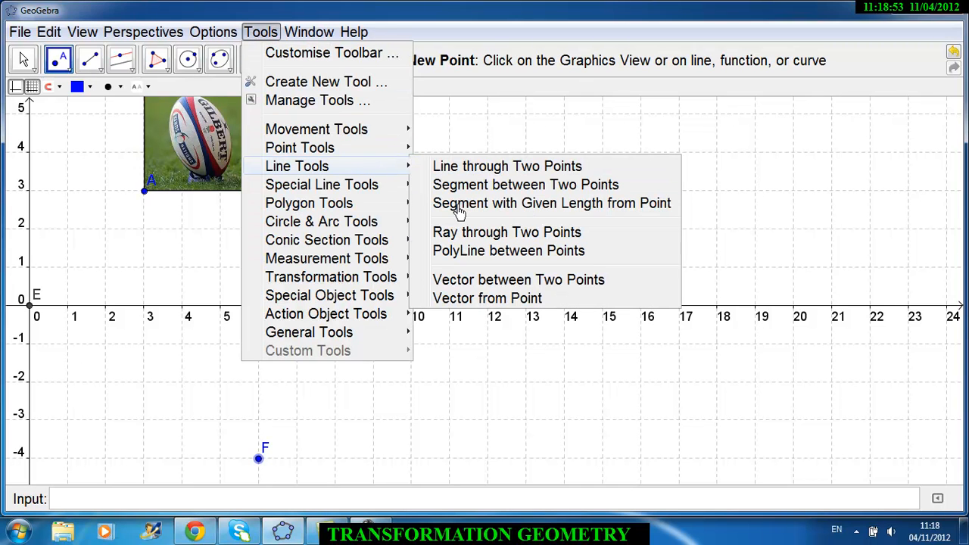
pyautogui.moveTo(477, 280)
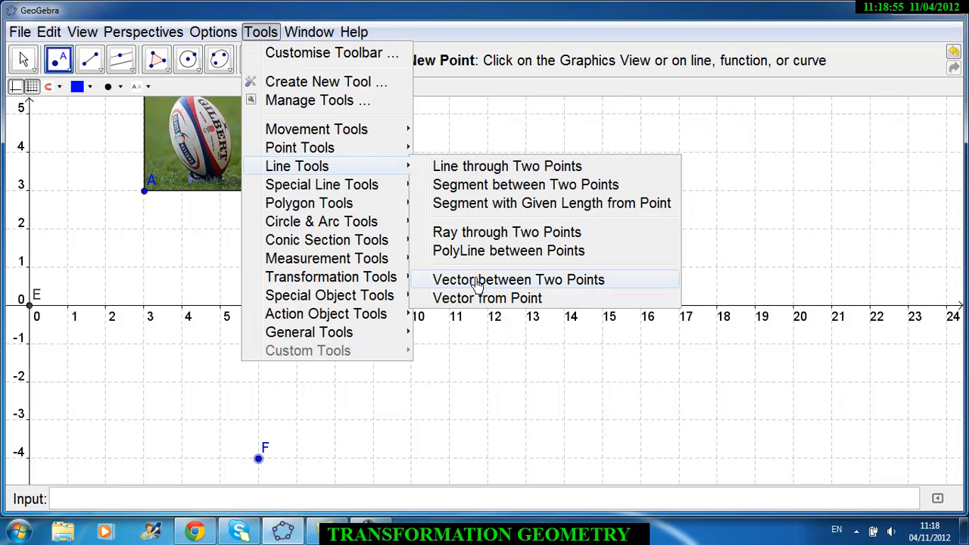
pyautogui.moveTo(518, 279)
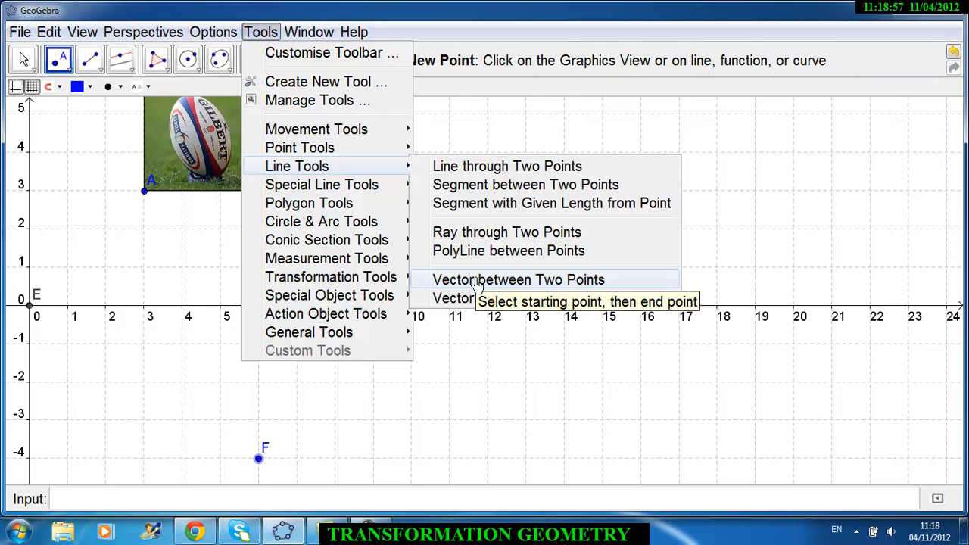
pyautogui.click(518, 279)
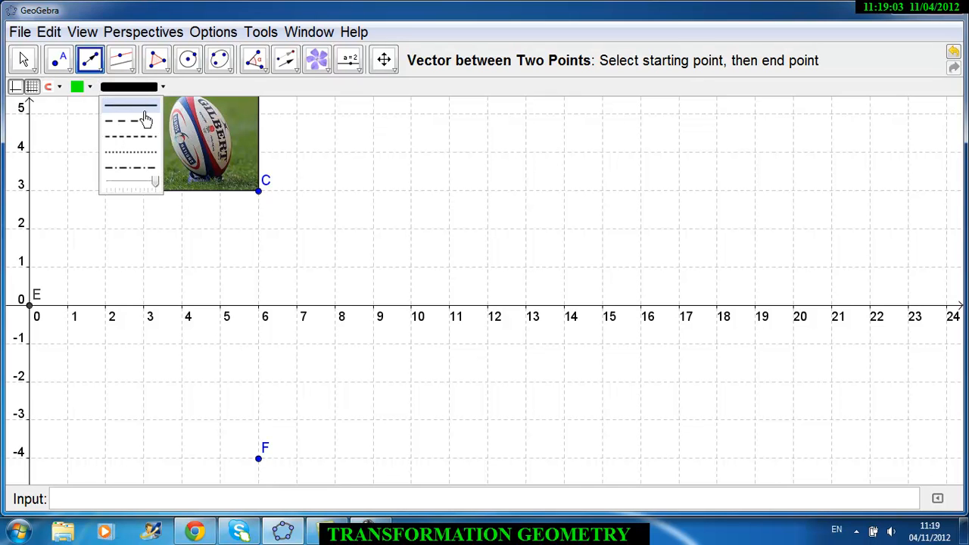
pyautogui.click(129, 105)
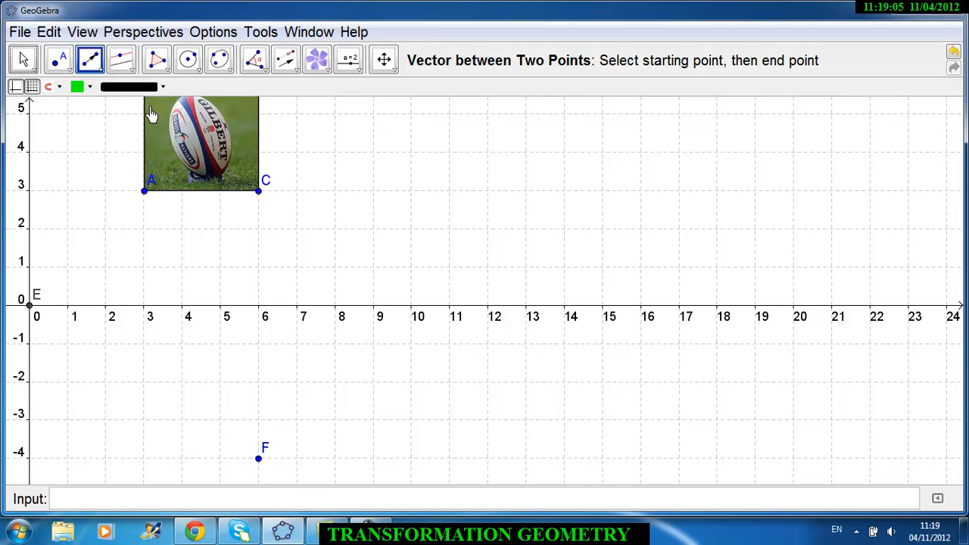
pyautogui.click(129, 86)
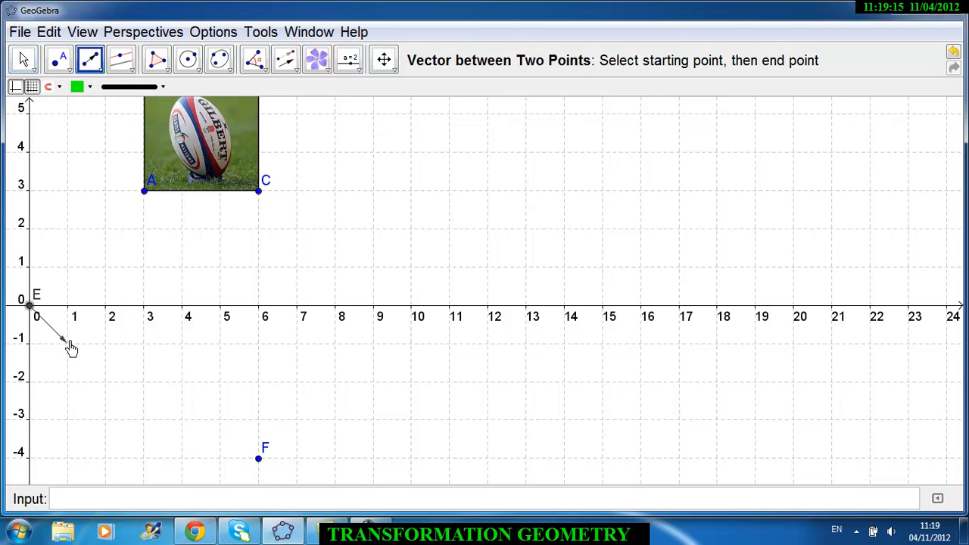
pyautogui.click(257, 458)
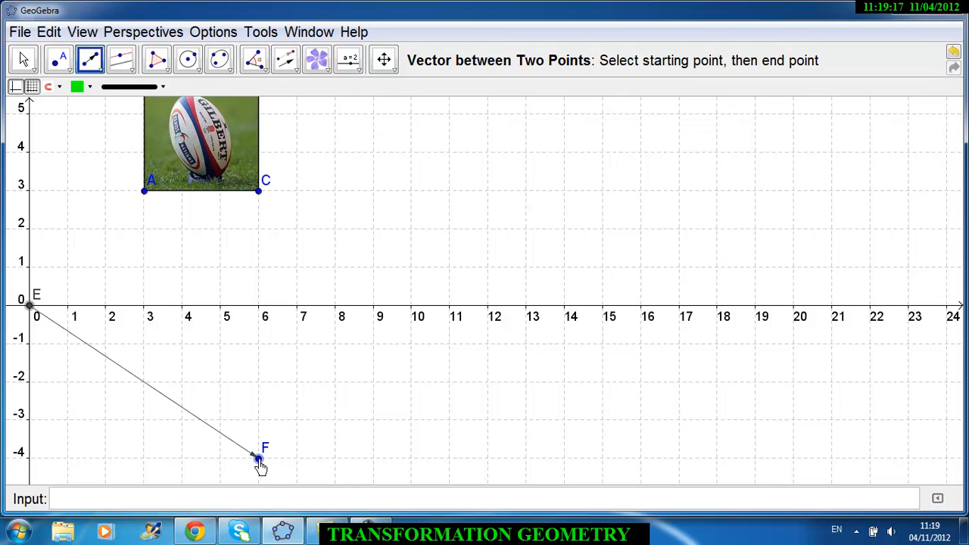
pyautogui.click(258, 457)
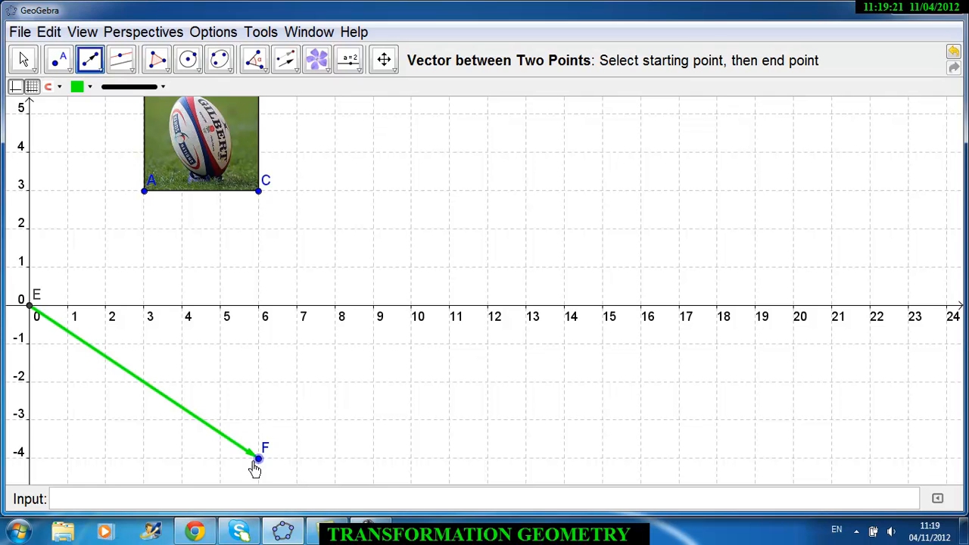
pyautogui.moveTo(117, 406)
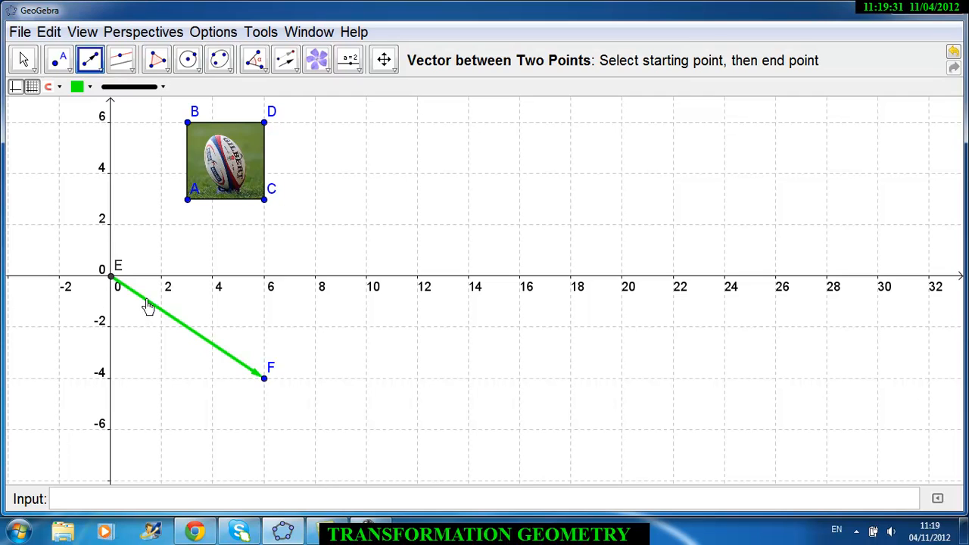
pyautogui.moveTo(111, 280)
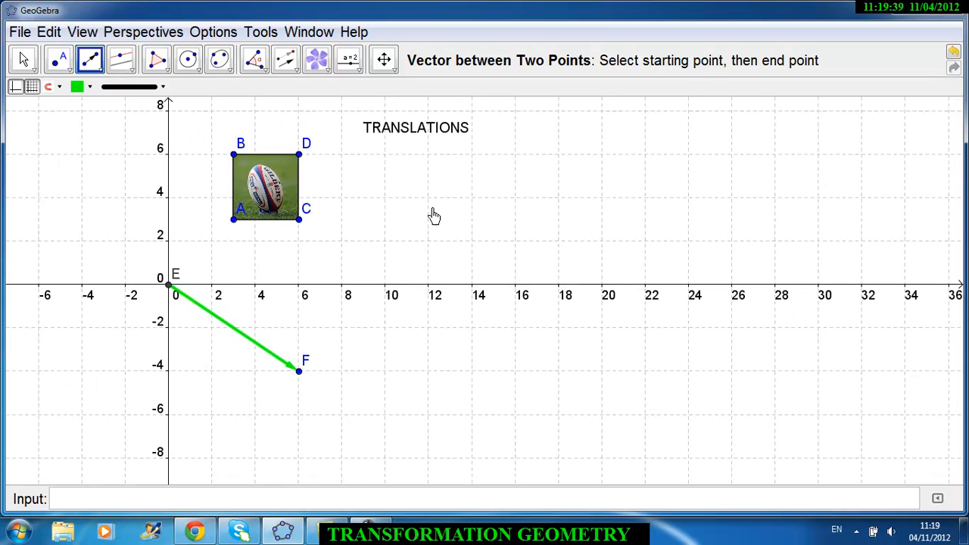
pyautogui.moveTo(456, 156)
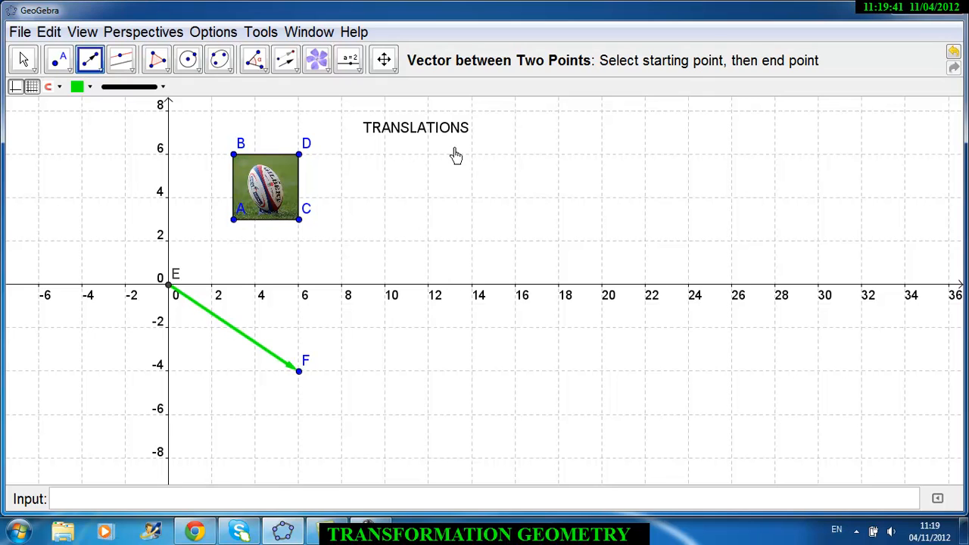
pyautogui.click(23, 60)
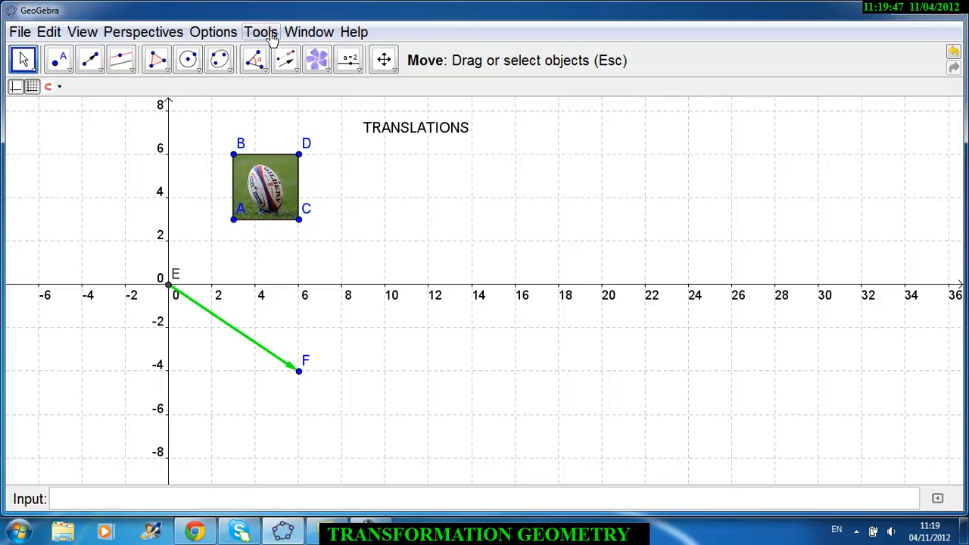
# Step: Choose Translate Object by Vector and pick the rugby ball square to translate
pyautogui.click(261, 32)
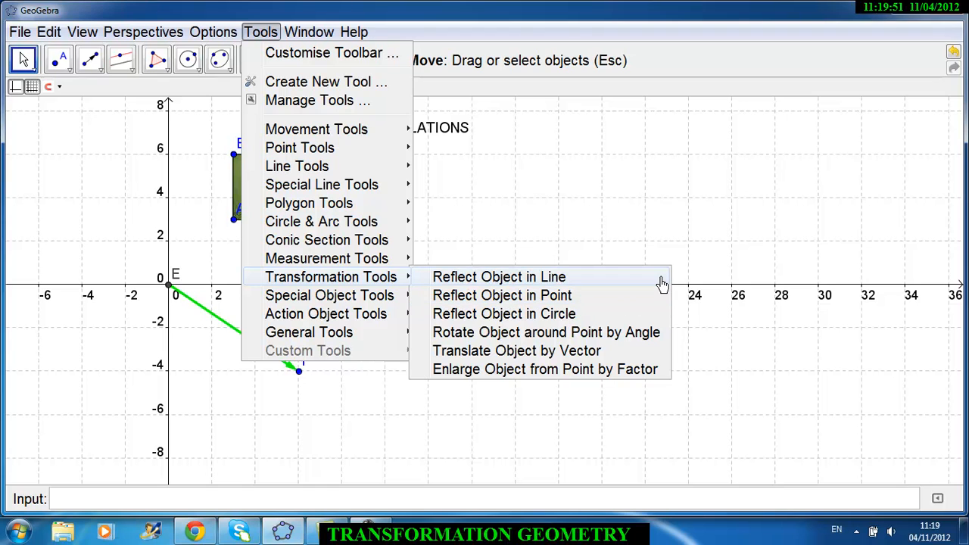
pyautogui.moveTo(503, 295)
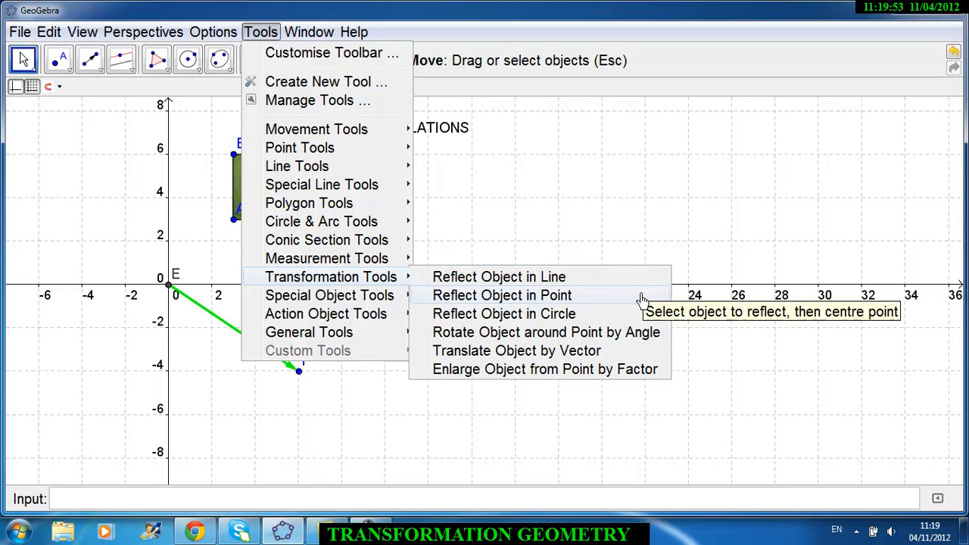
pyautogui.moveTo(519, 351)
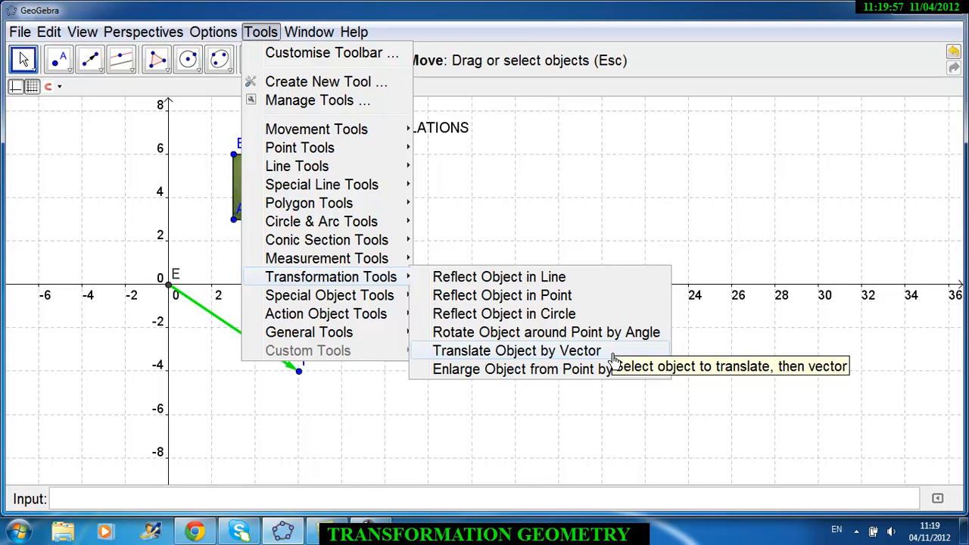
pyautogui.moveTo(584, 356)
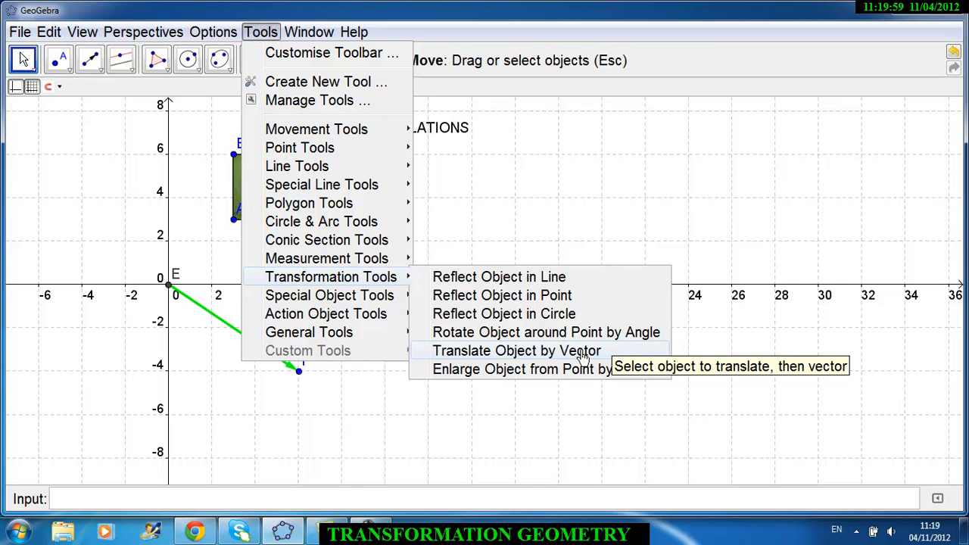
pyautogui.click(518, 351)
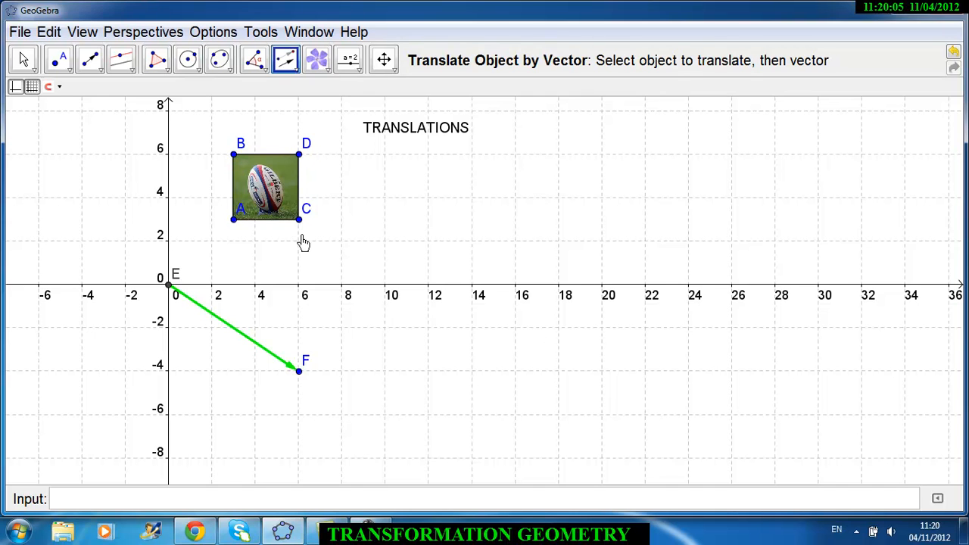
pyautogui.click(234, 219)
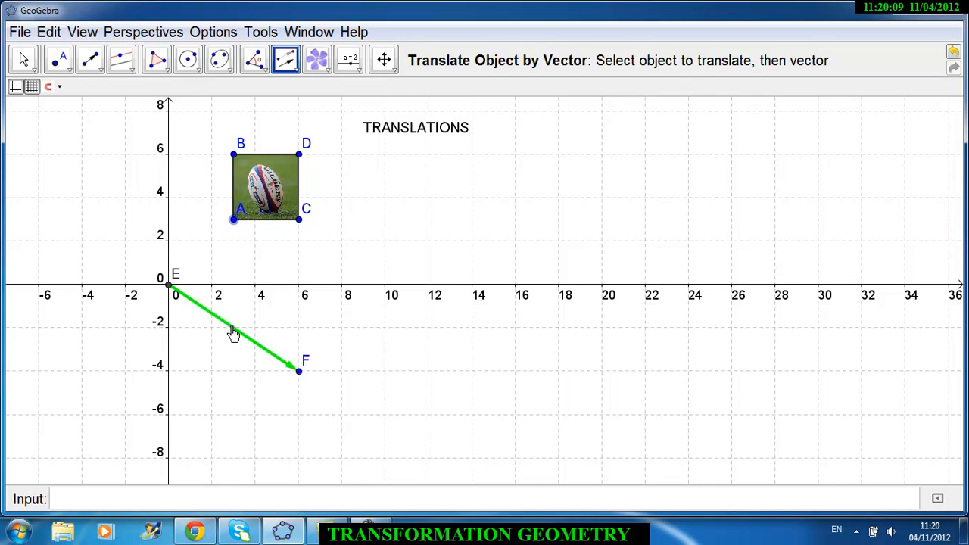
# Step: Translate square ABCD along vector EF, producing image A'B'C'D' from (9, −1) to (12, 2)
pyautogui.click(234, 219)
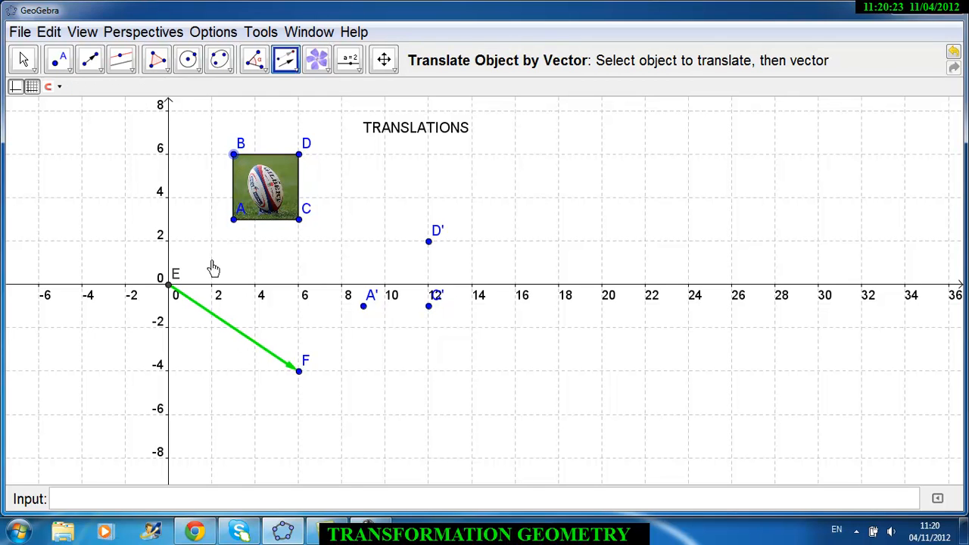
pyautogui.click(363, 241)
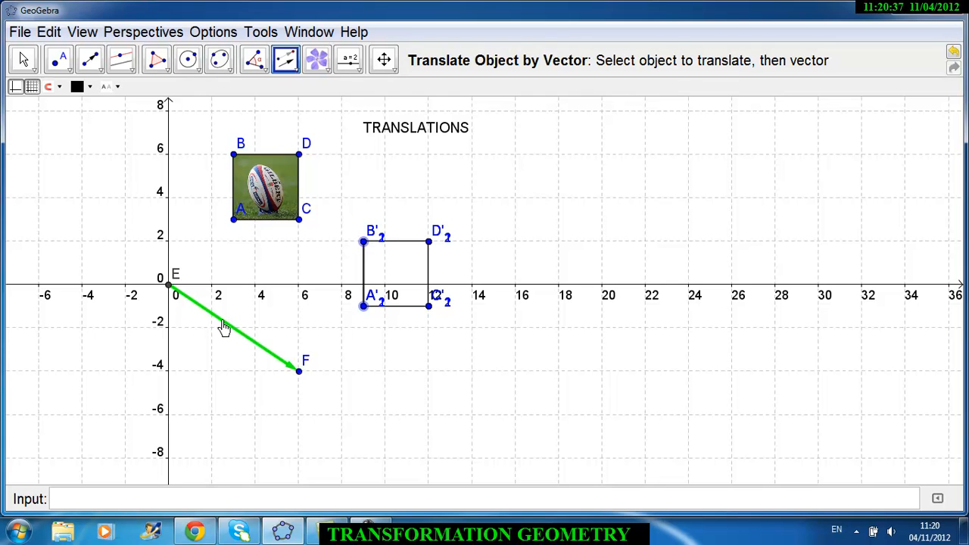
pyautogui.moveTo(206, 354)
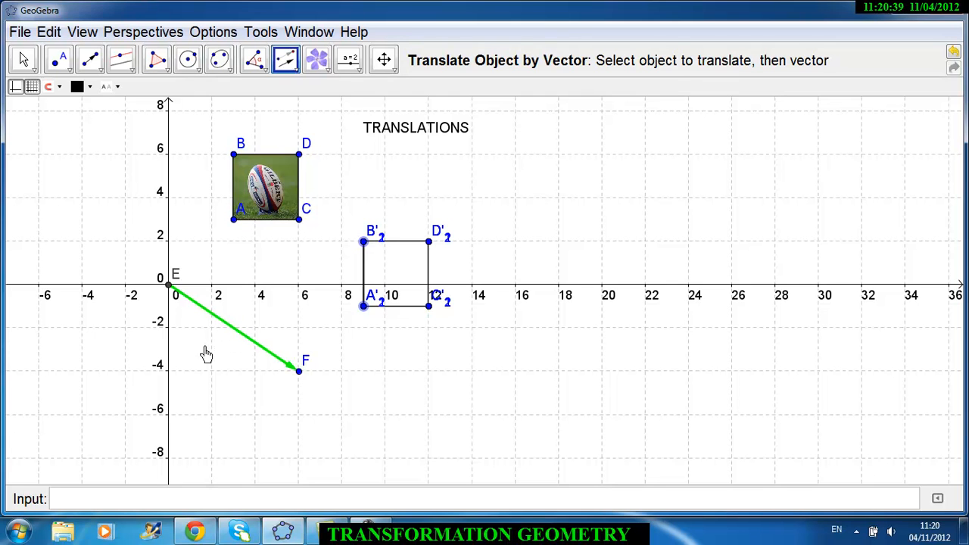
pyautogui.moveTo(114, 99)
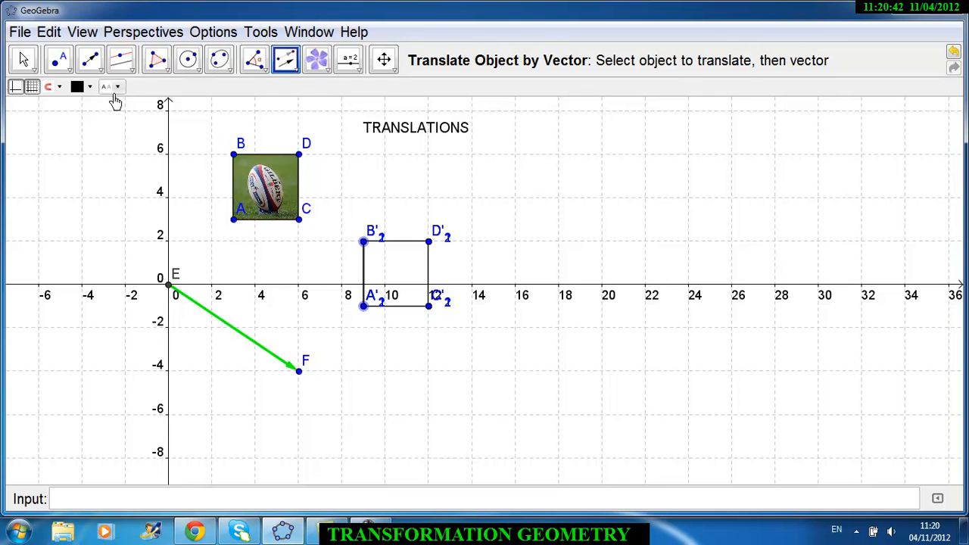
# Step: Switch to the Parallel Line tool and choose a solid yellow line style
pyautogui.click(89, 60)
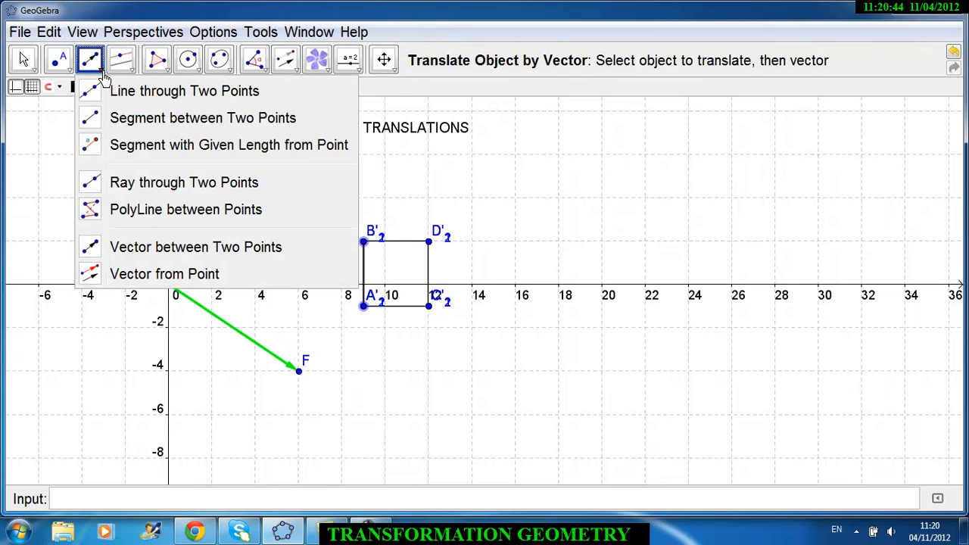
pyautogui.click(121, 59)
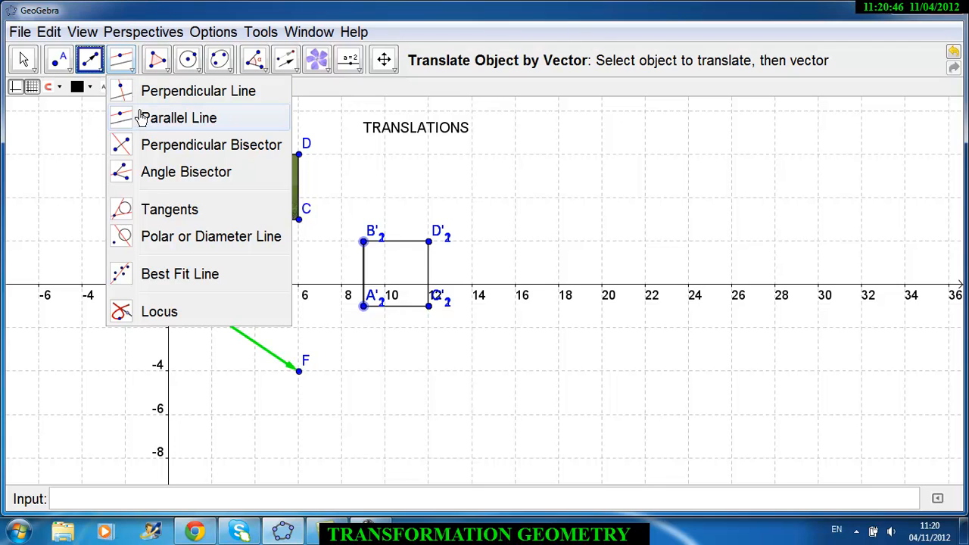
pyautogui.click(182, 118)
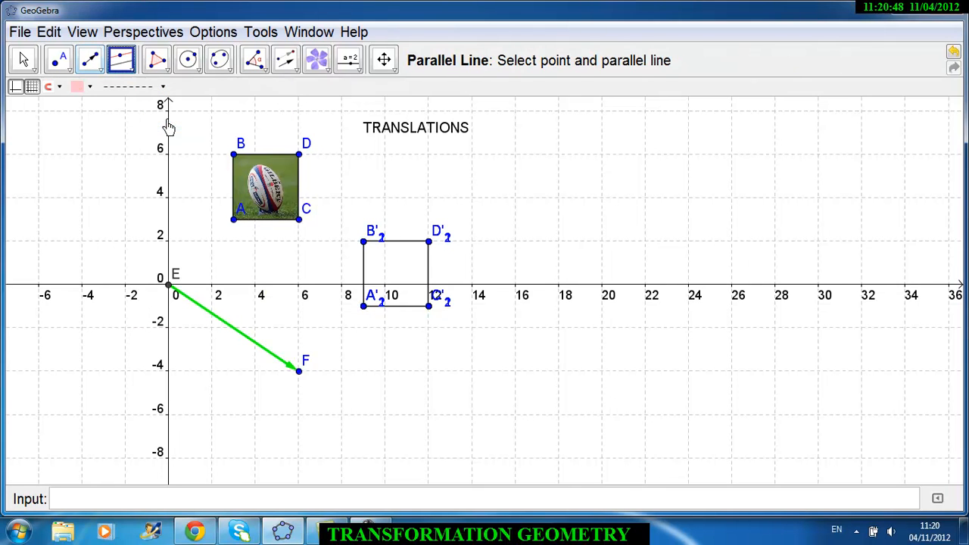
pyautogui.moveTo(651, 75)
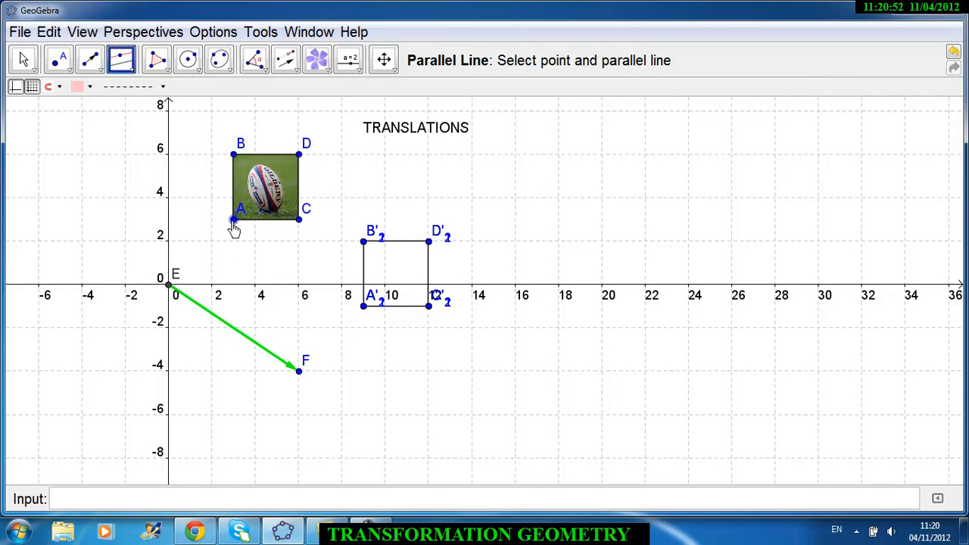
pyautogui.moveTo(212, 313)
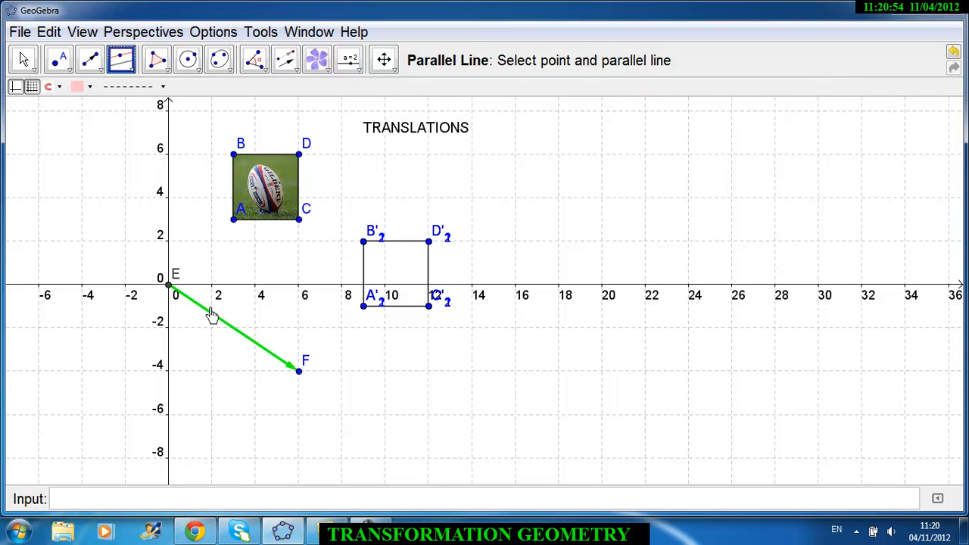
pyautogui.moveTo(103, 271)
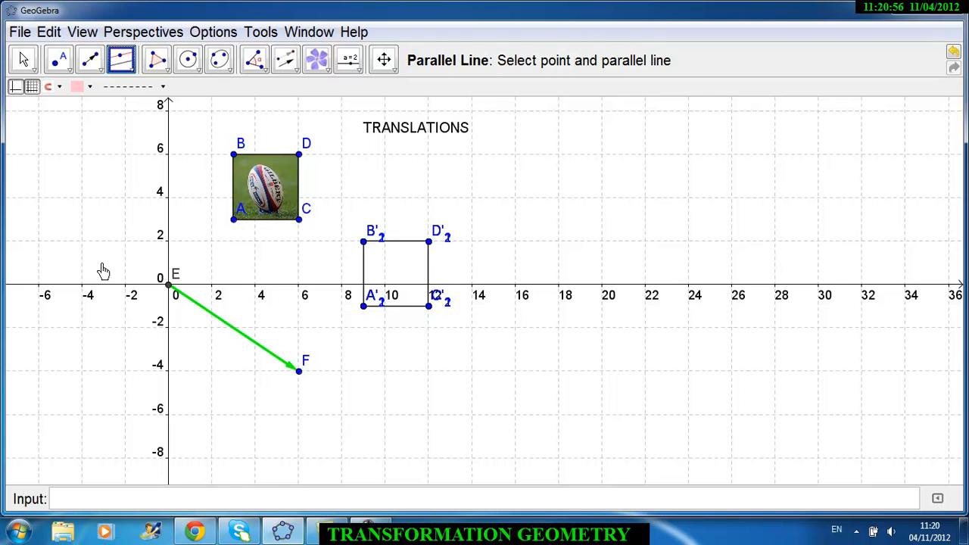
pyautogui.moveTo(206, 332)
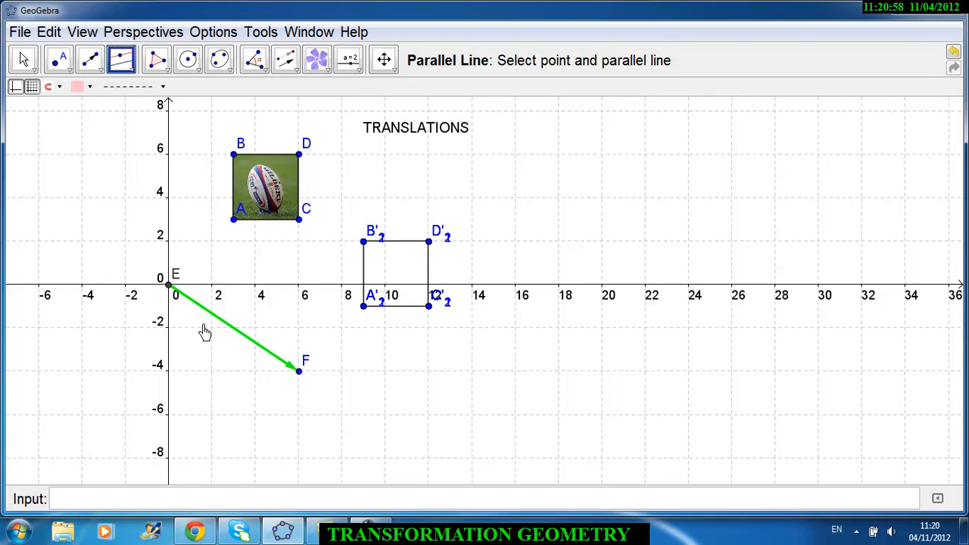
pyautogui.click(133, 86)
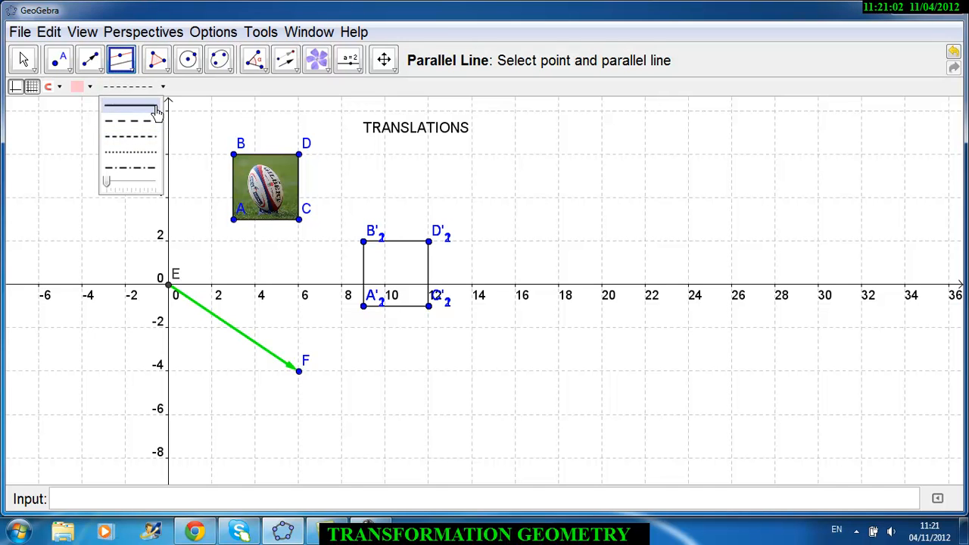
pyautogui.click(79, 86)
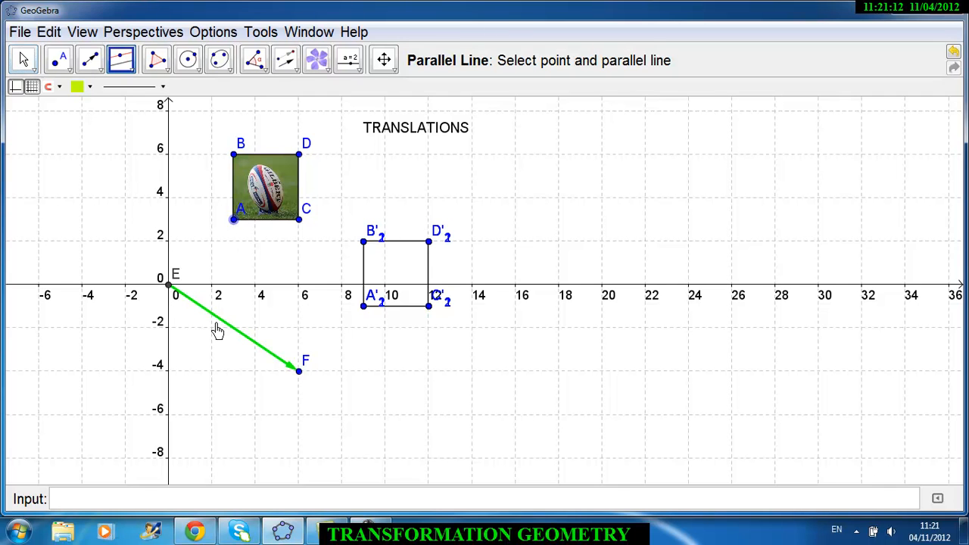
# Step: Draw a yellow line parallel to EF through corner A, then return to the Move tool
pyautogui.click(233, 221)
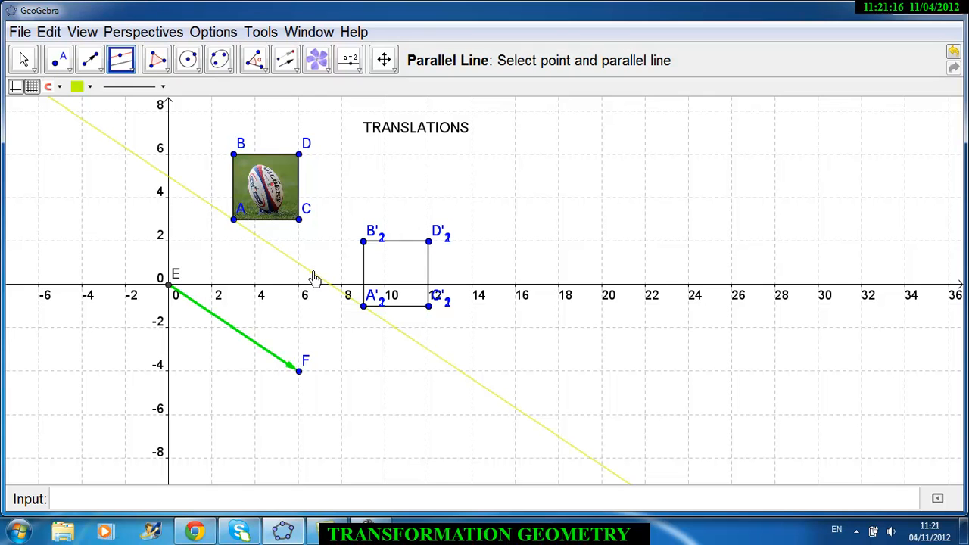
pyautogui.moveTo(250, 379)
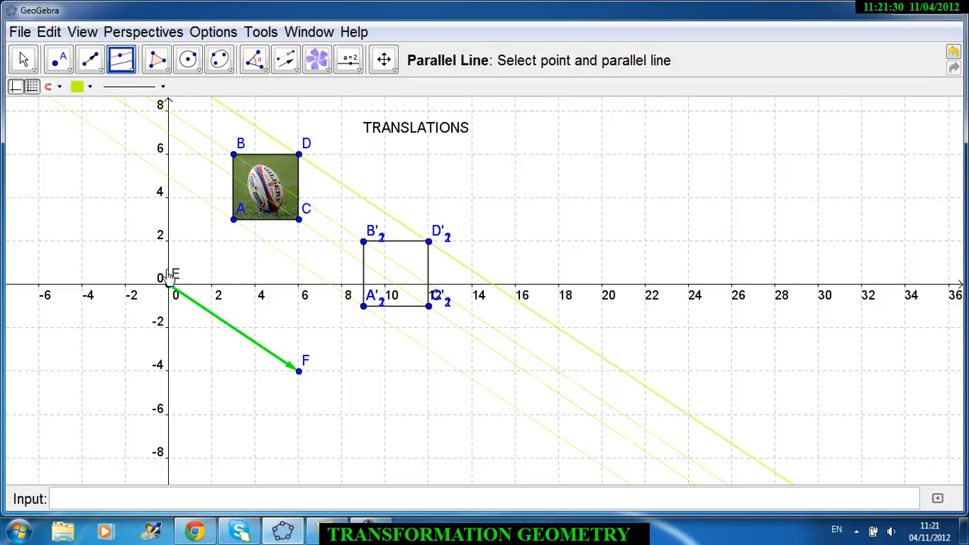
pyautogui.click(22, 60)
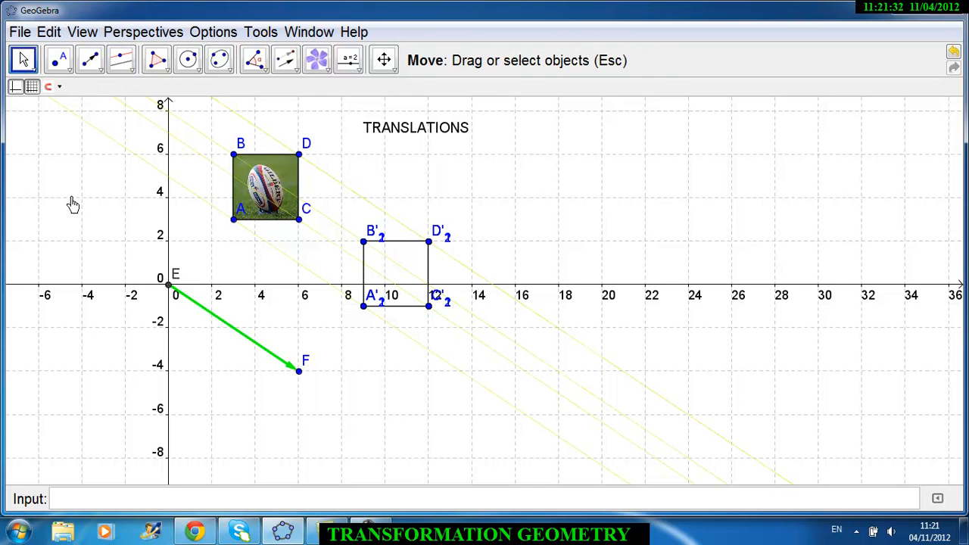
pyautogui.moveTo(252, 188)
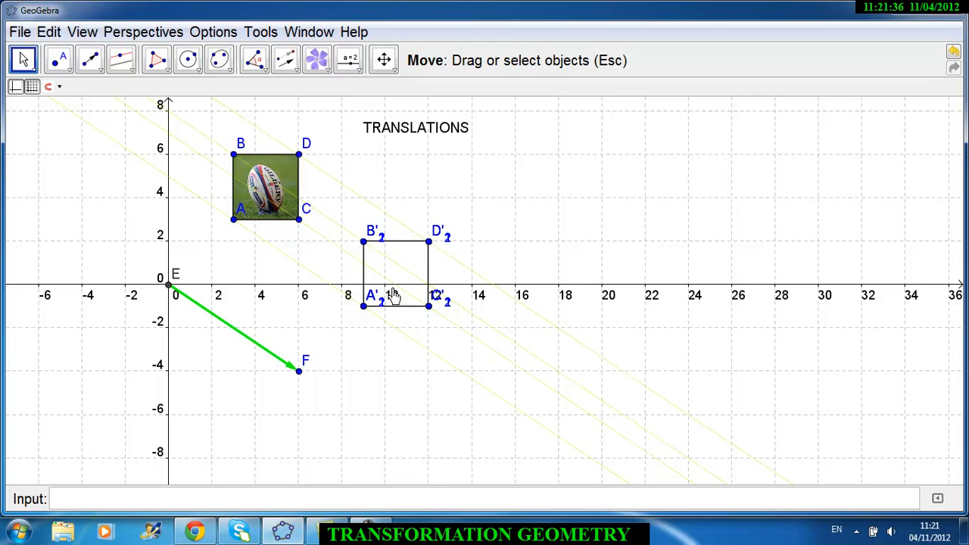
pyautogui.moveTo(409, 291)
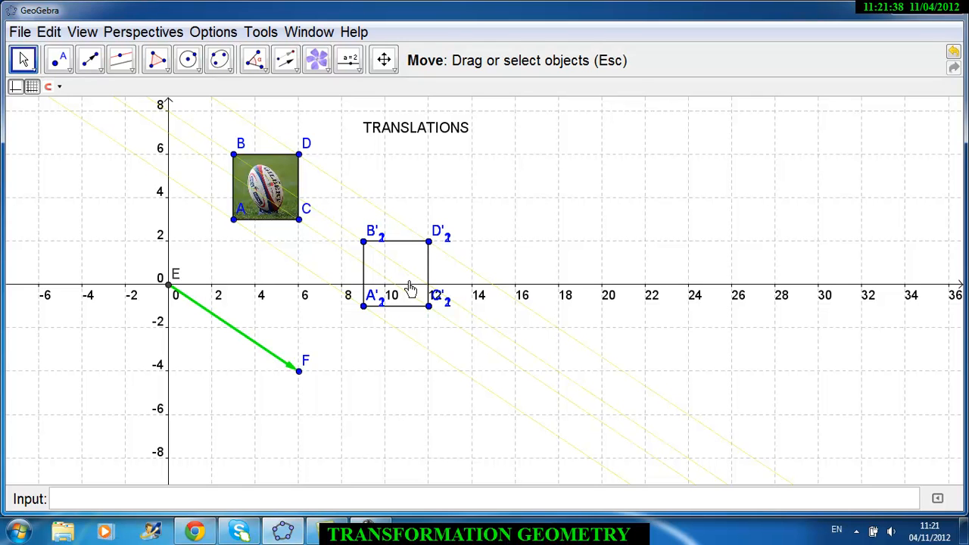
pyautogui.moveTo(377, 313)
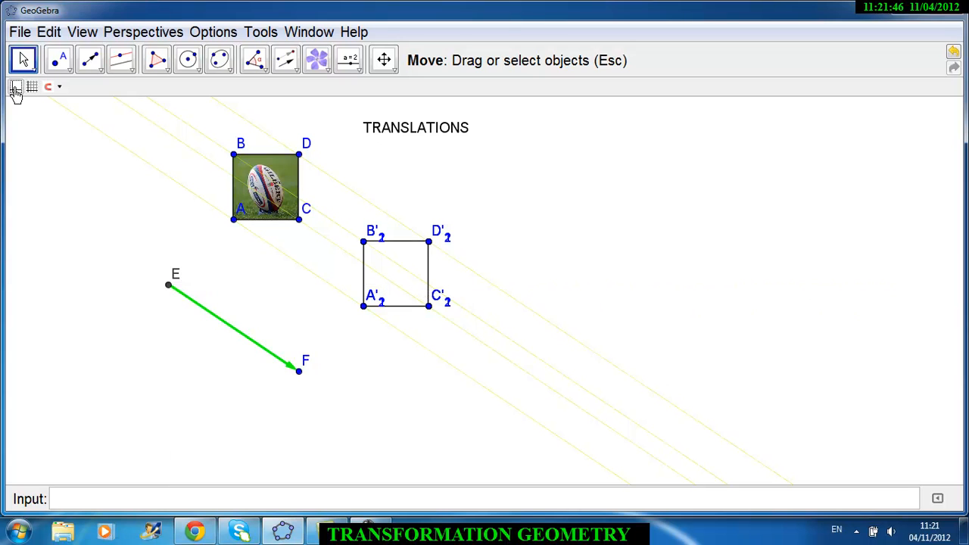
# Step: Hide the axes and grid and bring up the Transformation Tools category
pyautogui.click(260, 31)
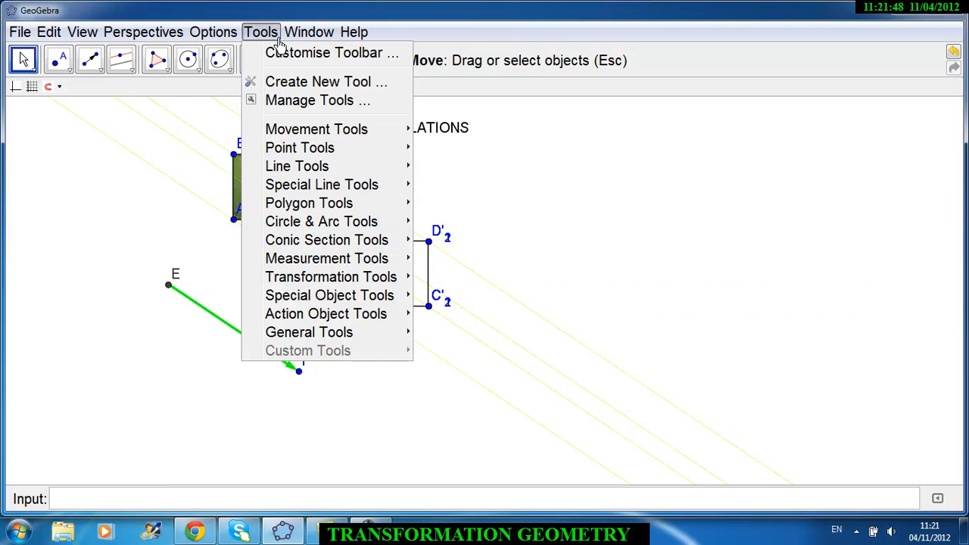
pyautogui.moveTo(330, 276)
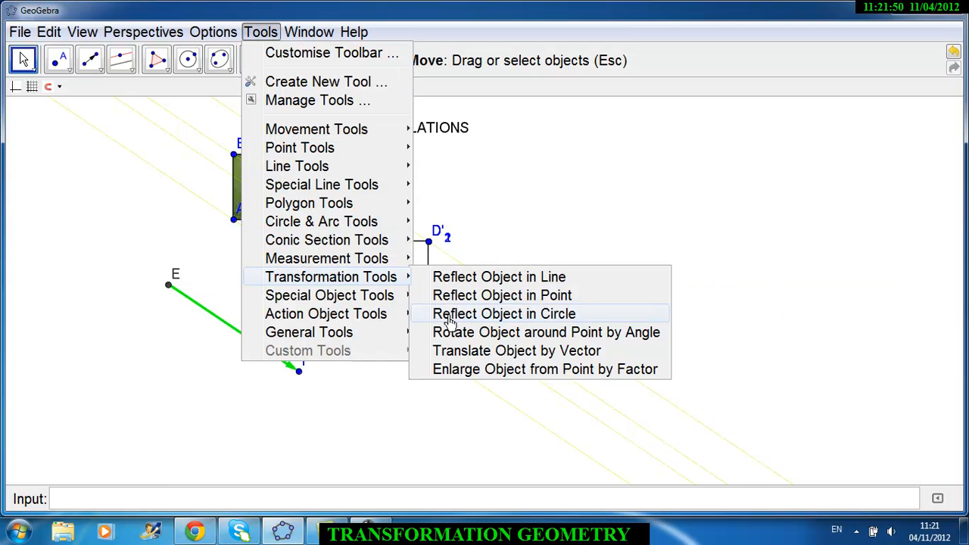
# Step: Translate the rugby ball picture by EF into square A'B'C'D', then return to Move
pyautogui.click(518, 352)
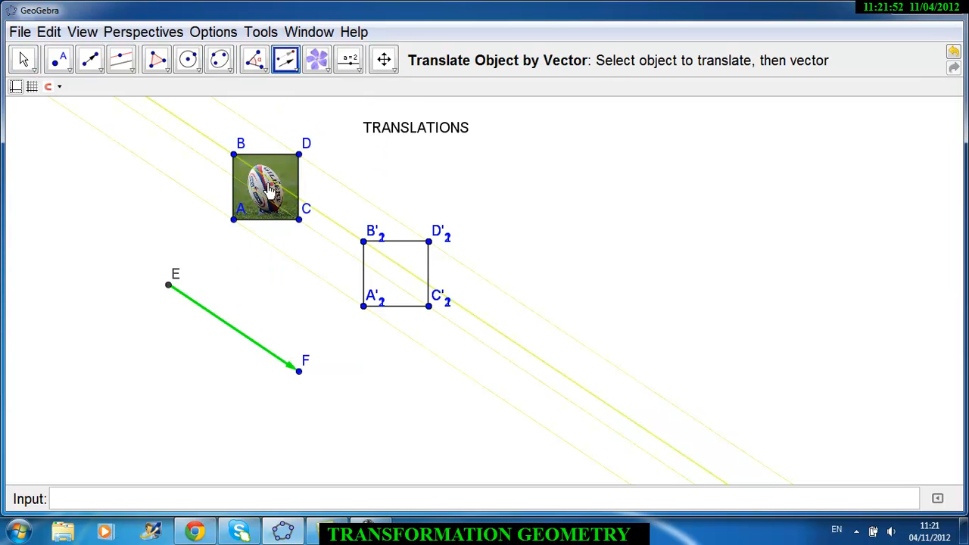
pyautogui.moveTo(288, 176)
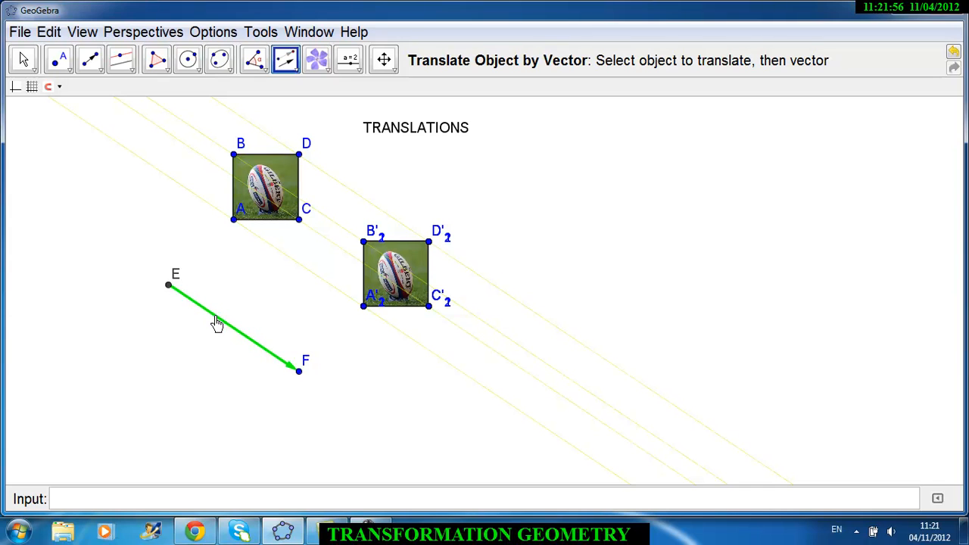
pyautogui.moveTo(363, 275)
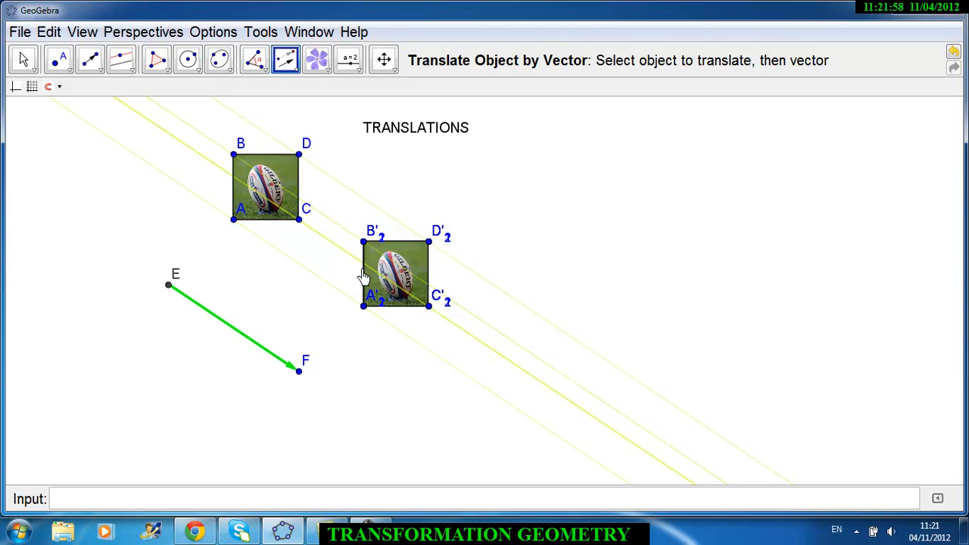
pyautogui.moveTo(417, 297)
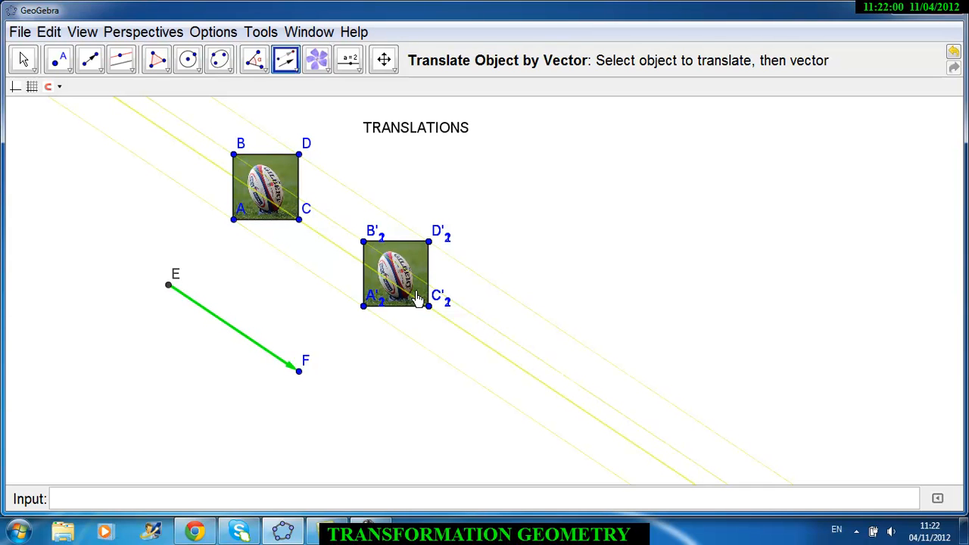
pyautogui.moveTo(330, 310)
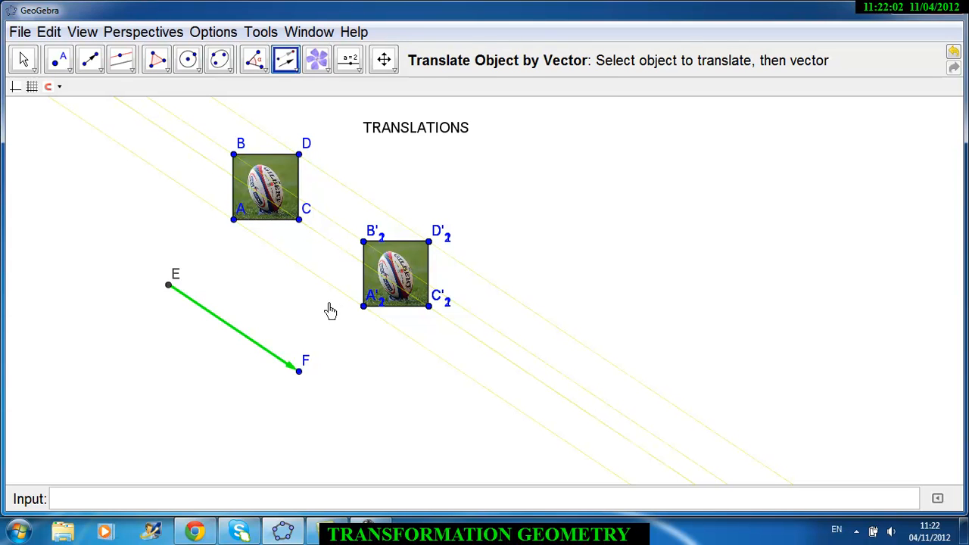
pyautogui.click(23, 59)
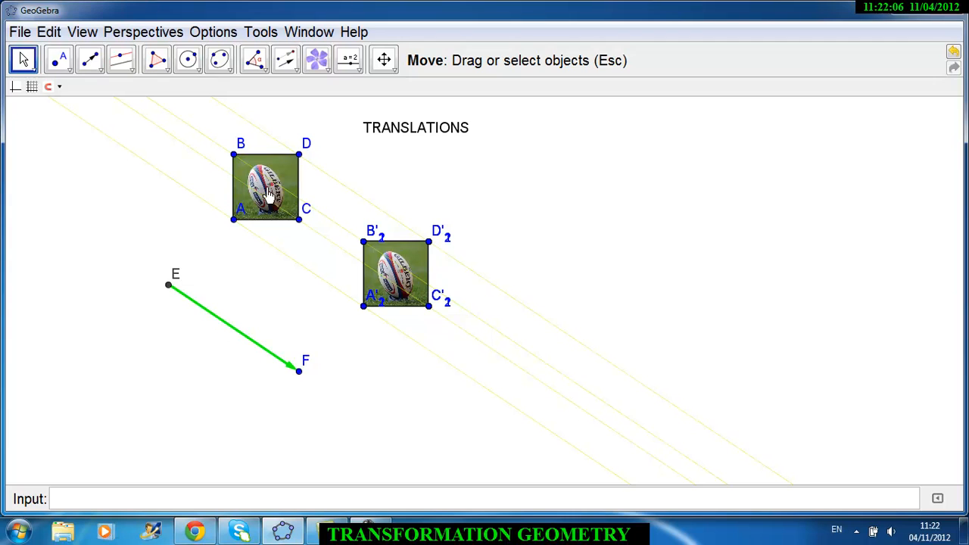
pyautogui.moveTo(400, 285)
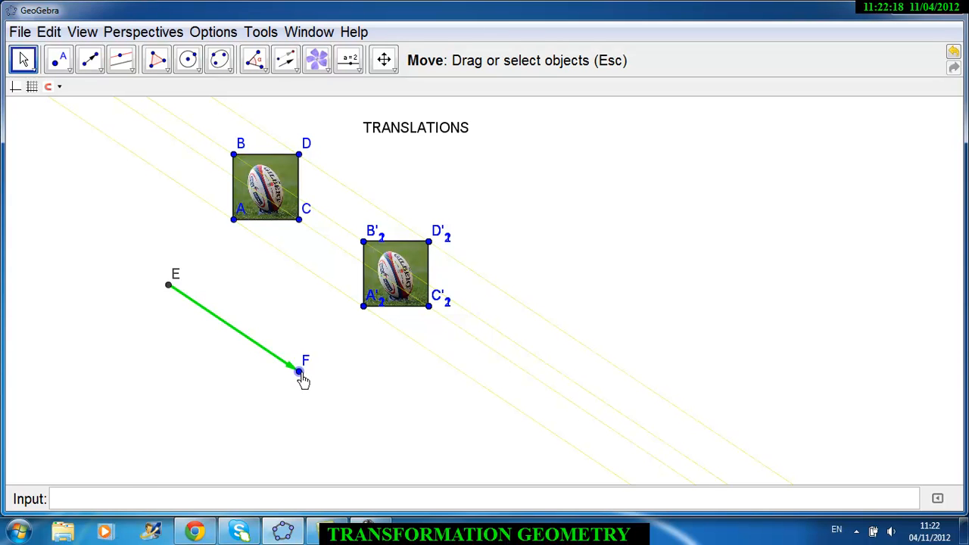
pyautogui.moveTo(296, 270)
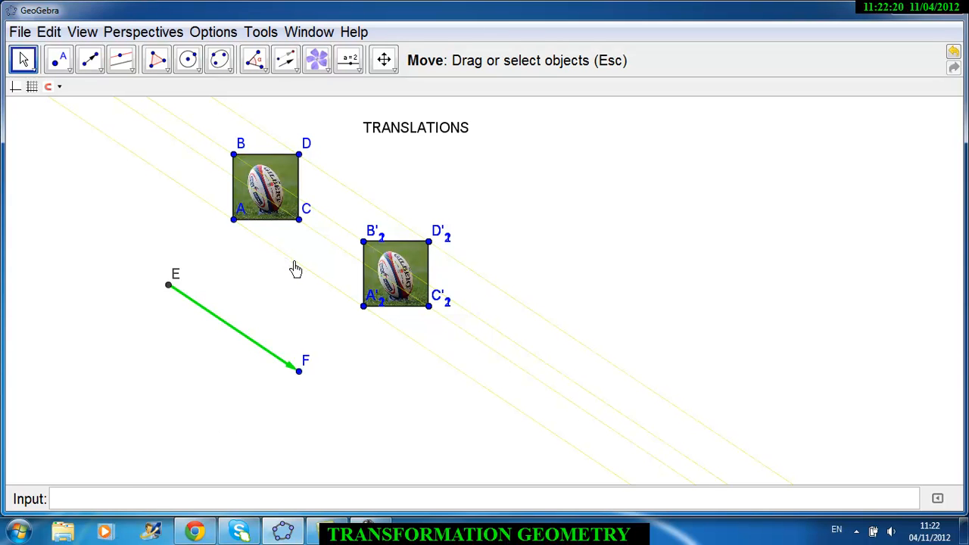
pyautogui.moveTo(340, 239)
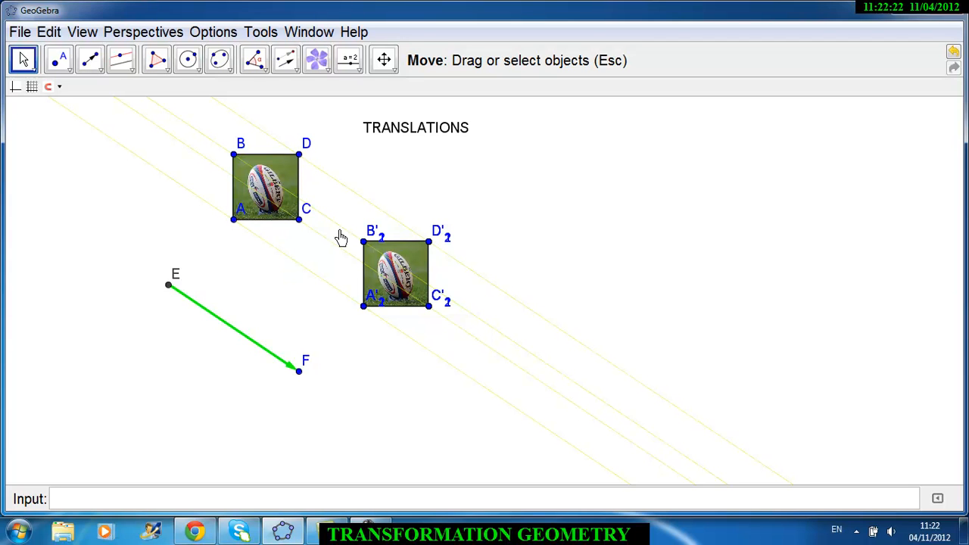
pyautogui.moveTo(309, 273)
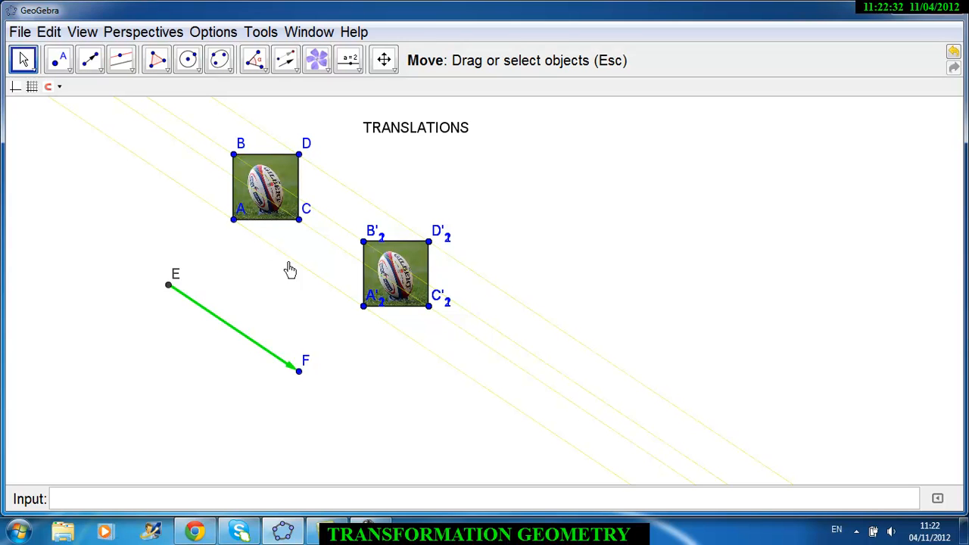
pyautogui.moveTo(159, 300)
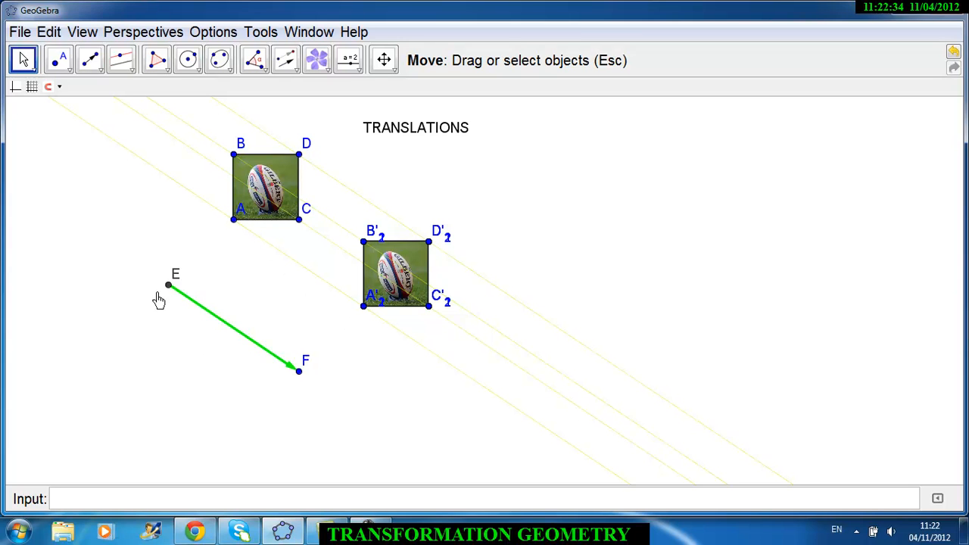
pyautogui.moveTo(259, 255)
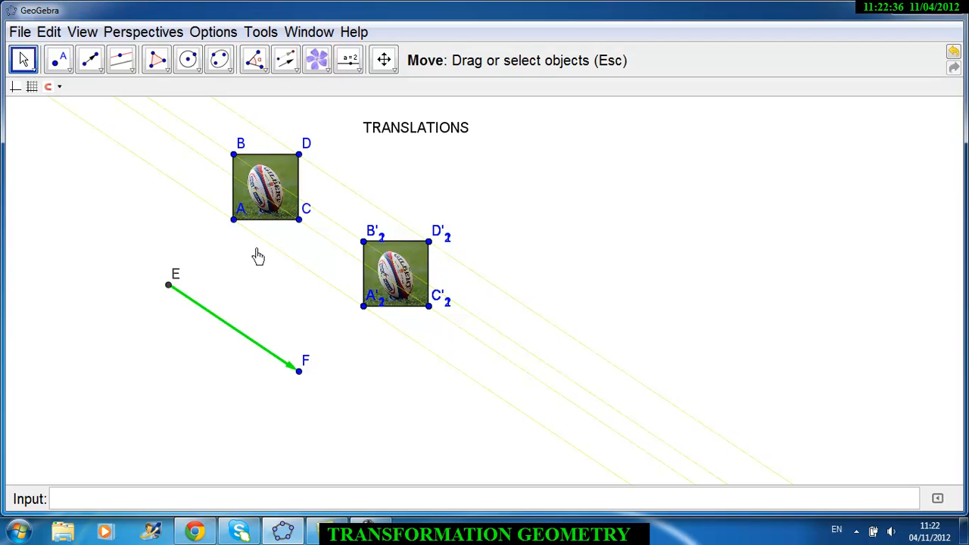
pyautogui.moveTo(366, 254)
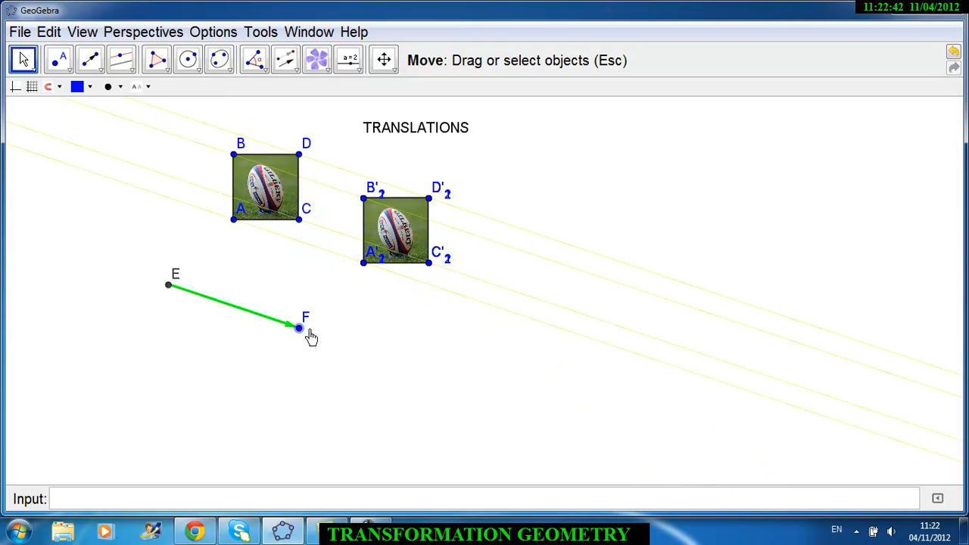
# Step: Drag F to swing EF steep, straight down and down-left, then back to its down-right slant
pyautogui.moveTo(300, 327); pyautogui.dragTo(254, 415)
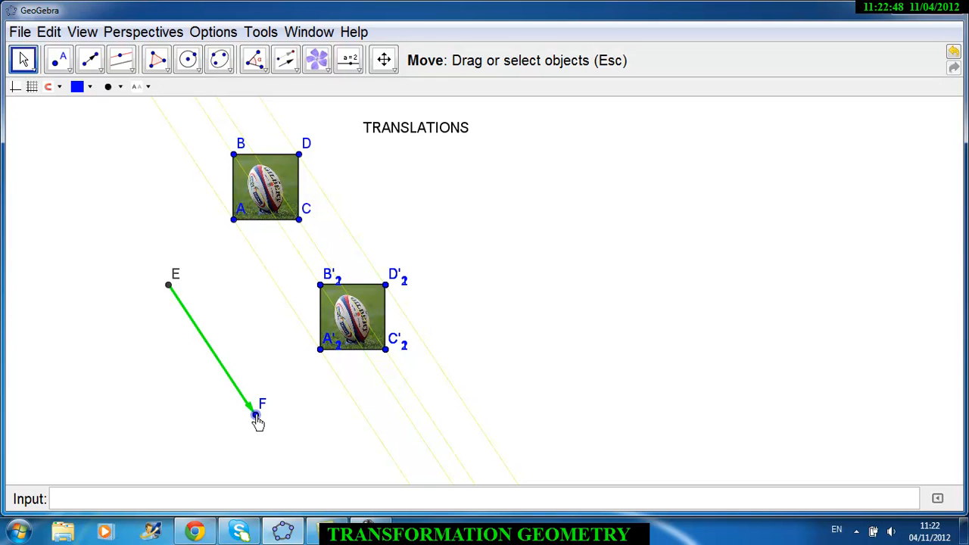
pyautogui.moveTo(252, 412); pyautogui.dragTo(168, 451)
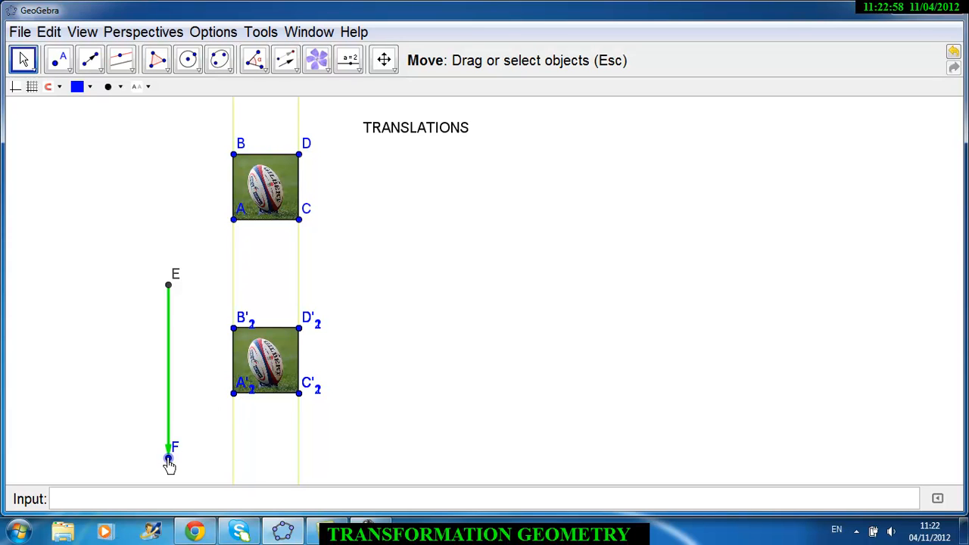
pyautogui.moveTo(168, 461); pyautogui.dragTo(39, 369)
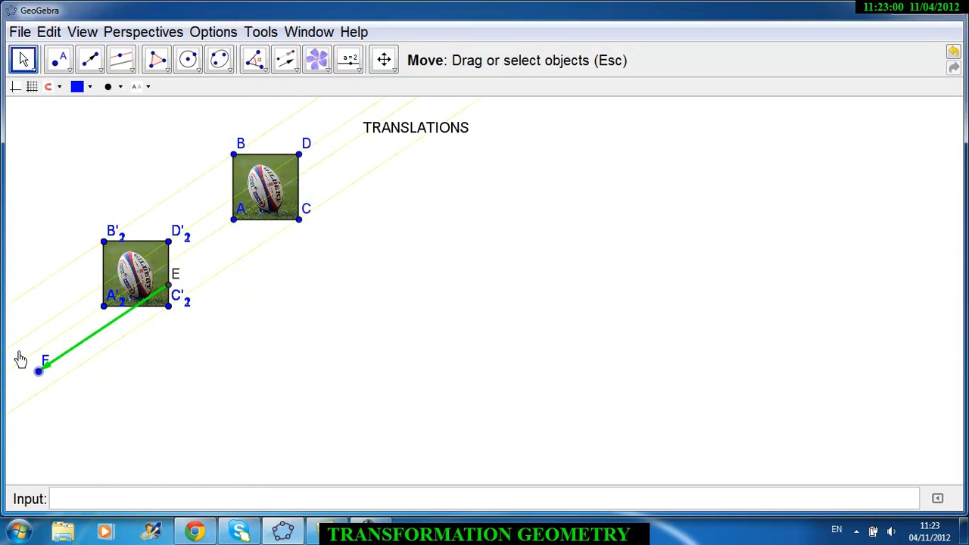
pyautogui.moveTo(40, 370); pyautogui.dragTo(168, 415)
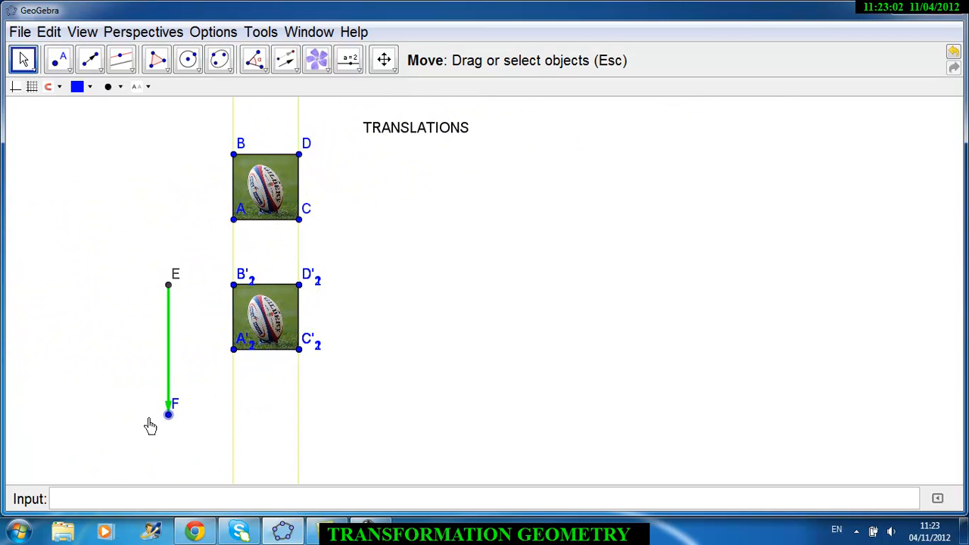
pyautogui.moveTo(169, 415); pyautogui.dragTo(297, 369)
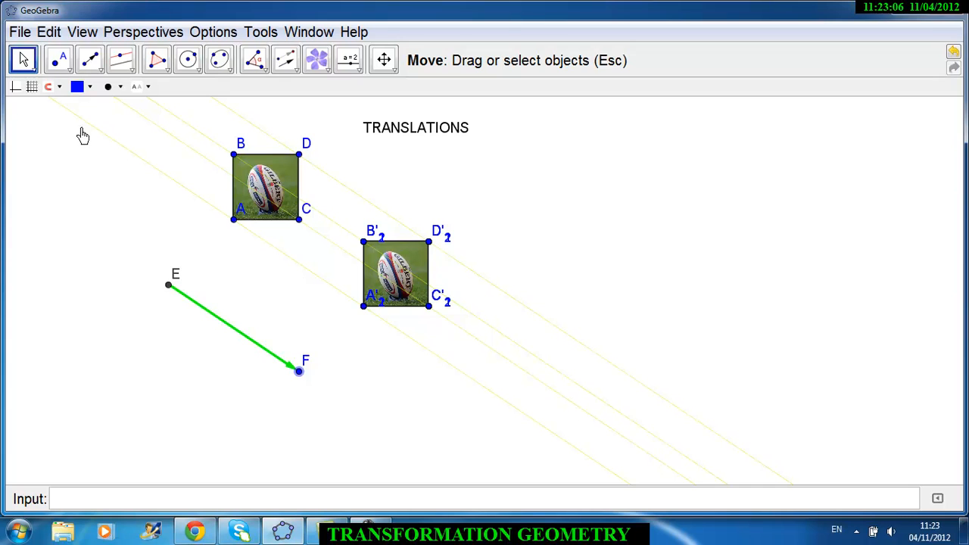
# Step: Drag F to take EF from shallow to horizontal, then back to a steep downward slant
pyautogui.moveTo(297, 370); pyautogui.dragTo(336, 418)
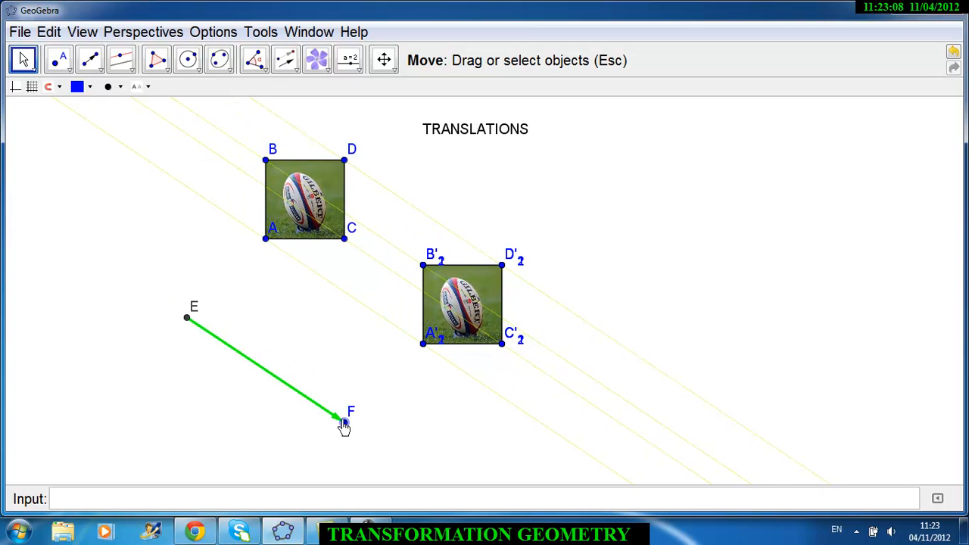
pyautogui.moveTo(346, 417); pyautogui.dragTo(397, 369)
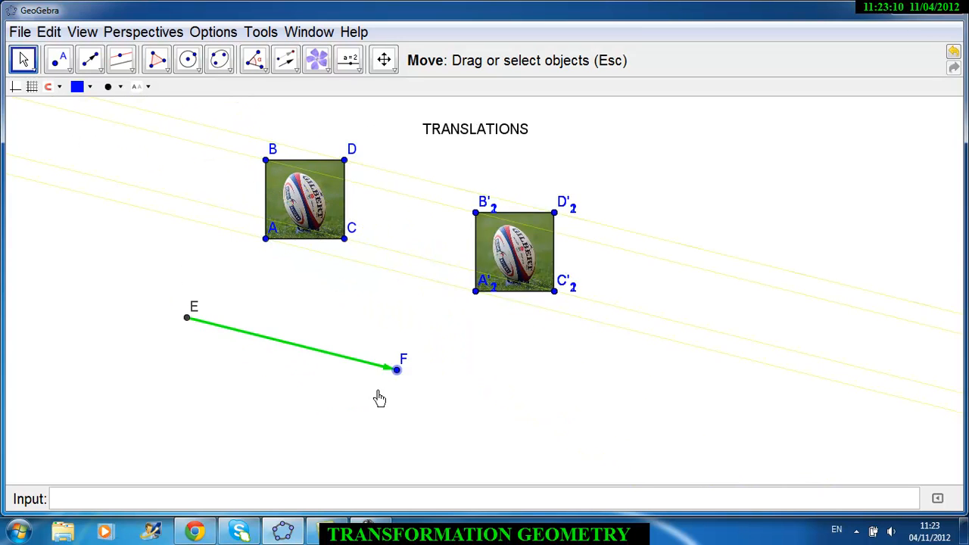
pyautogui.moveTo(397, 370); pyautogui.dragTo(397, 316)
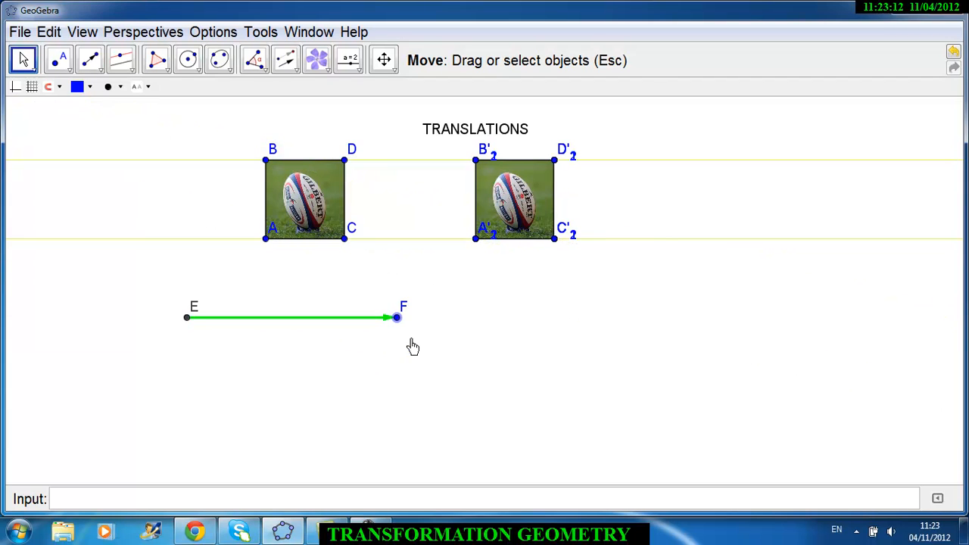
pyautogui.moveTo(397, 318); pyautogui.dragTo(397, 369)
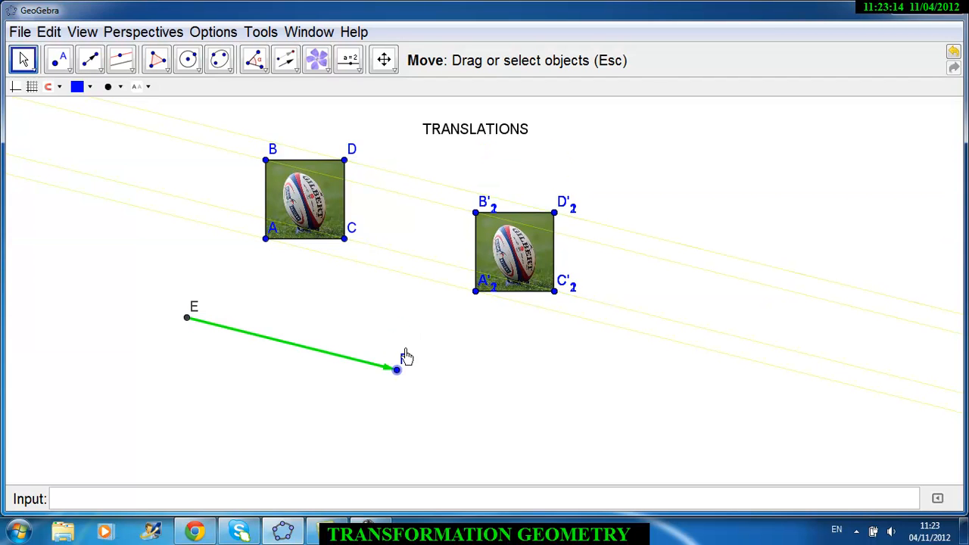
pyautogui.moveTo(397, 370); pyautogui.dragTo(345, 475)
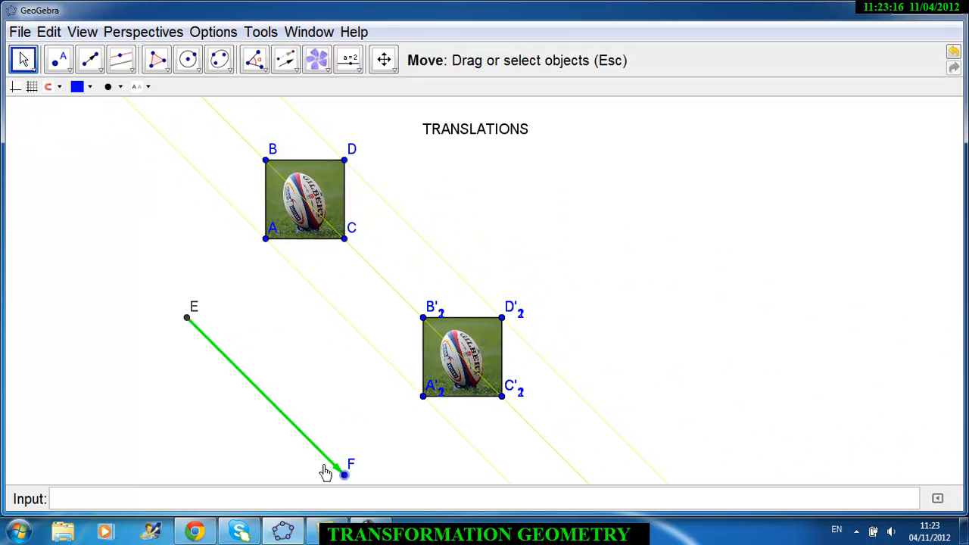
# Step: Swing EF straight down and leftward, then settle it longer and gently down-right
pyautogui.moveTo(346, 475); pyautogui.dragTo(188, 475)
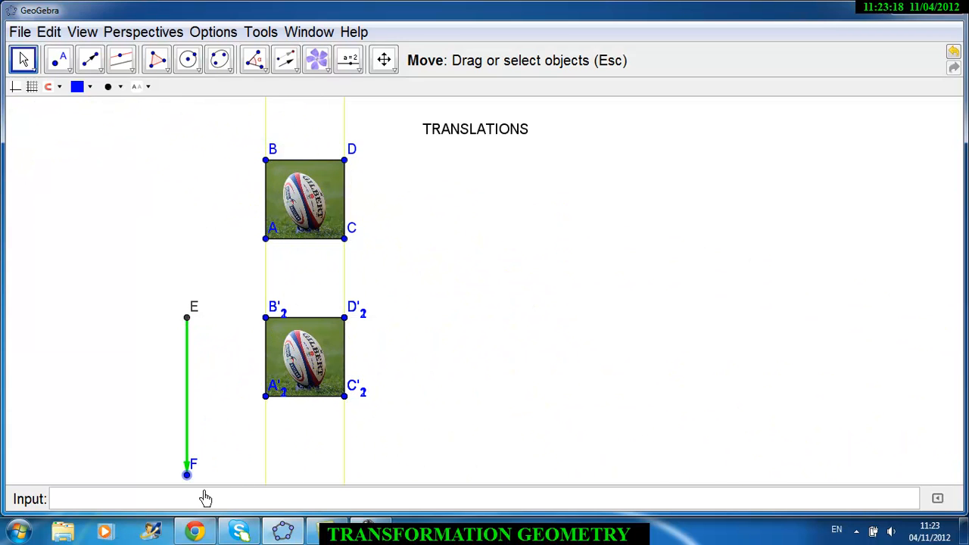
pyautogui.moveTo(188, 475); pyautogui.dragTo(31, 421)
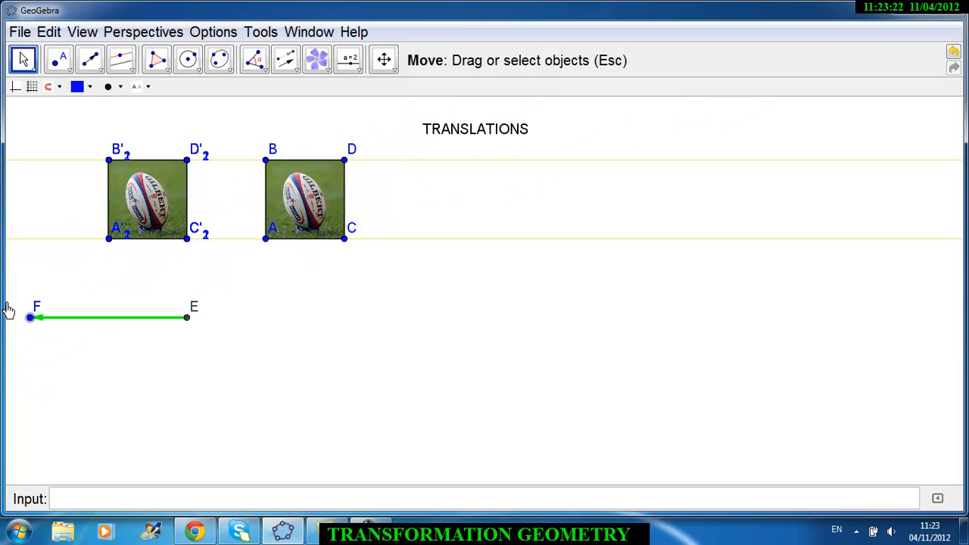
pyautogui.moveTo(30, 318); pyautogui.dragTo(397, 476)
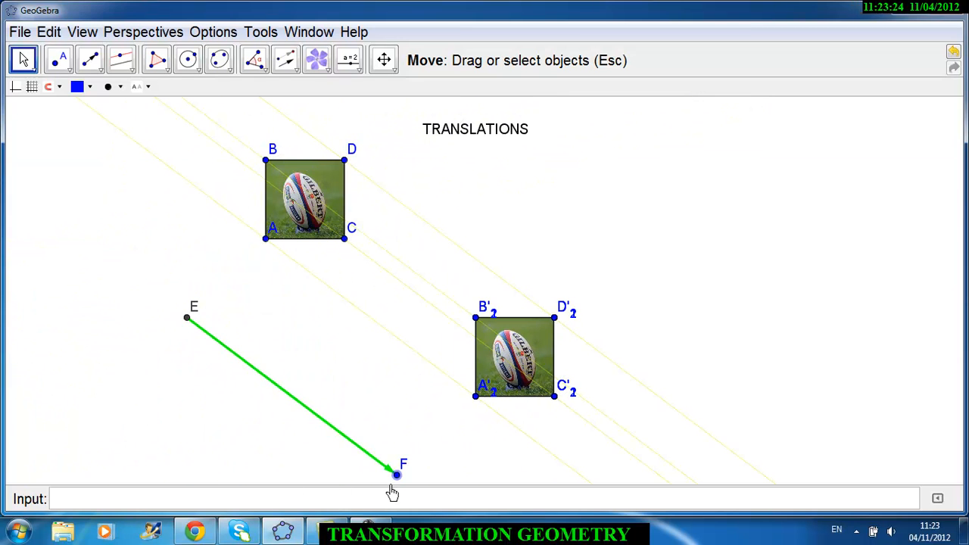
pyautogui.moveTo(397, 475); pyautogui.dragTo(397, 423)
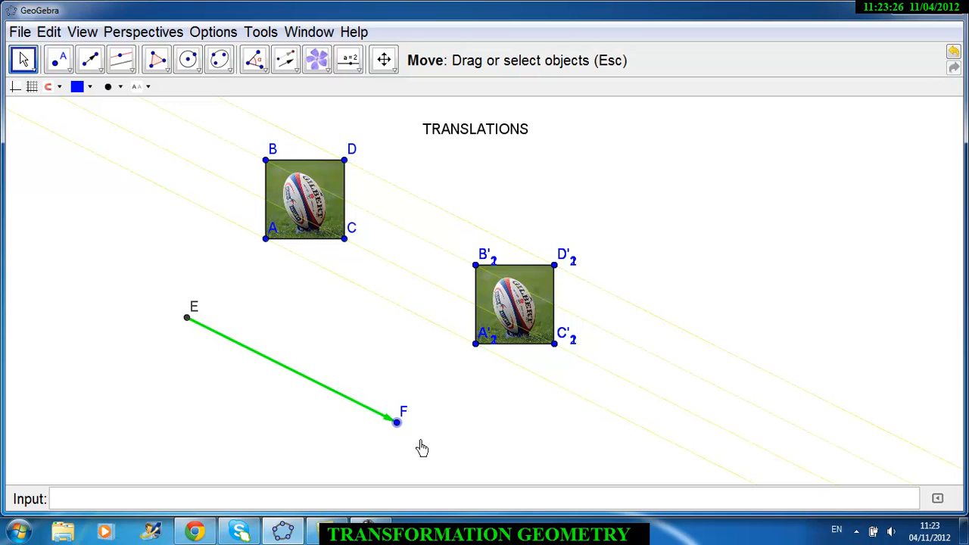
pyautogui.moveTo(409, 443)
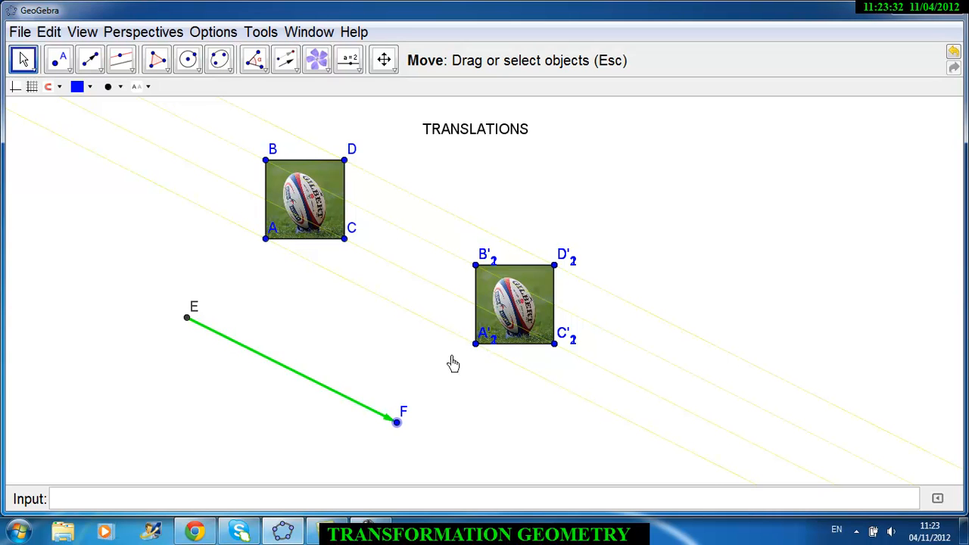
pyautogui.moveTo(400, 424)
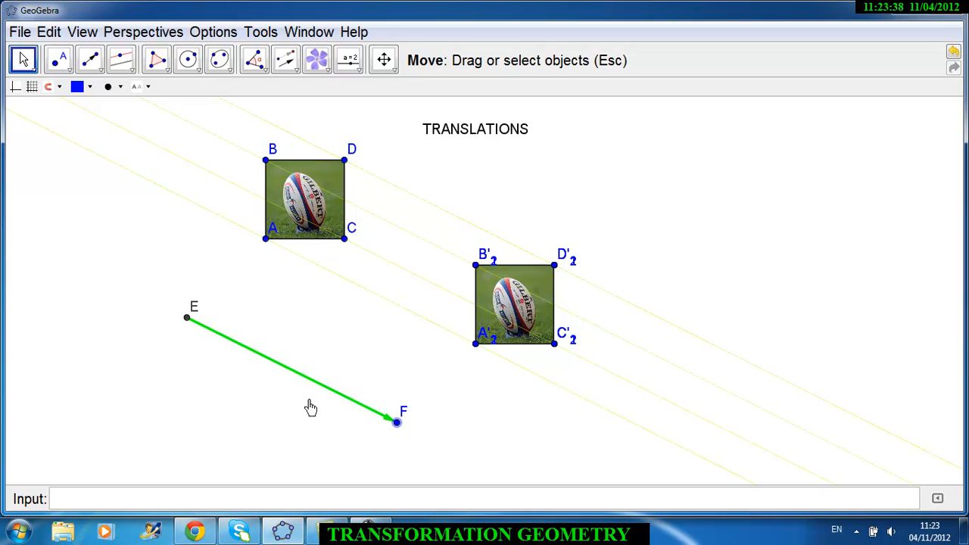
pyautogui.moveTo(261, 409)
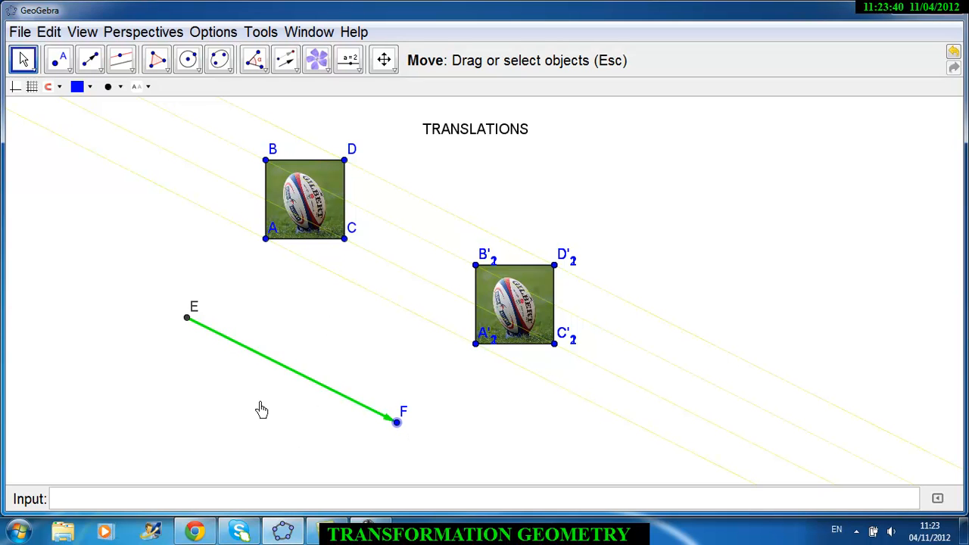